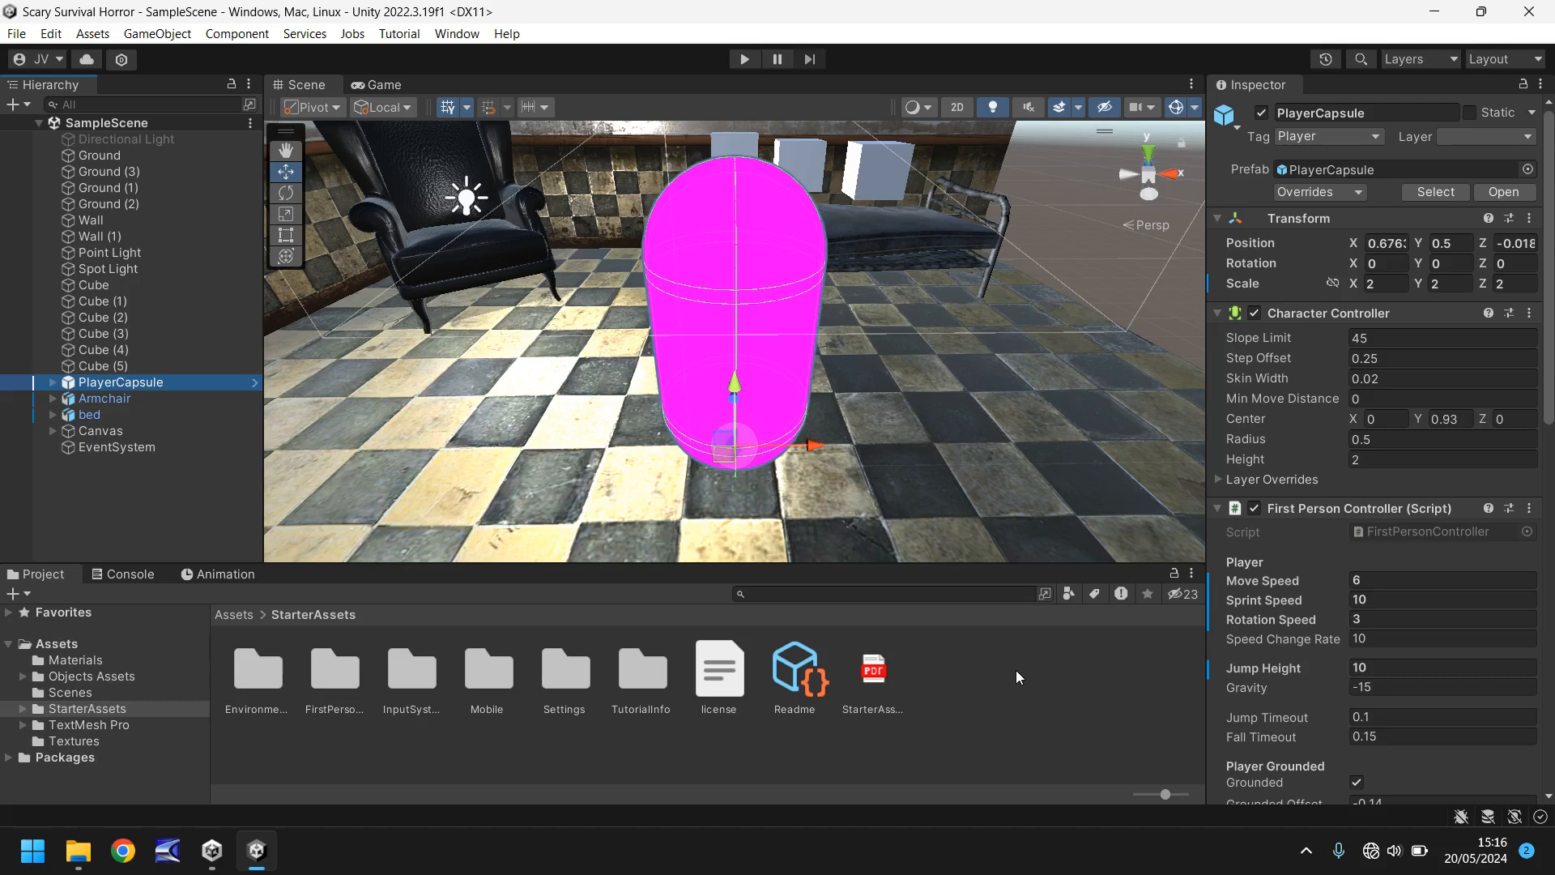
pyautogui.moveTo(735, 332)
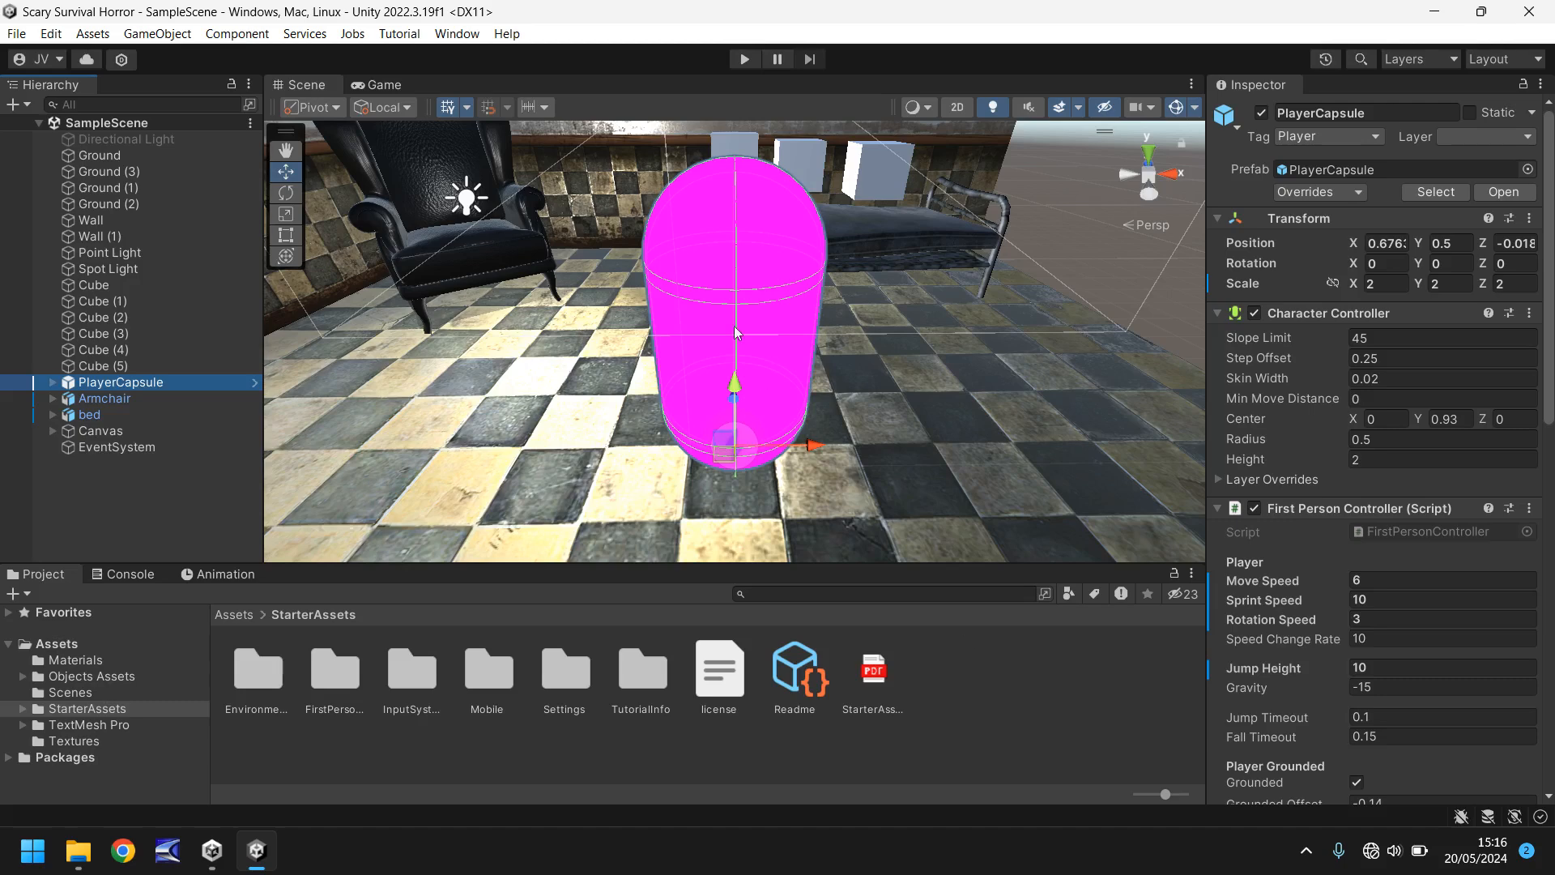
pyautogui.moveTo(1341, 668)
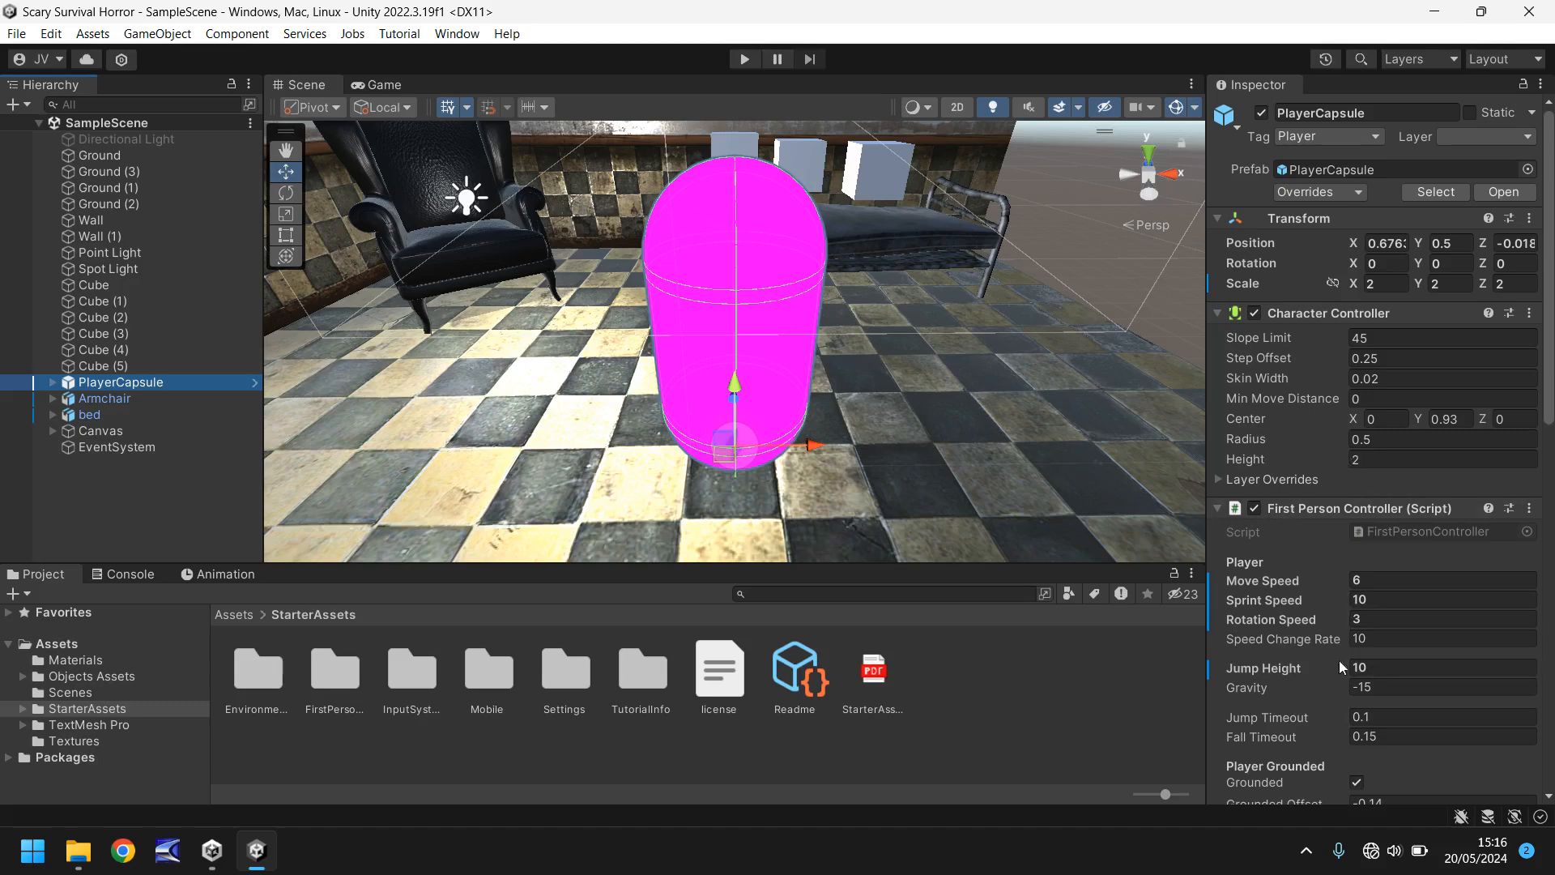
pyautogui.moveTo(937, 729)
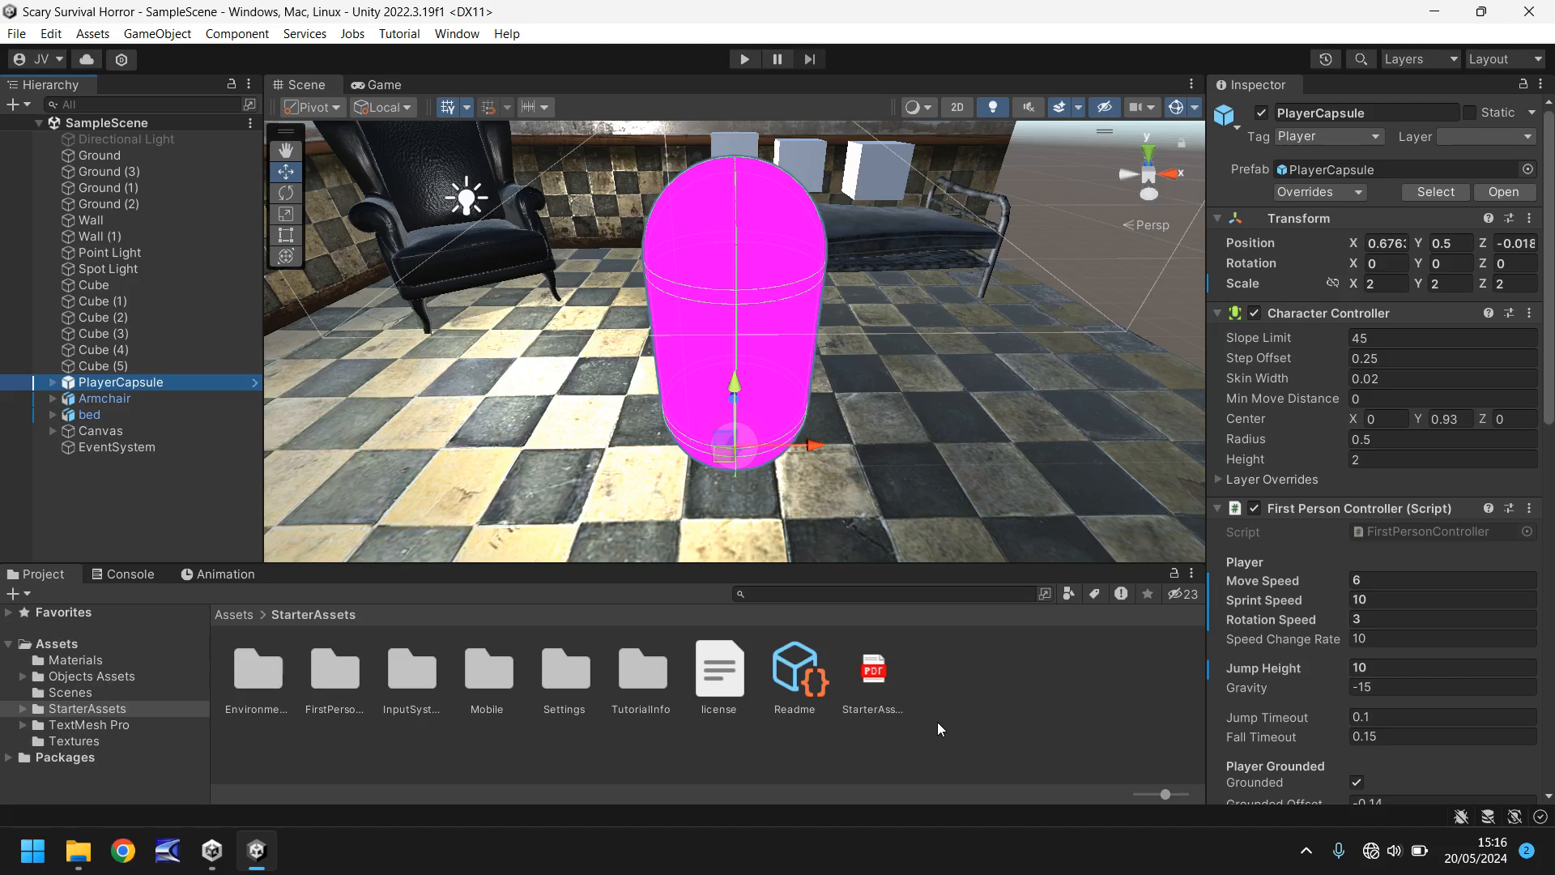
pyautogui.moveTo(751, 269)
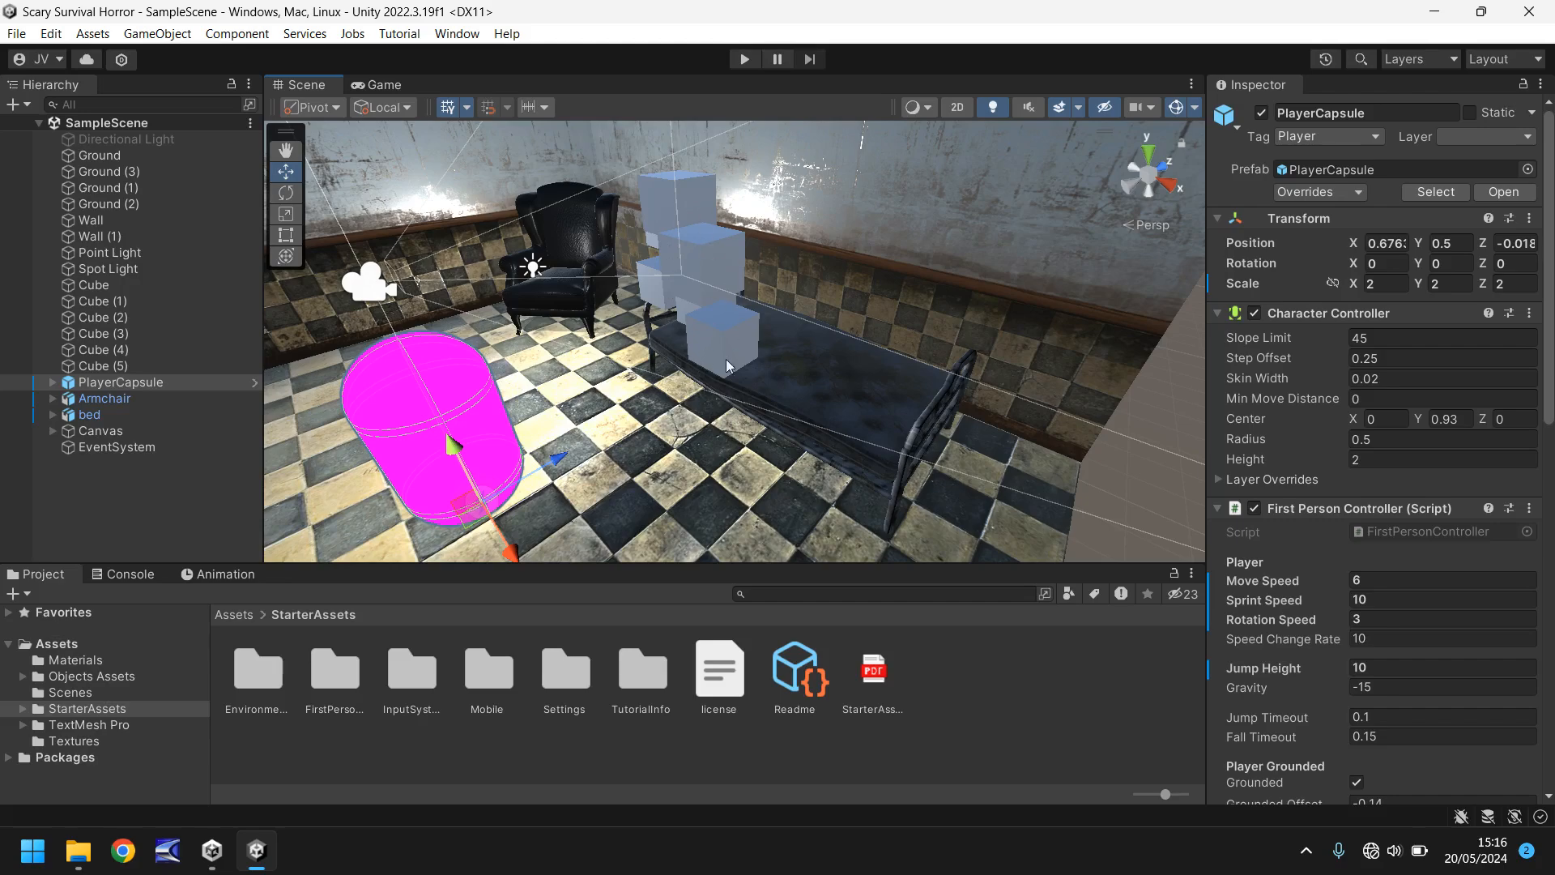
pyautogui.moveTo(677, 315)
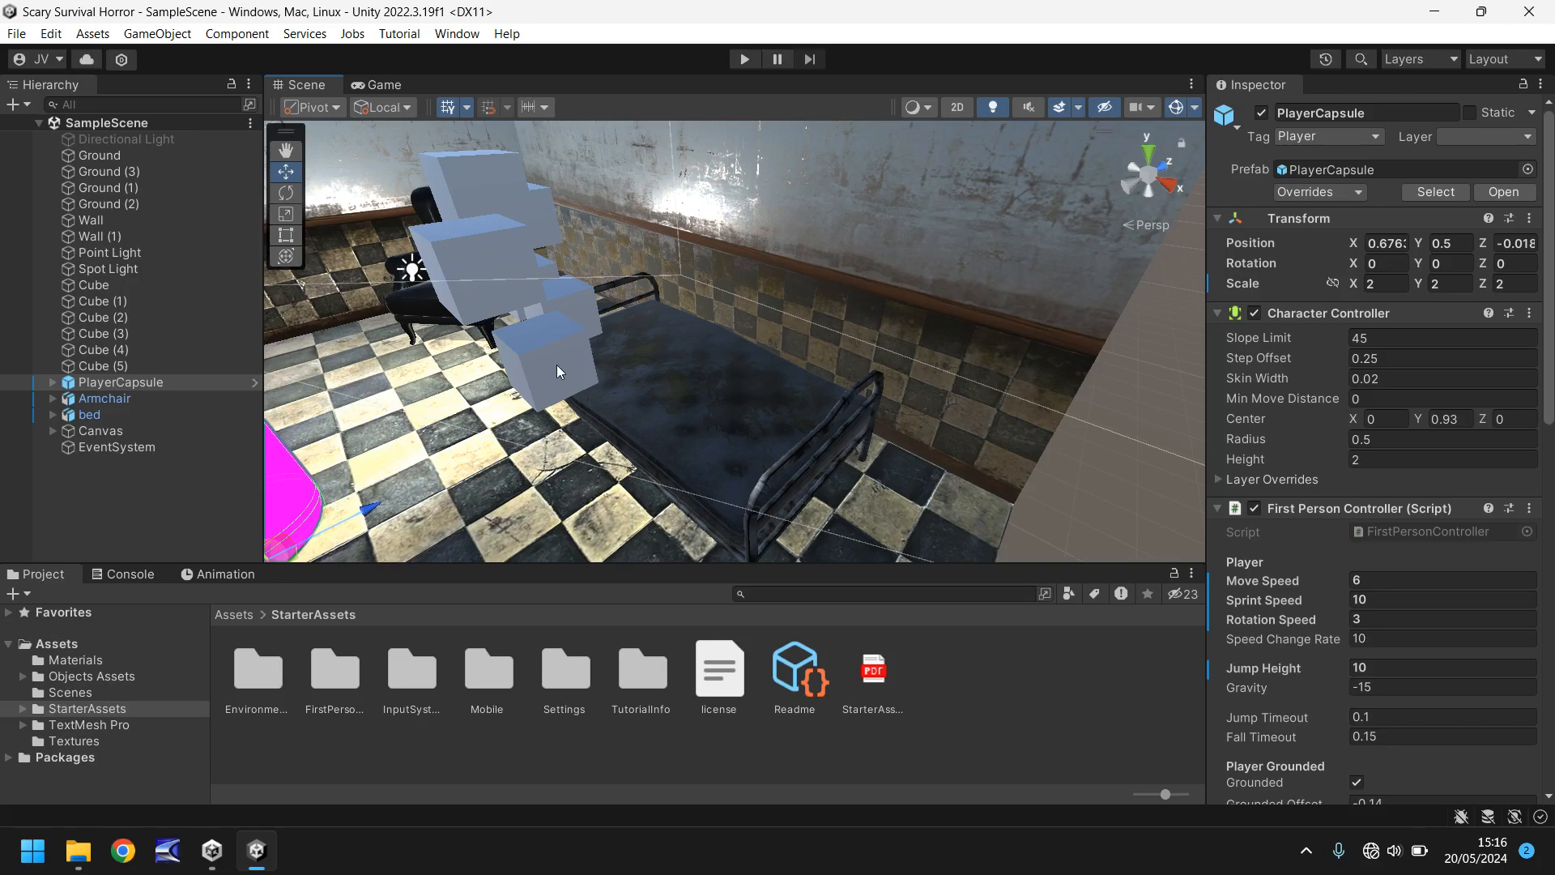
pyautogui.moveTo(557, 372)
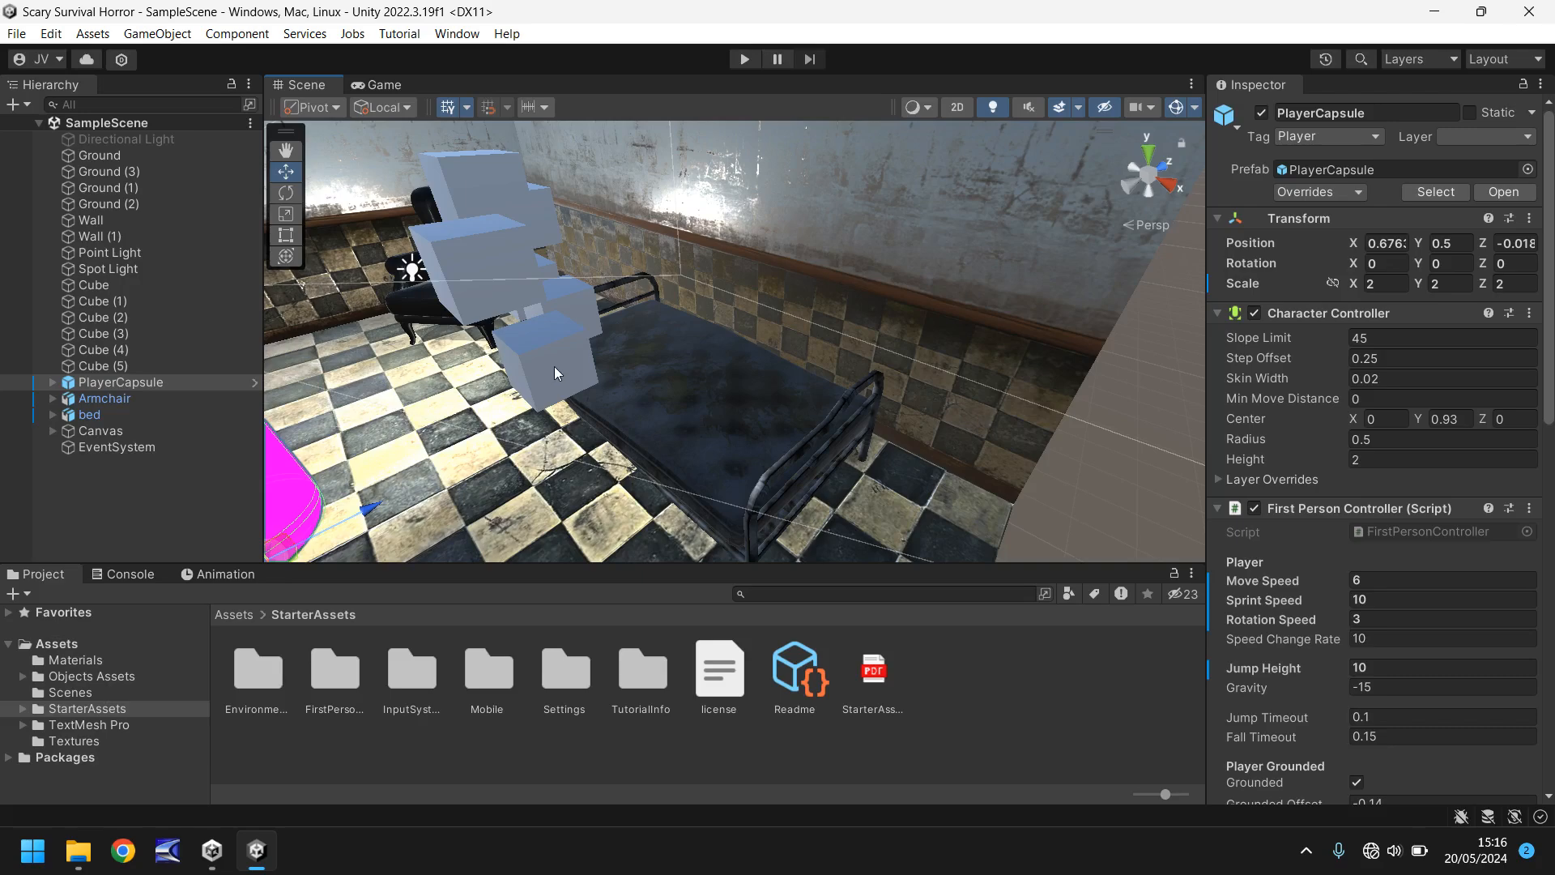
# - Raise Cube (4) up and back to 3.75, 3.75, 5.32, then select another stacked cube
pyautogui.click(540, 357)
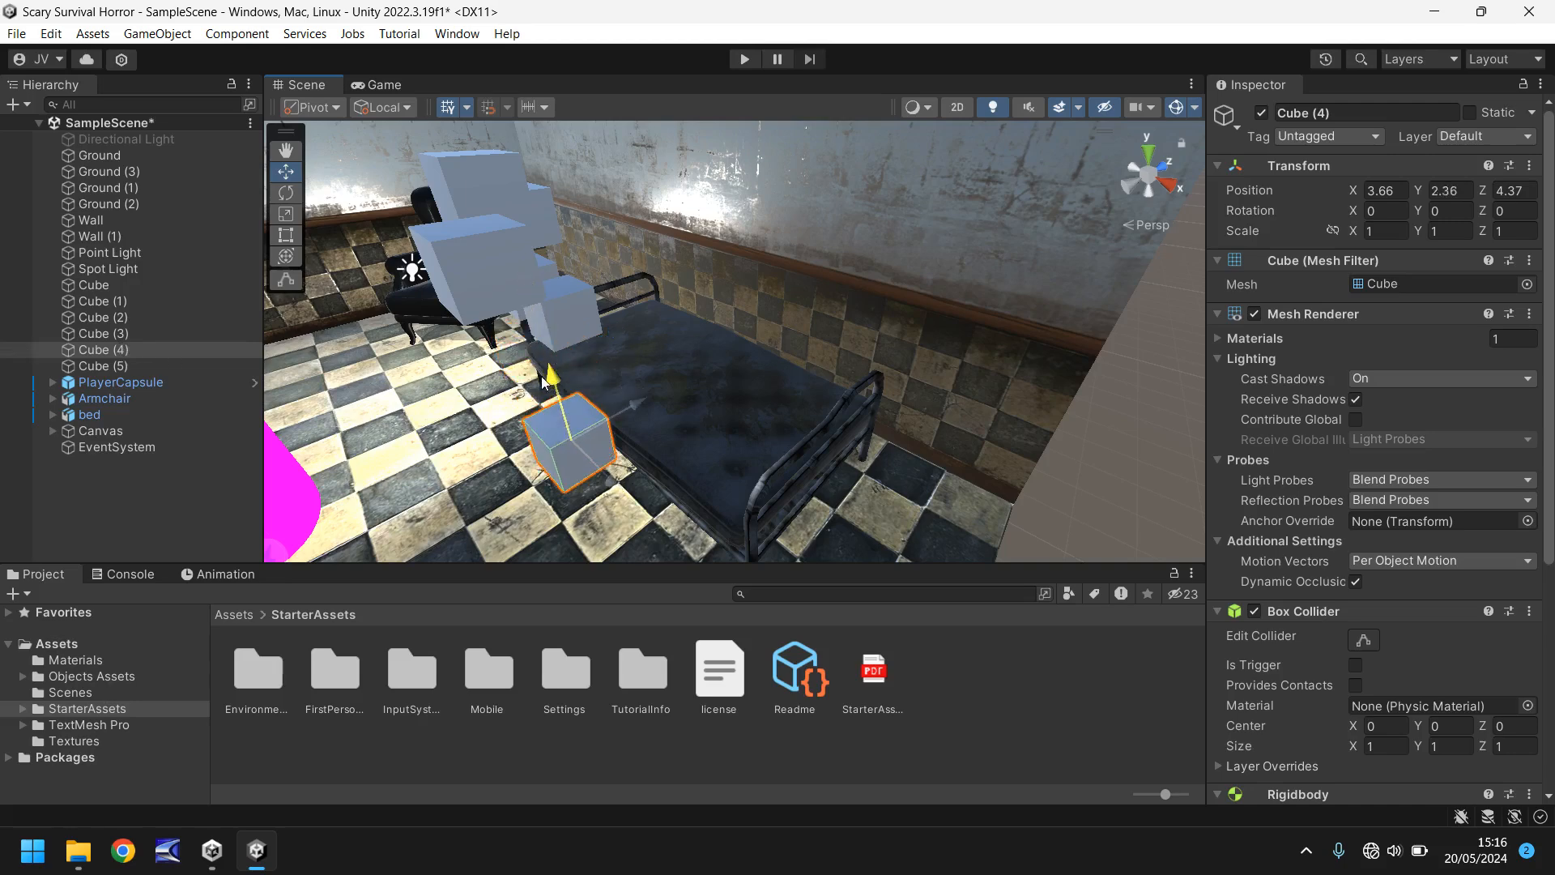
pyautogui.moveTo(548, 384); pyautogui.dragTo(624, 317)
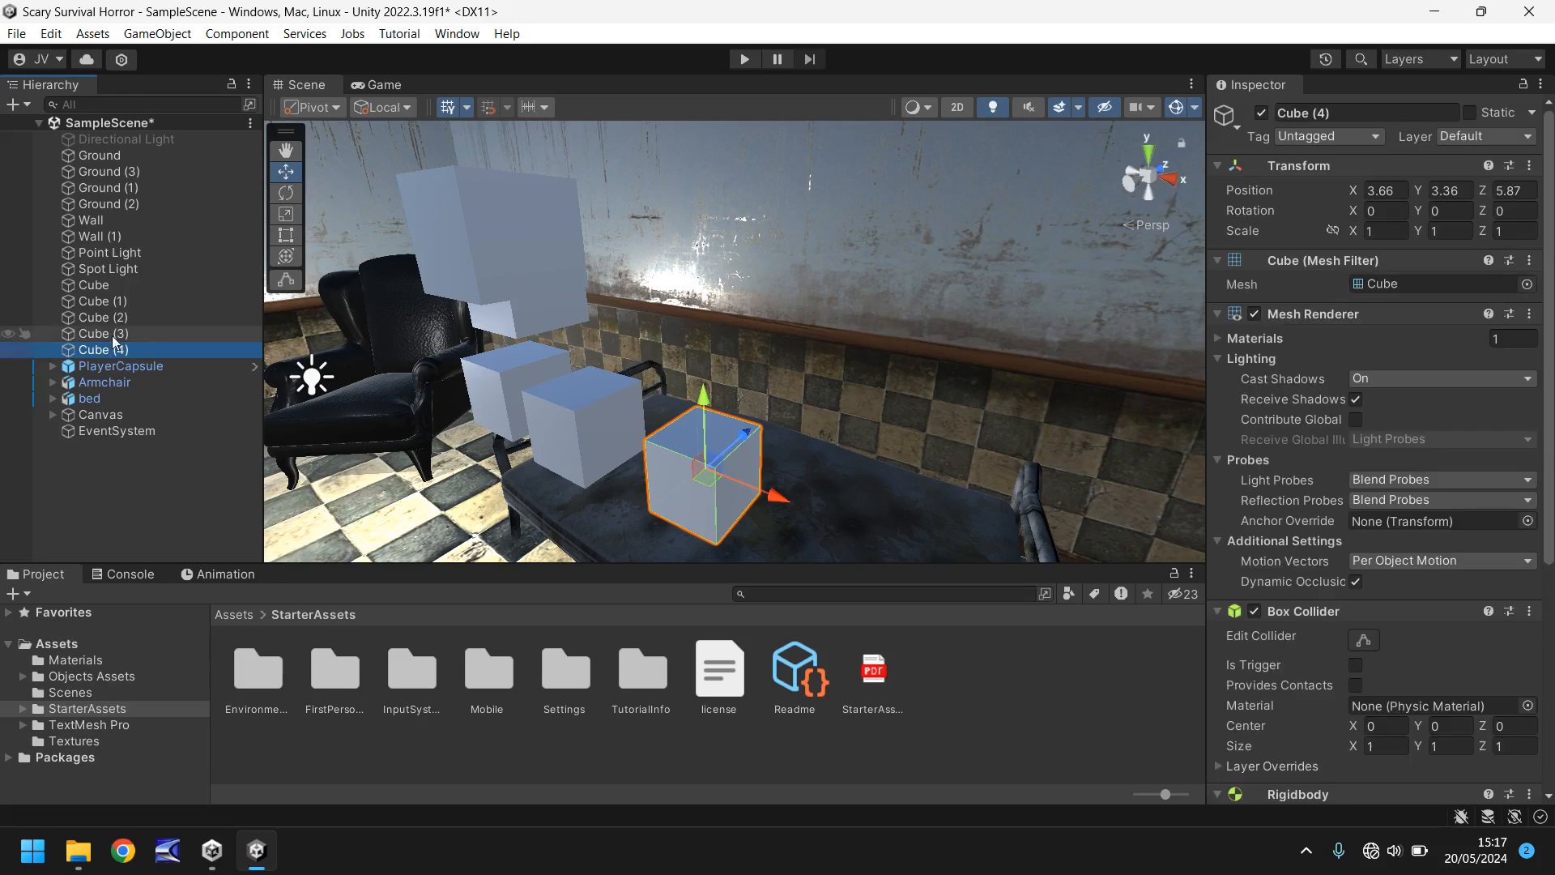
pyautogui.click(101, 333)
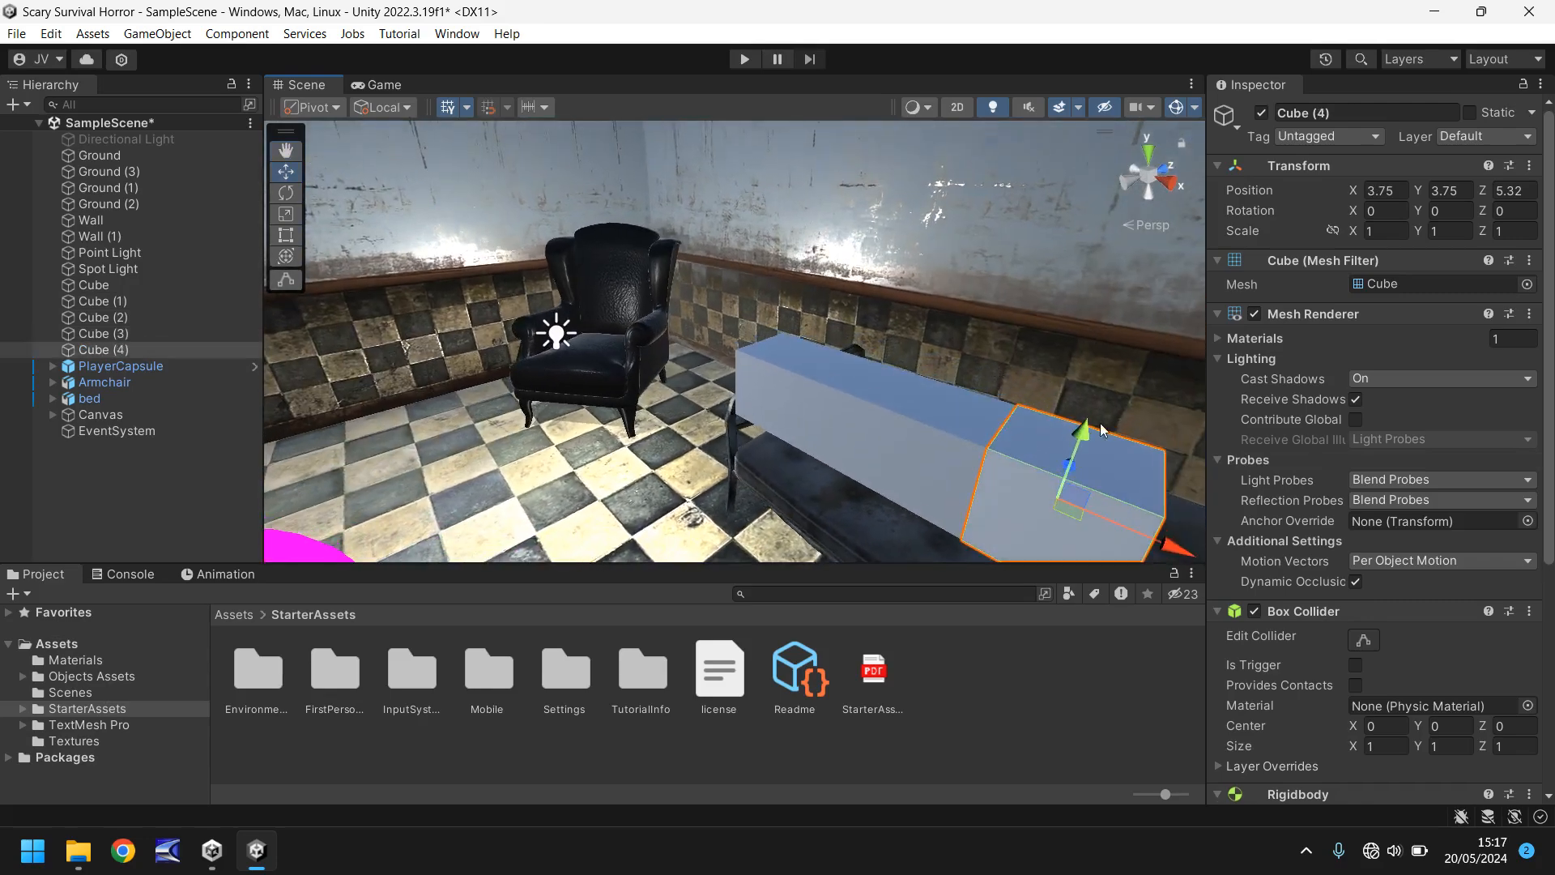
# - Place Cube (6) on top of the cube row and play-test to watch it tip
pyautogui.moveTo(1083, 430); pyautogui.dragTo(1121, 317)
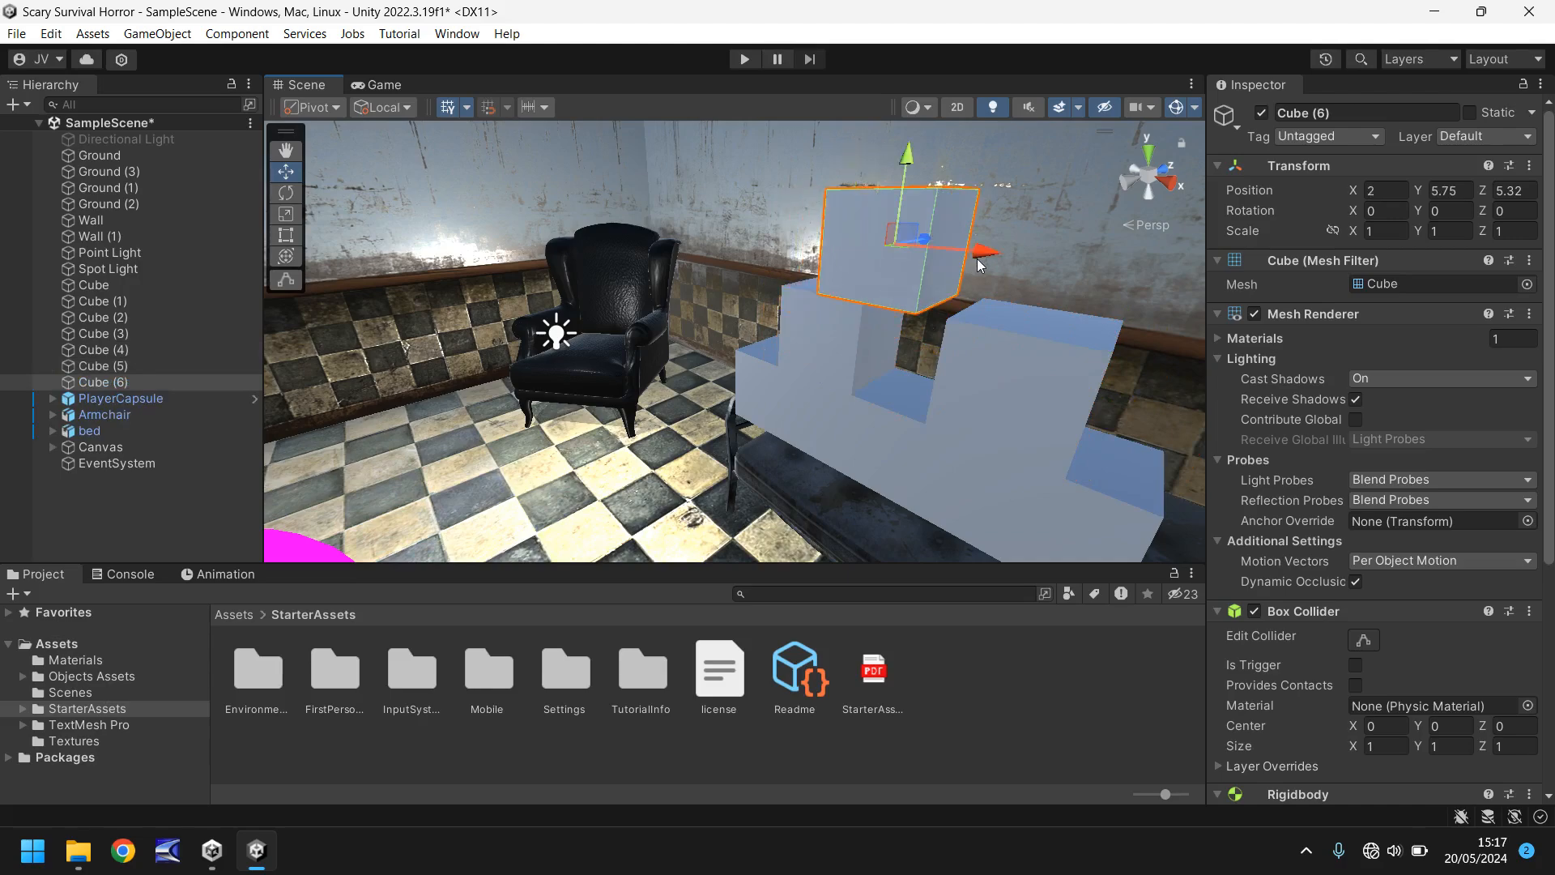
pyautogui.click(743, 58)
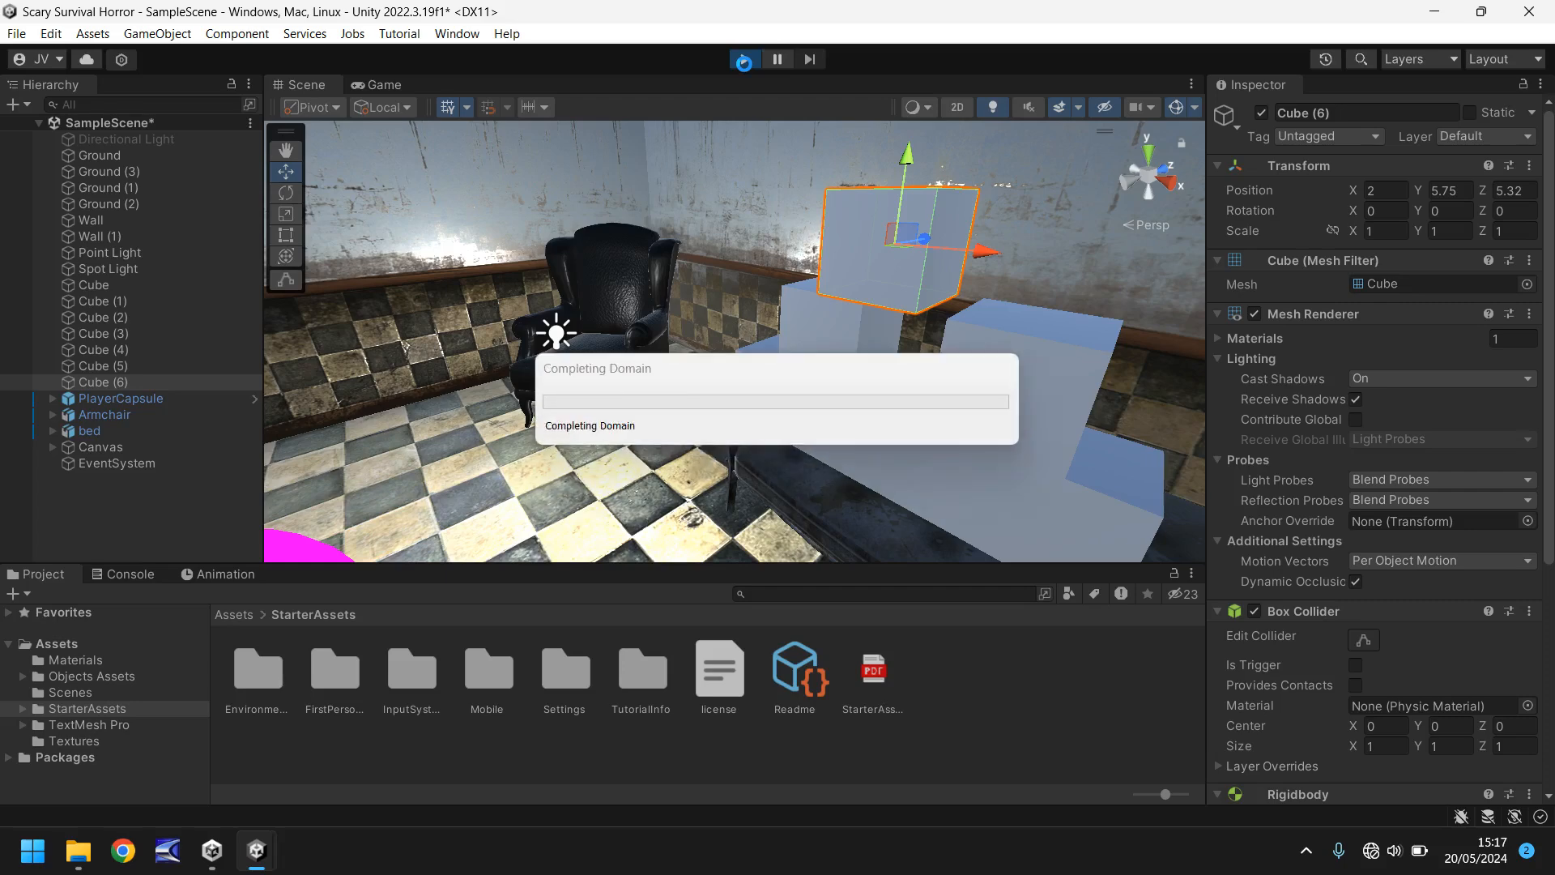
pyautogui.click(742, 58)
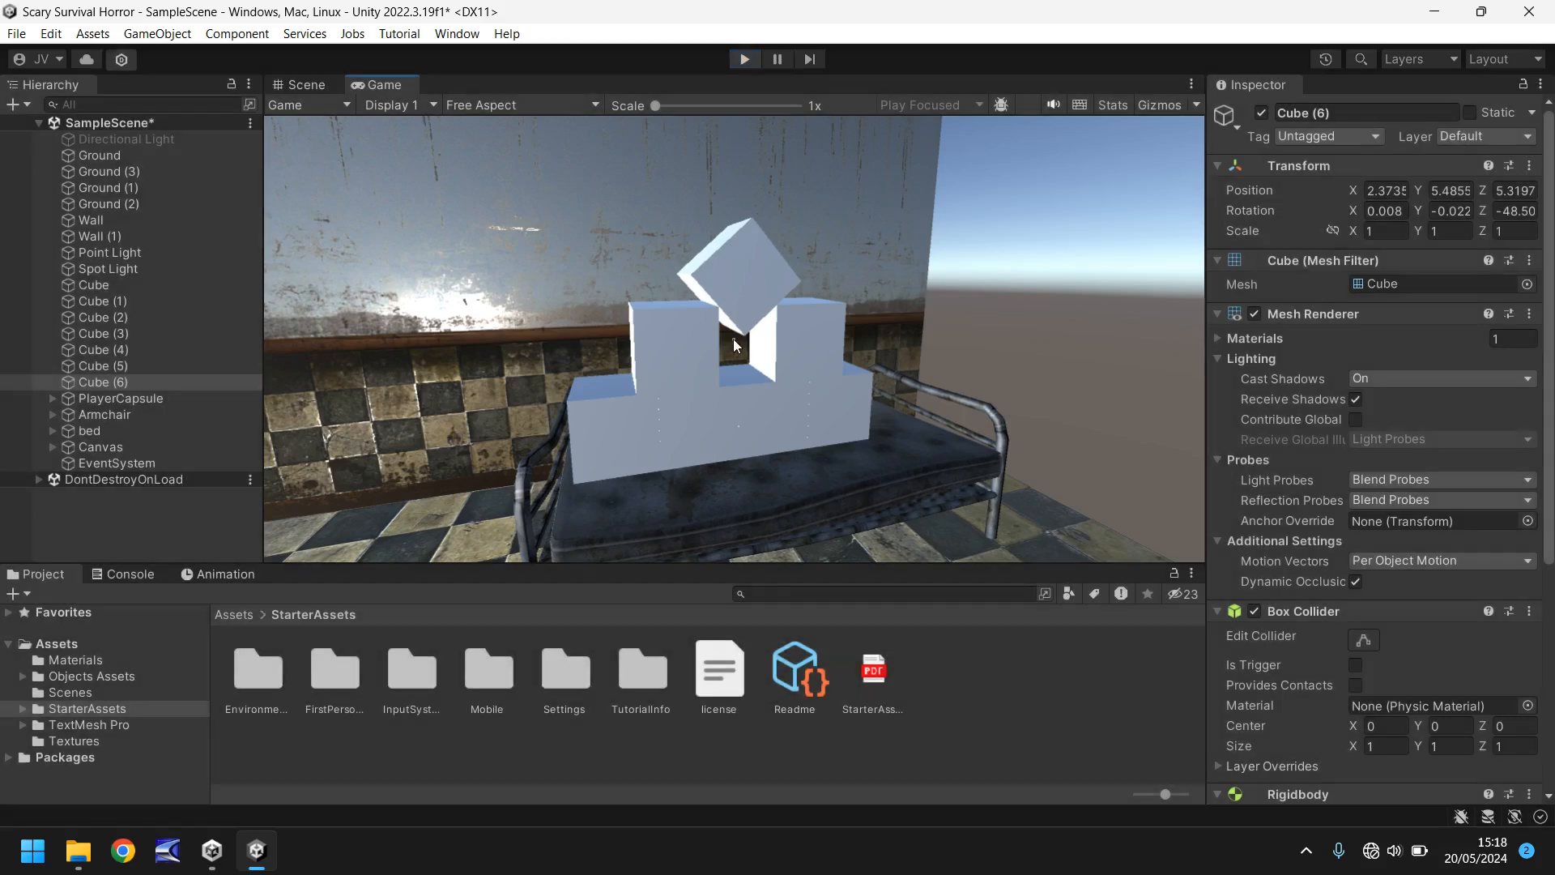
# - Stop the game, shift all seven cubes to Z 5, and replay to see them fall
pyautogui.click(305, 84)
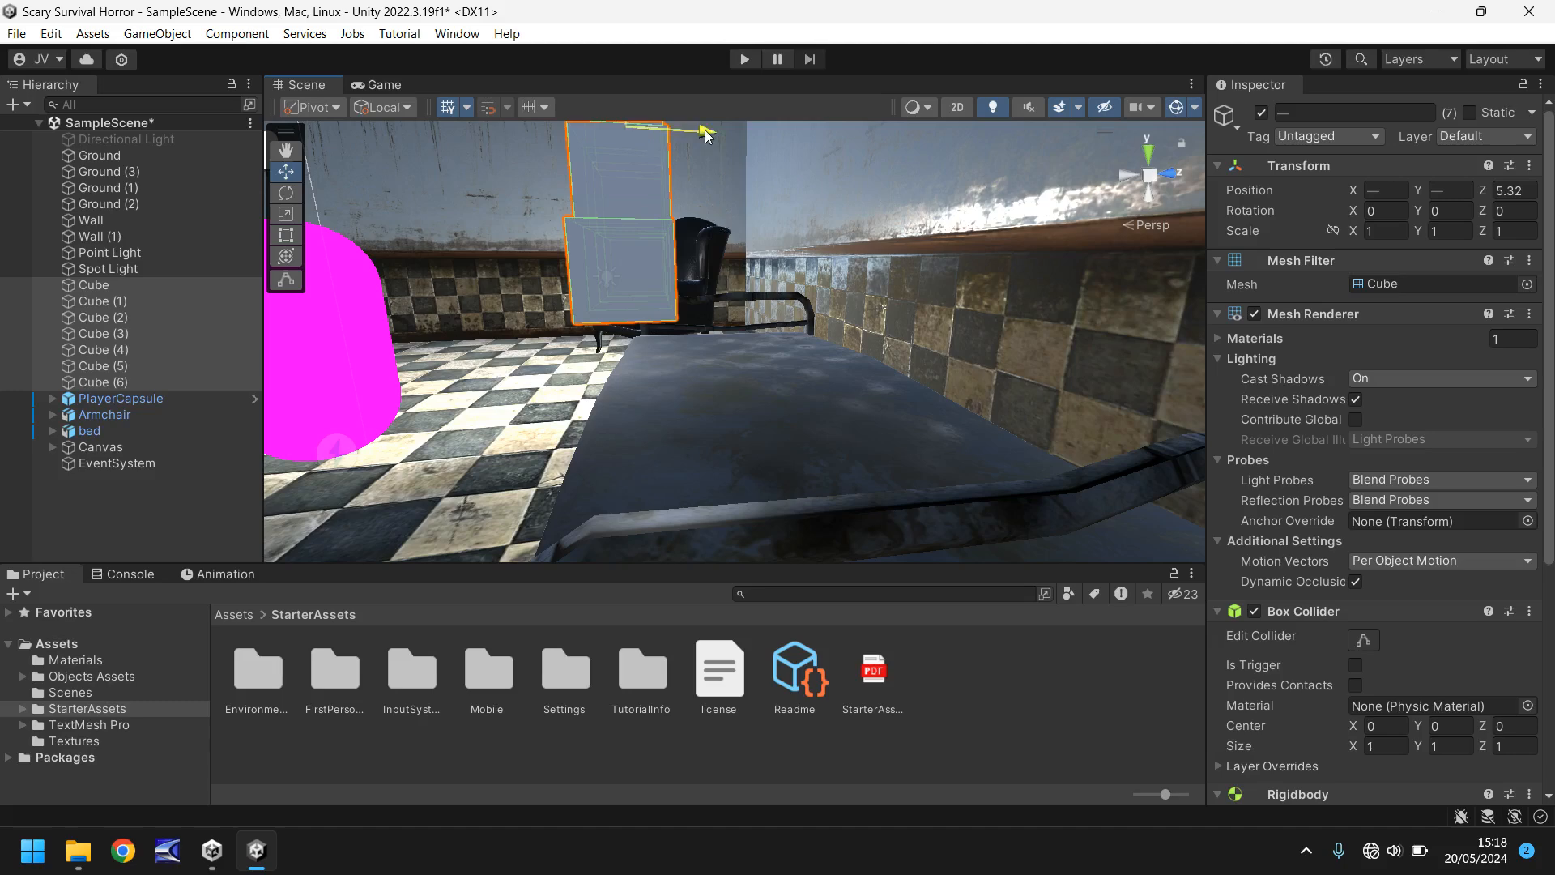
pyautogui.moveTo(703, 129); pyautogui.dragTo(682, 129)
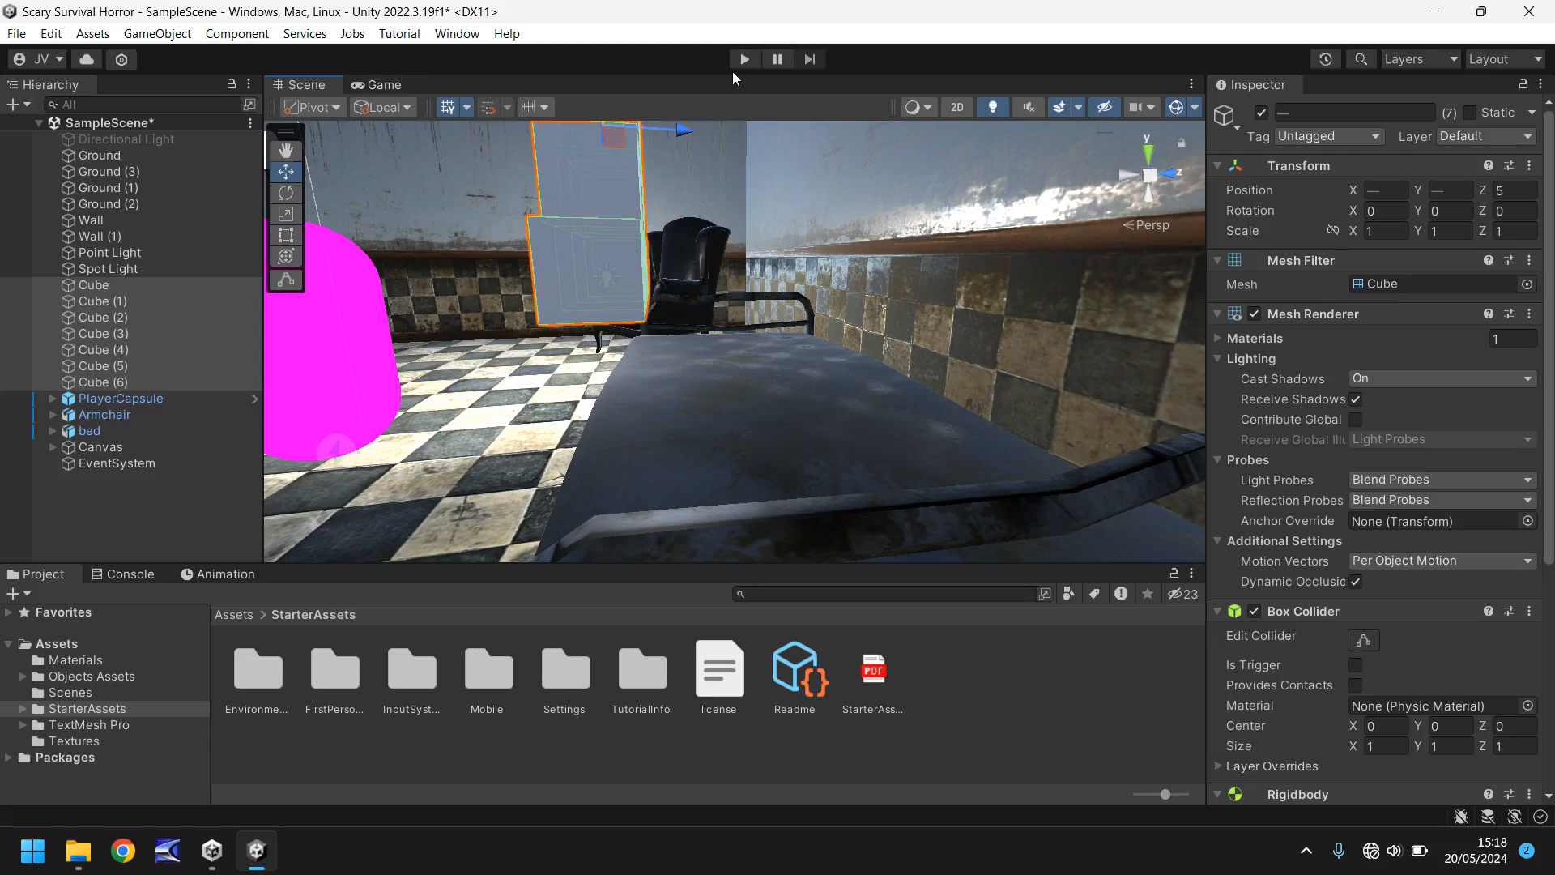
pyautogui.click(742, 59)
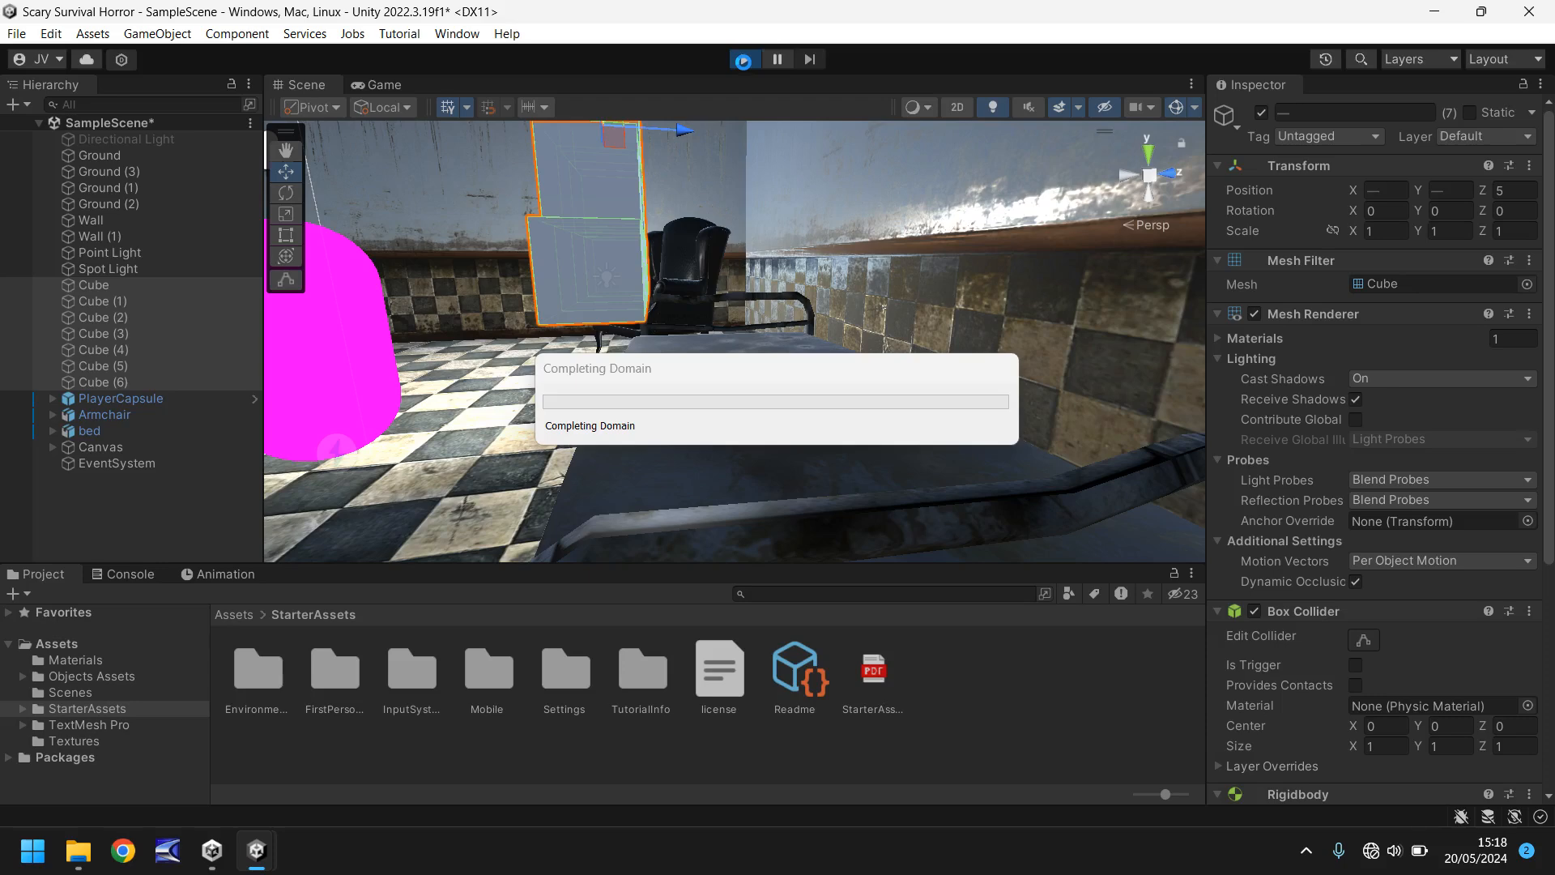
pyautogui.click(743, 59)
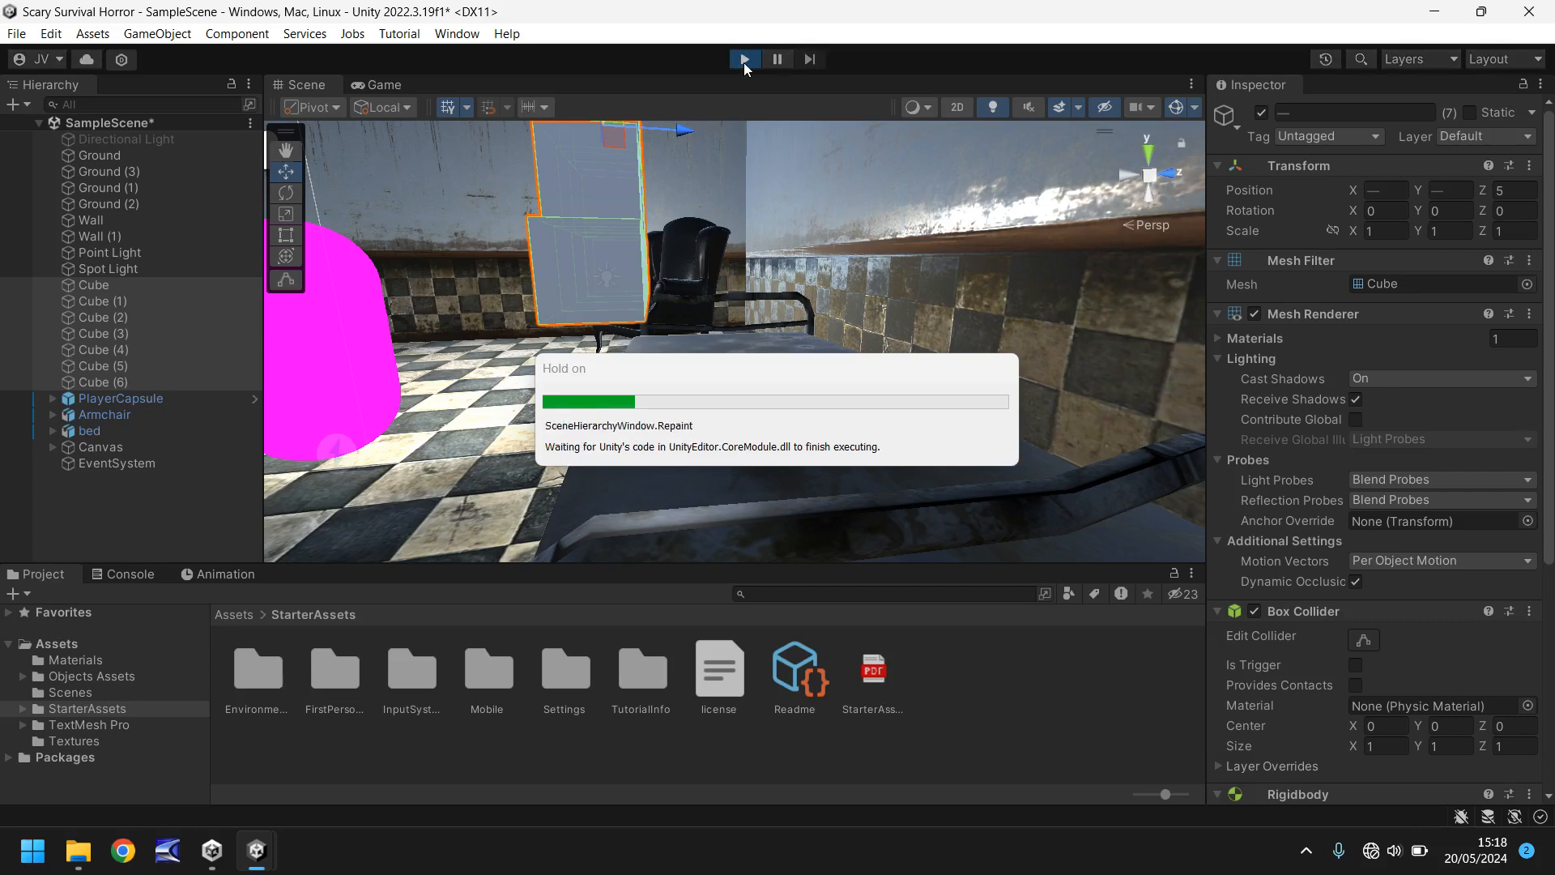
pyautogui.click(743, 59)
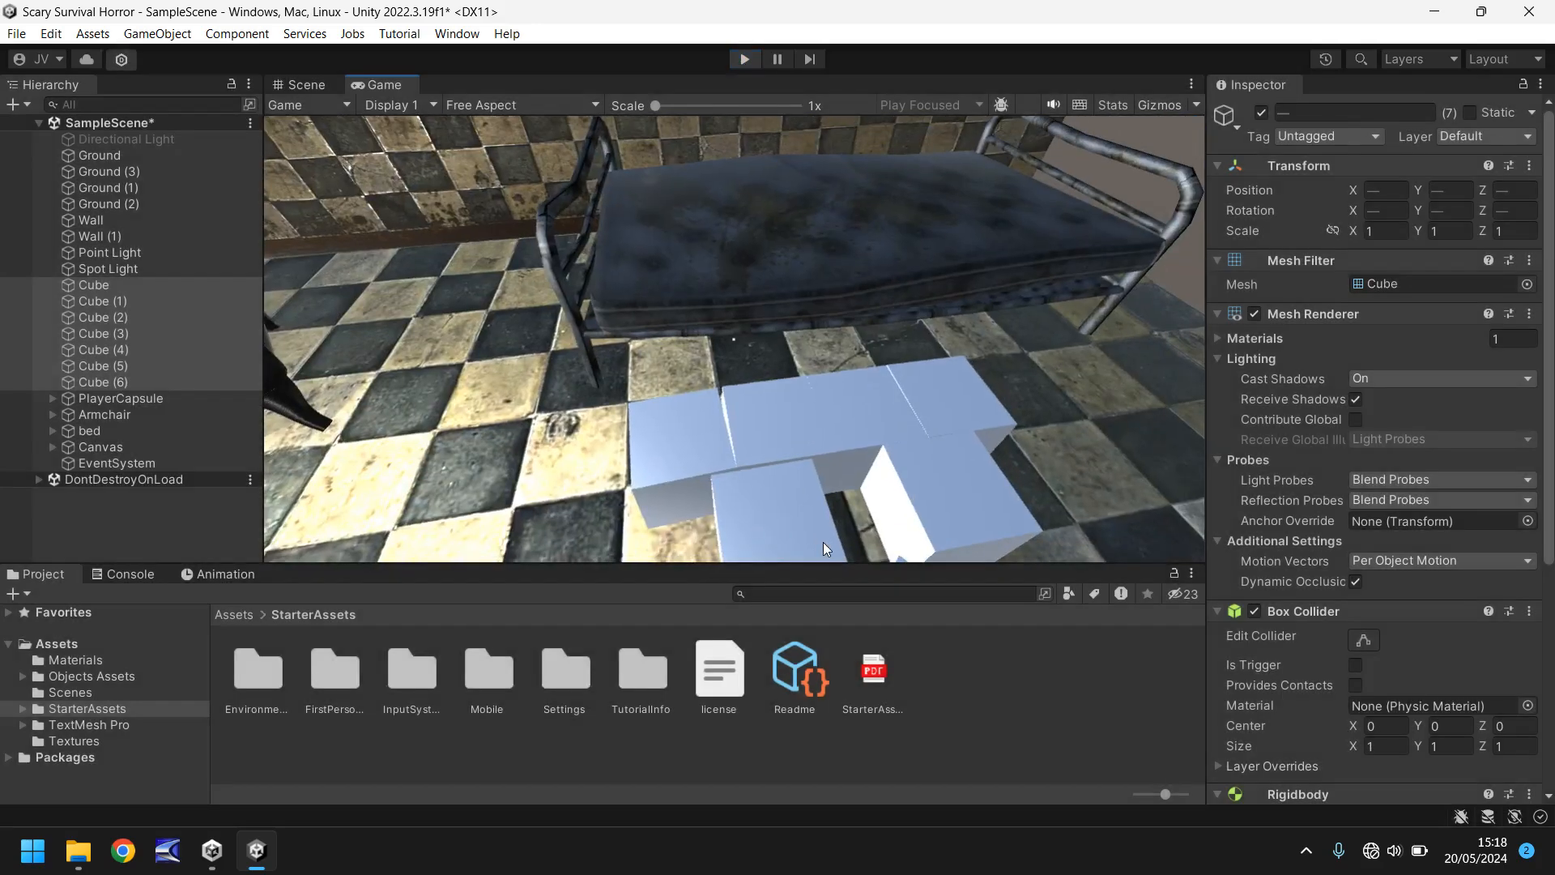
# - Lower the new cube to 2.25, 2.75, 5 with Scale X 4, and disable its Mesh Renderer
pyautogui.click(301, 84)
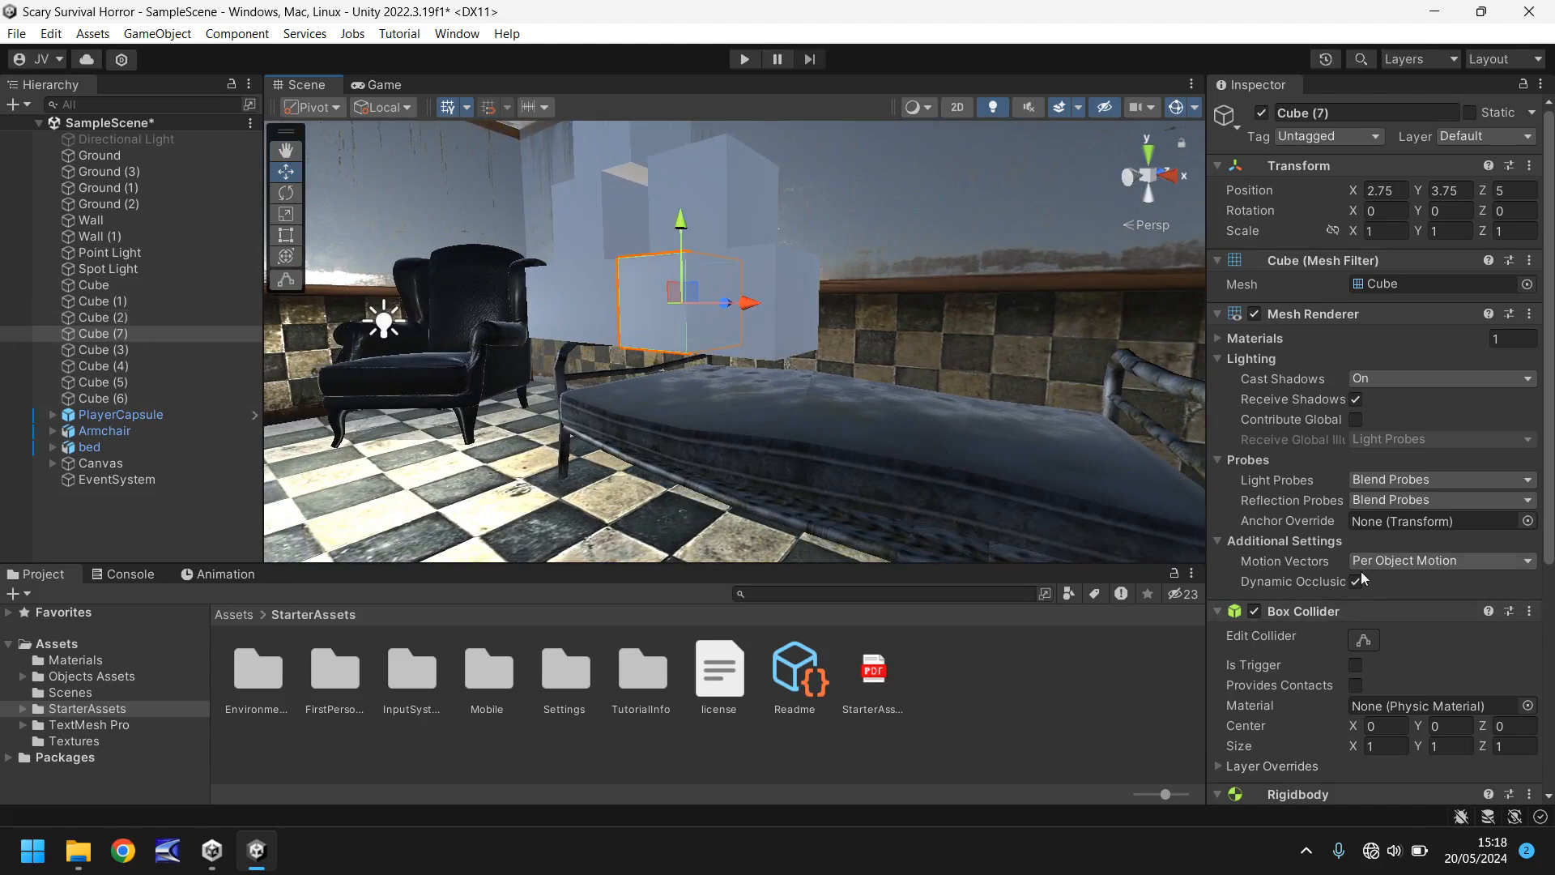
pyautogui.scroll(-3)
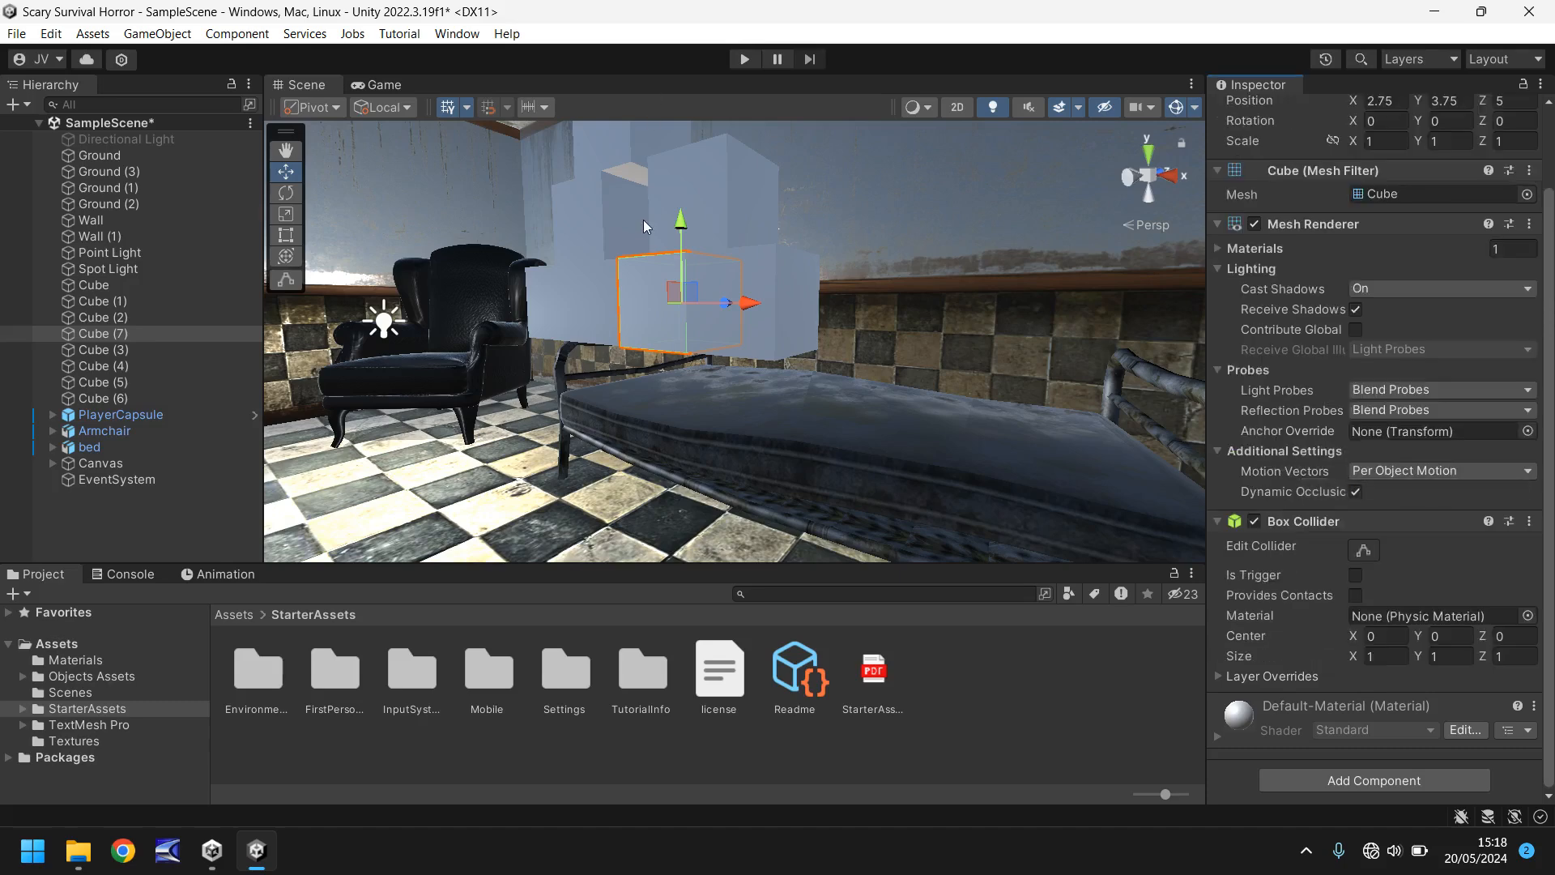
pyautogui.moveTo(681, 216); pyautogui.dragTo(688, 305)
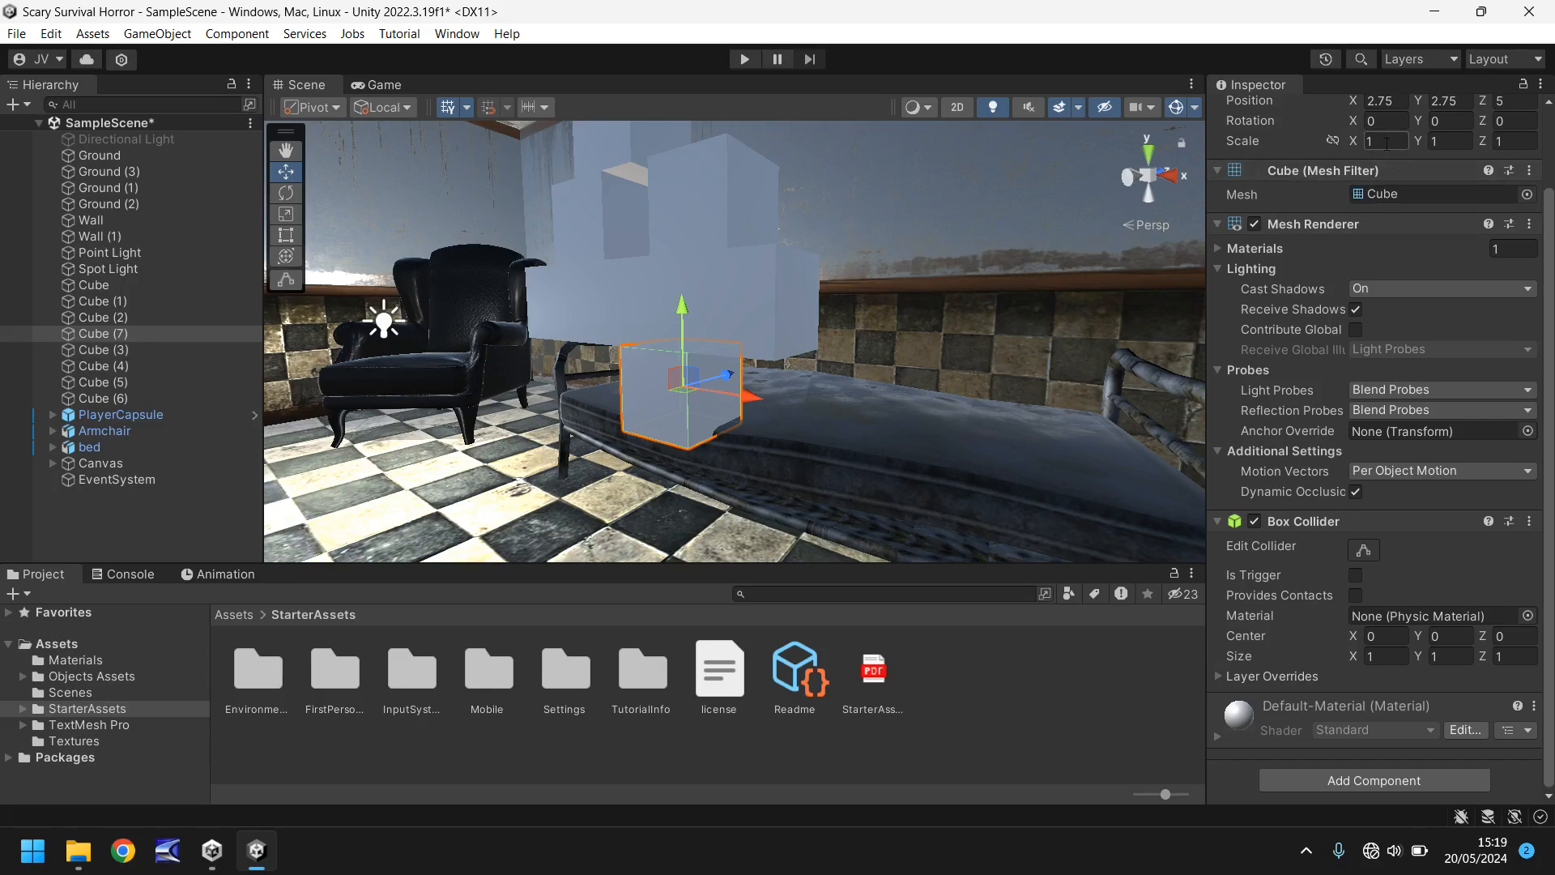
pyautogui.write('4')
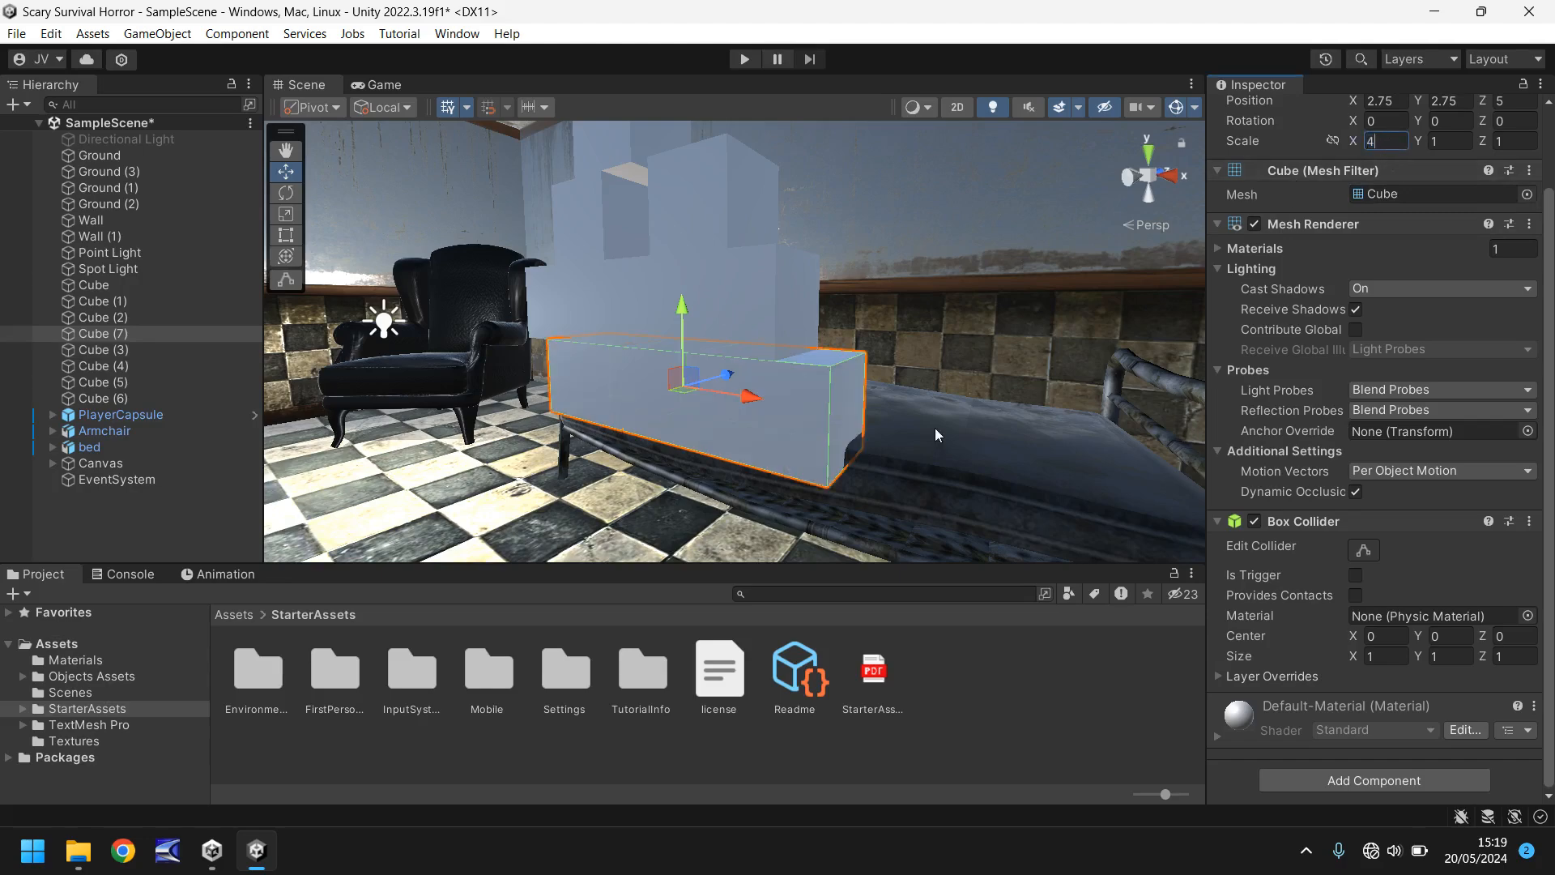
pyautogui.moveTo(754, 397); pyautogui.dragTo(704, 382)
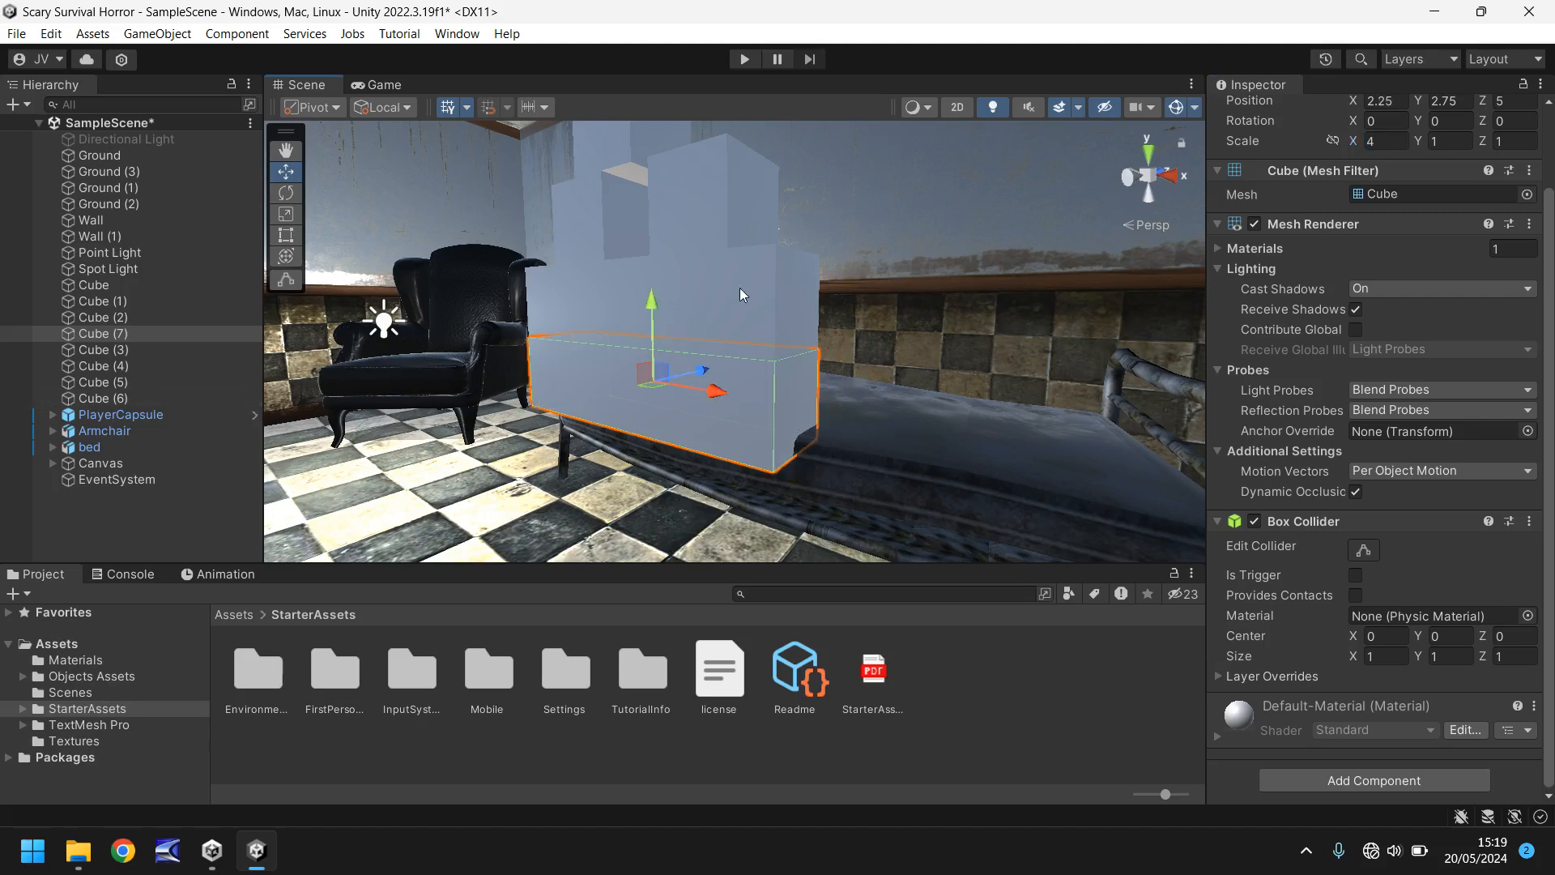
pyautogui.moveTo(836, 407)
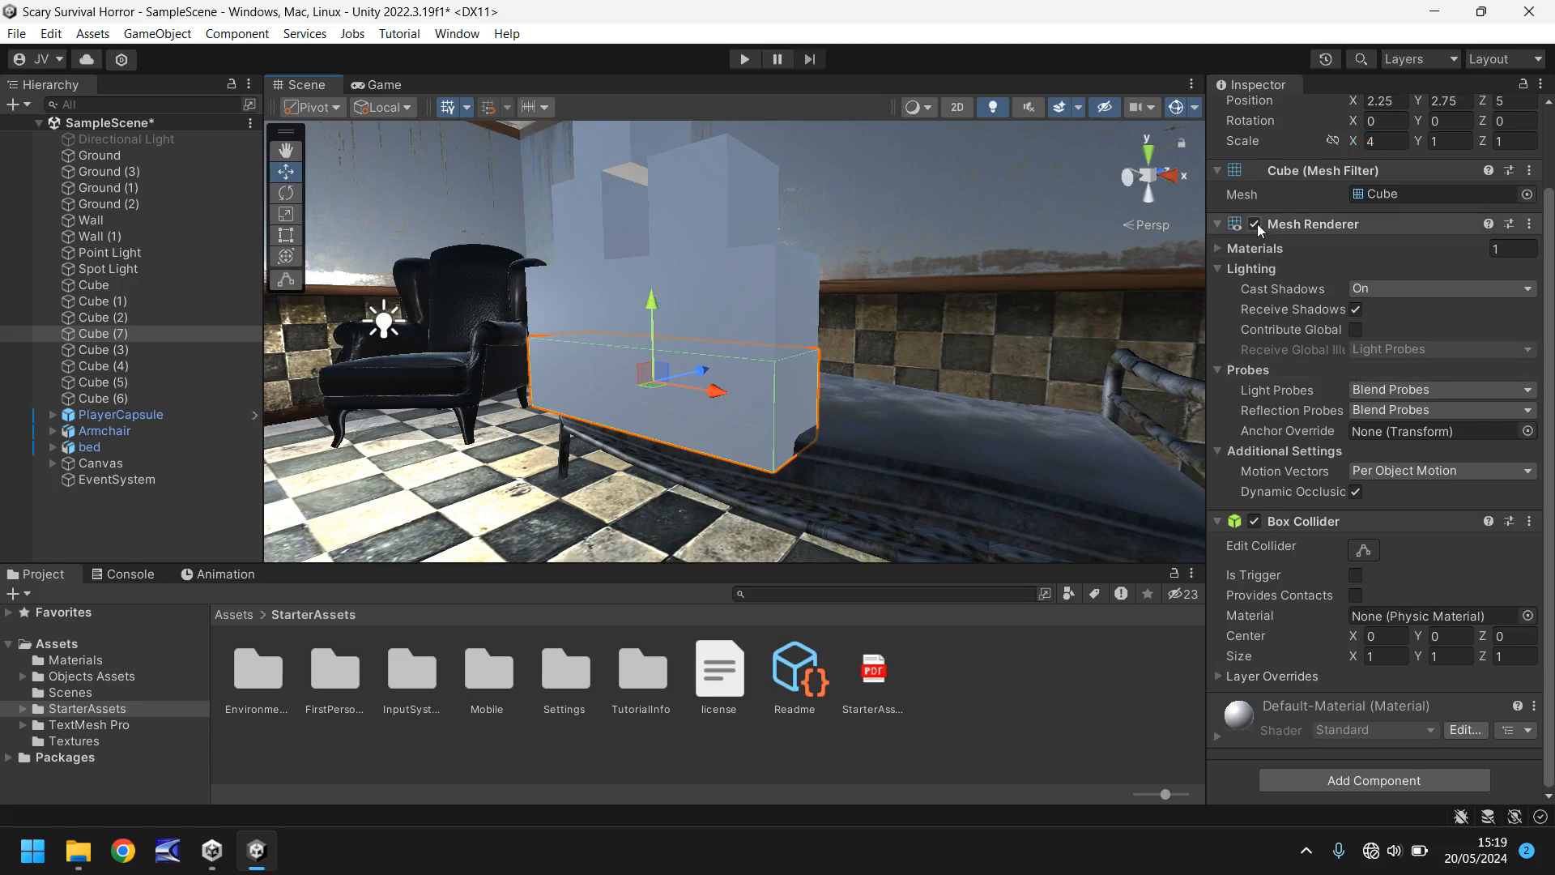
pyautogui.click(1254, 224)
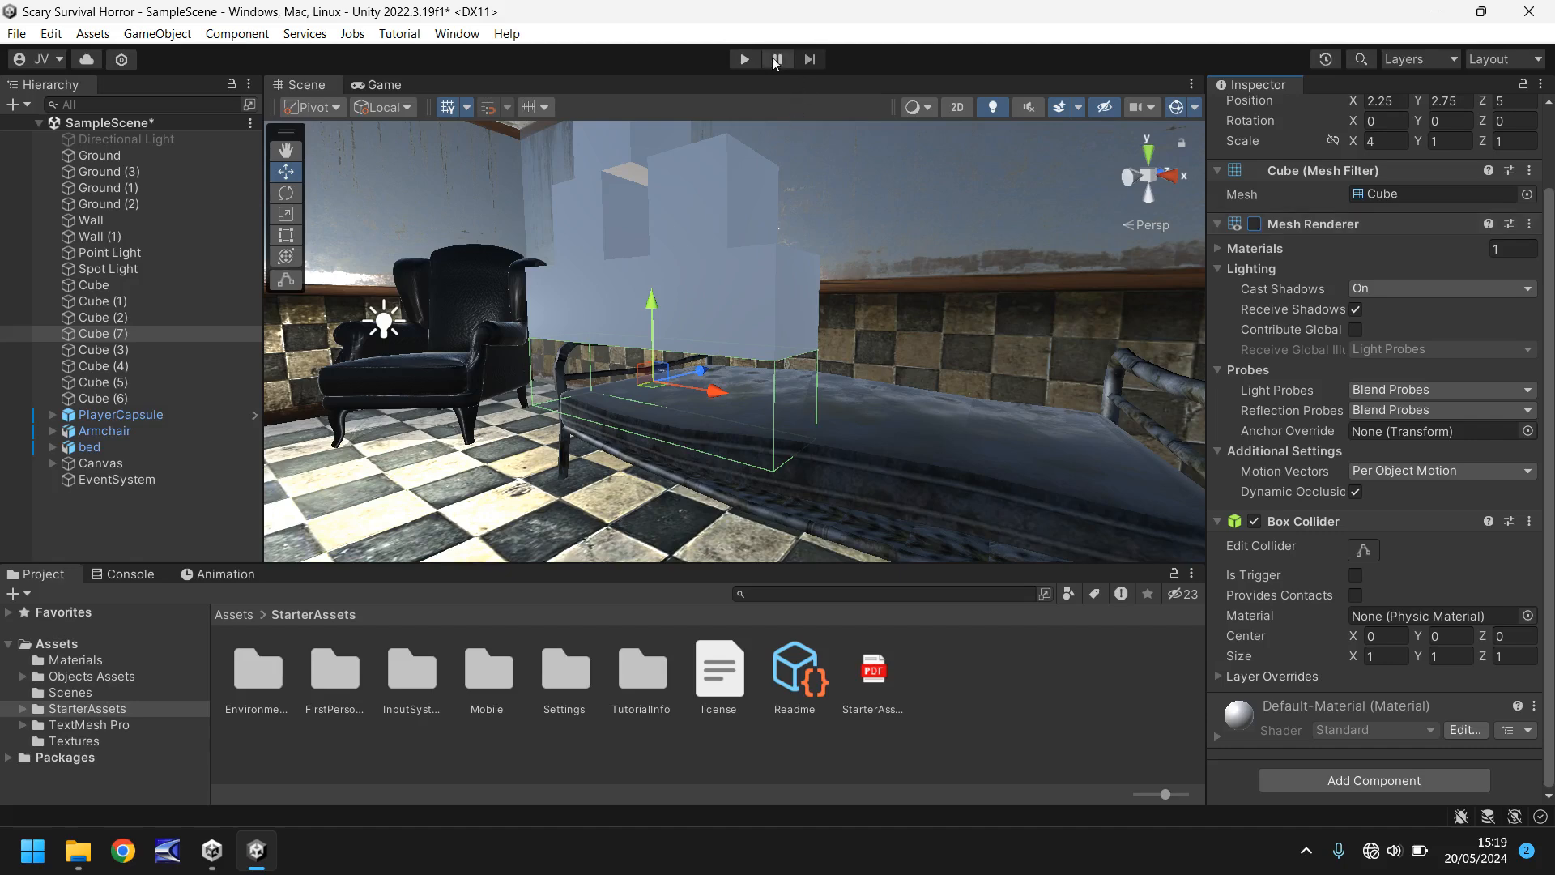
pyautogui.click(742, 59)
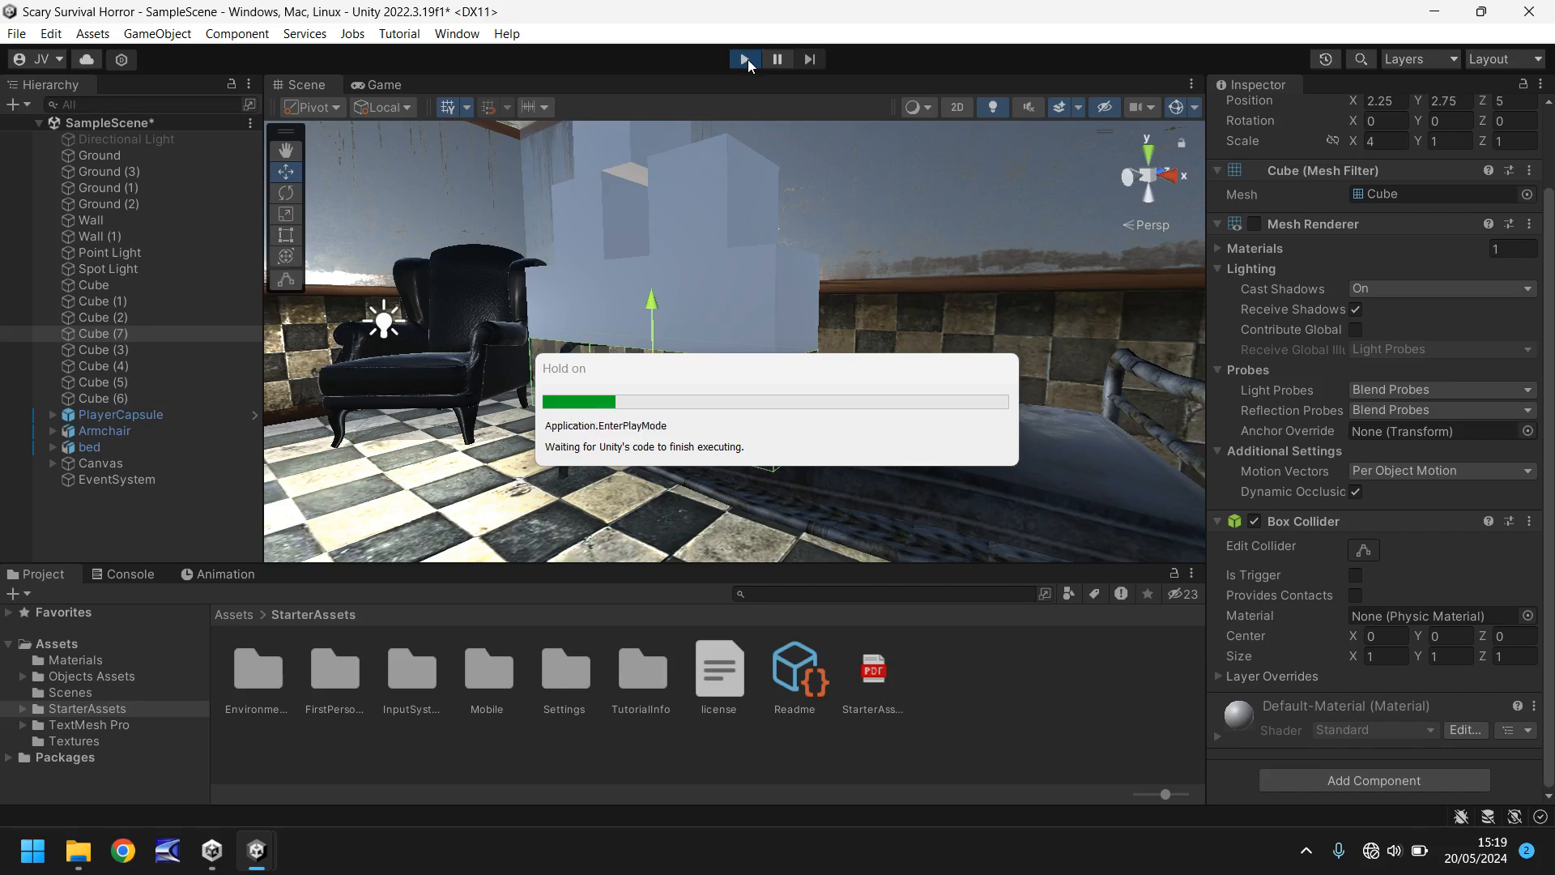
pyautogui.click(742, 58)
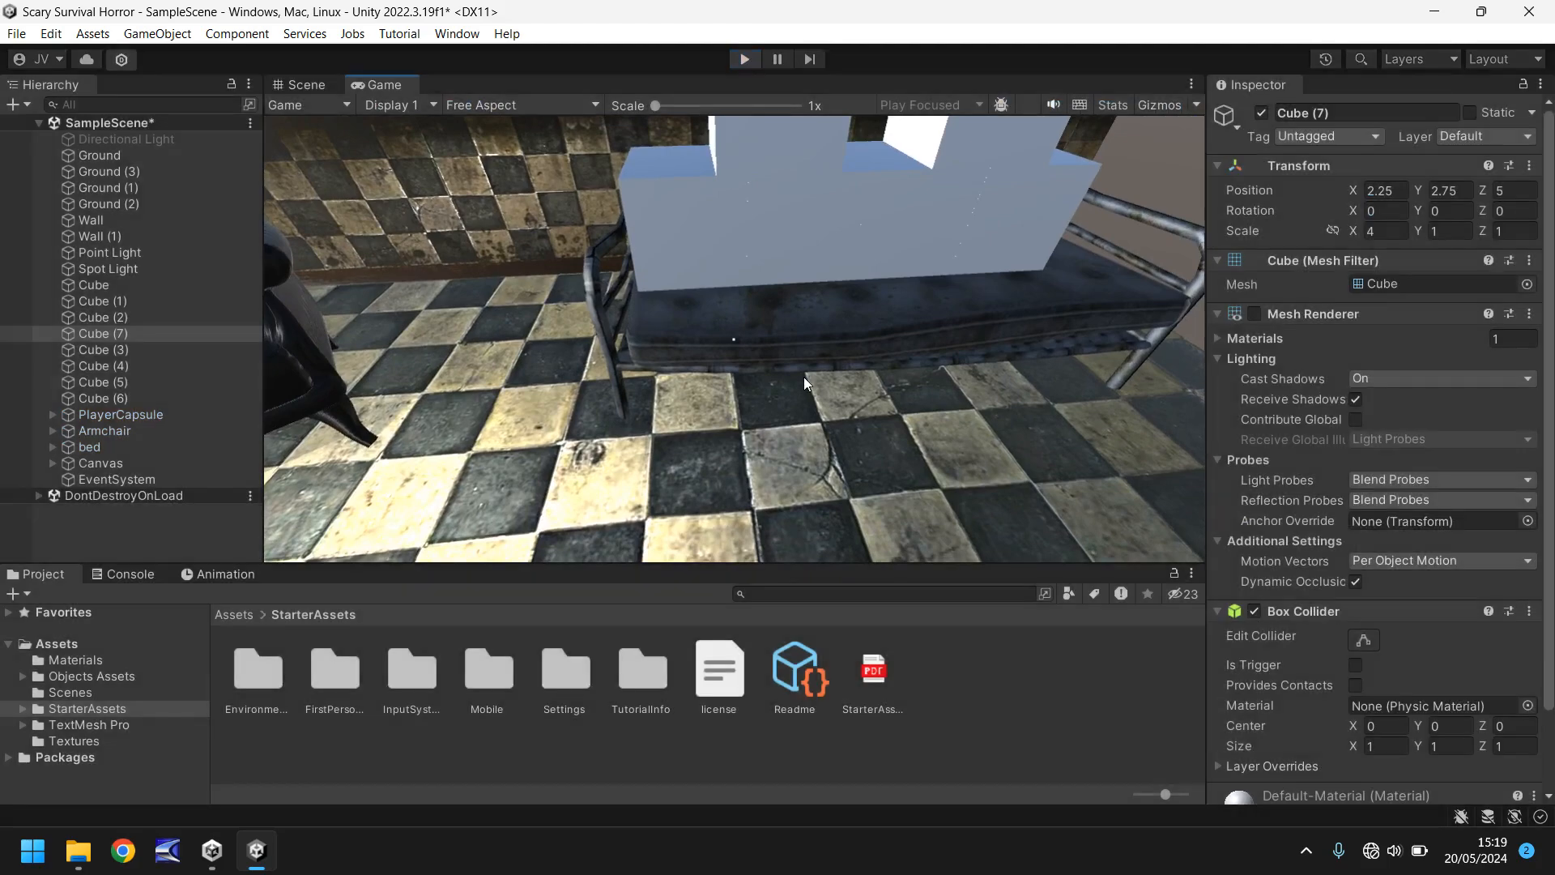
pyautogui.click(304, 84)
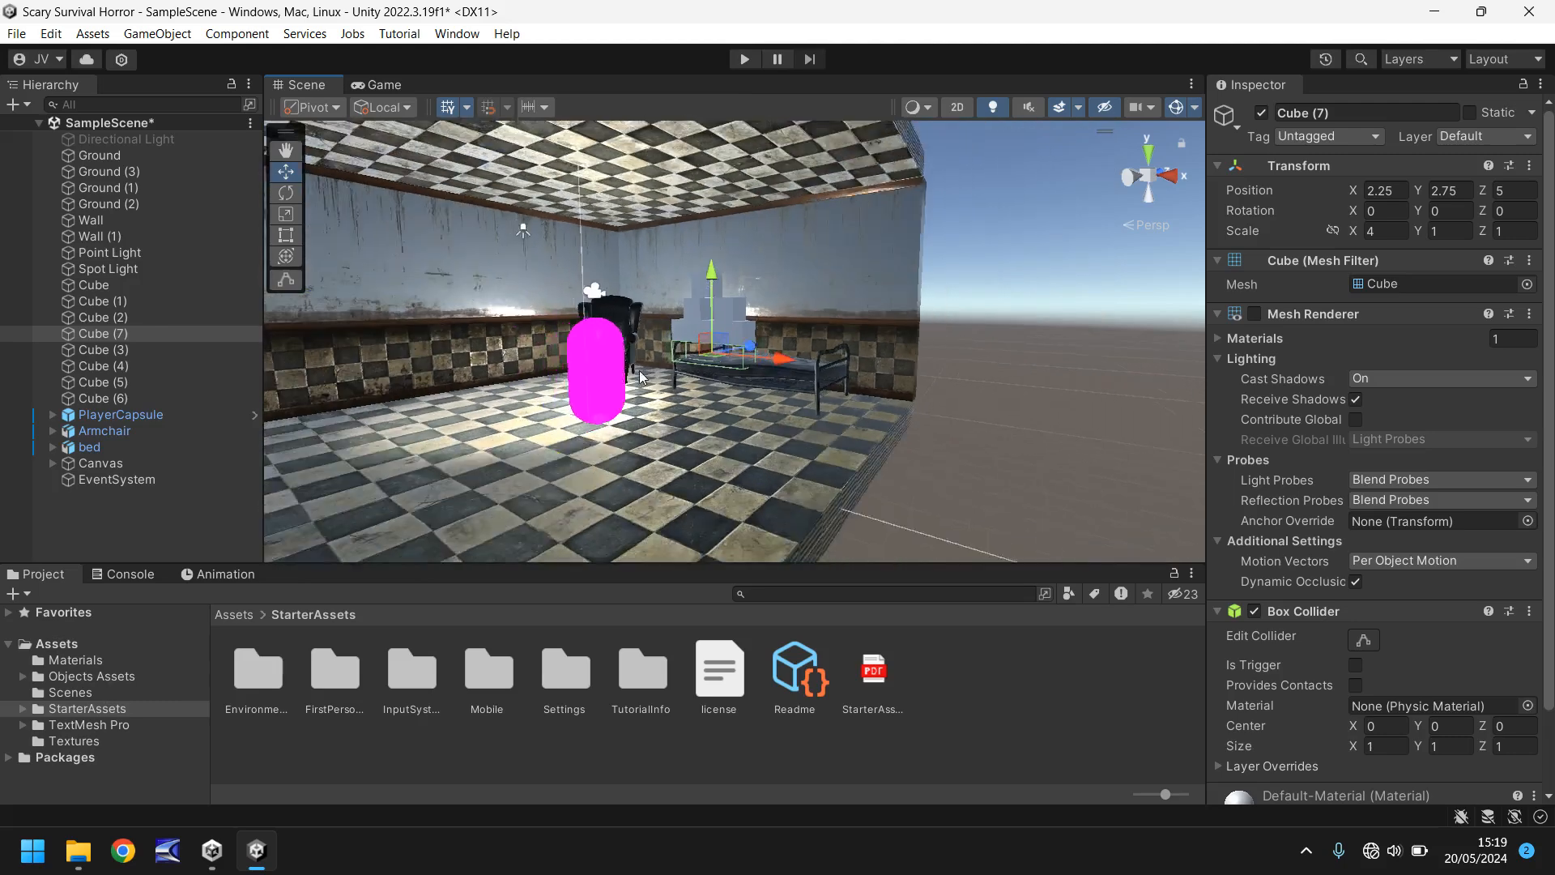
pyautogui.click(120, 414)
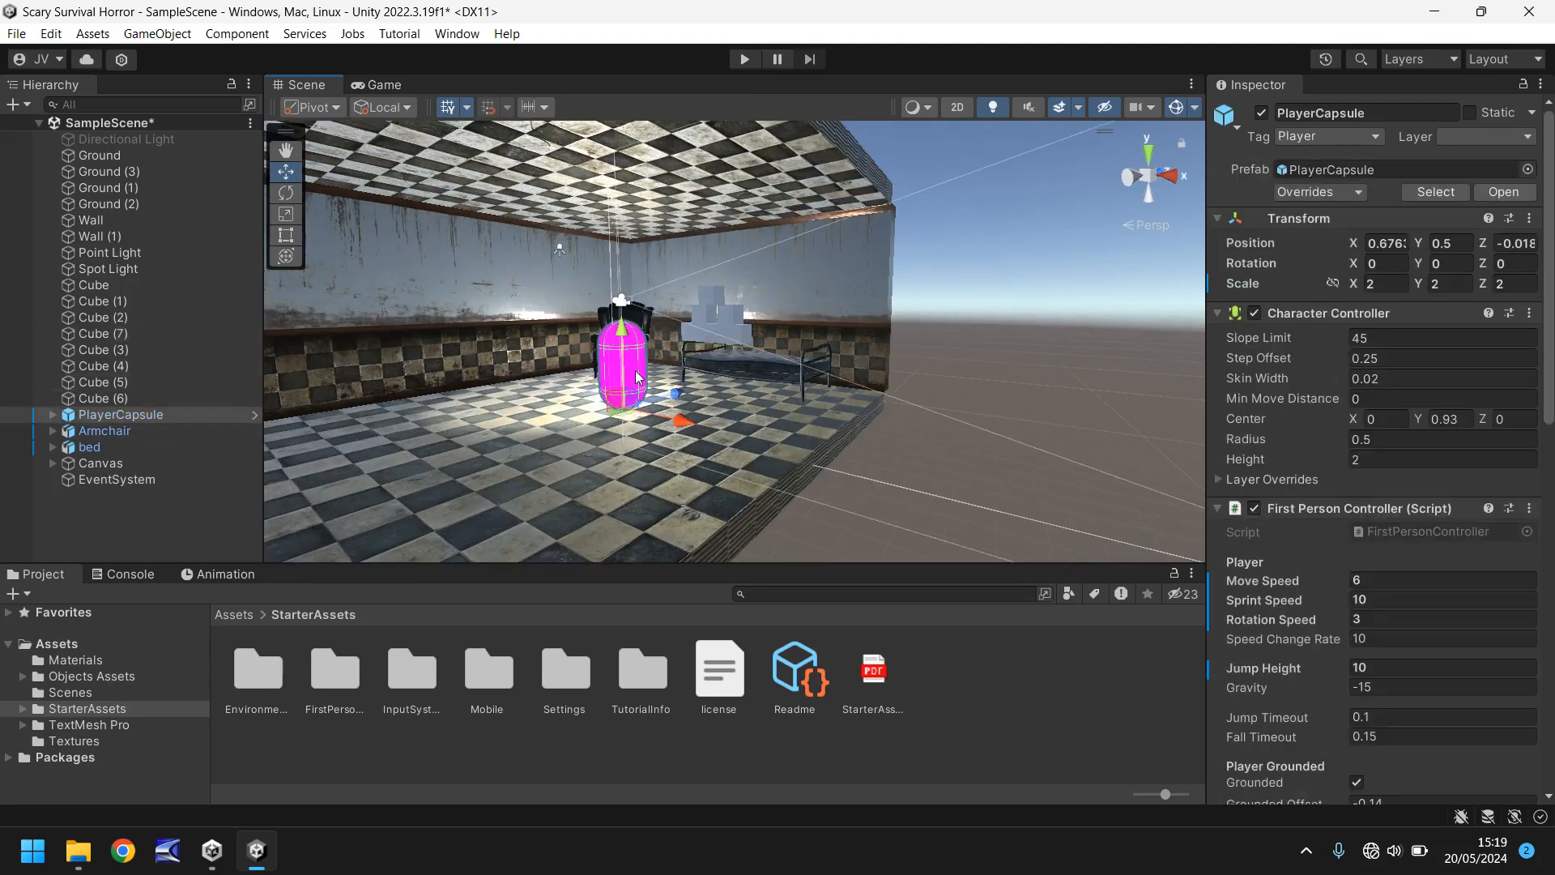
# - Slide PlayerCapsule along Z to about -9.018, farther from the bed
pyautogui.moveTo(675, 393); pyautogui.dragTo(512, 441)
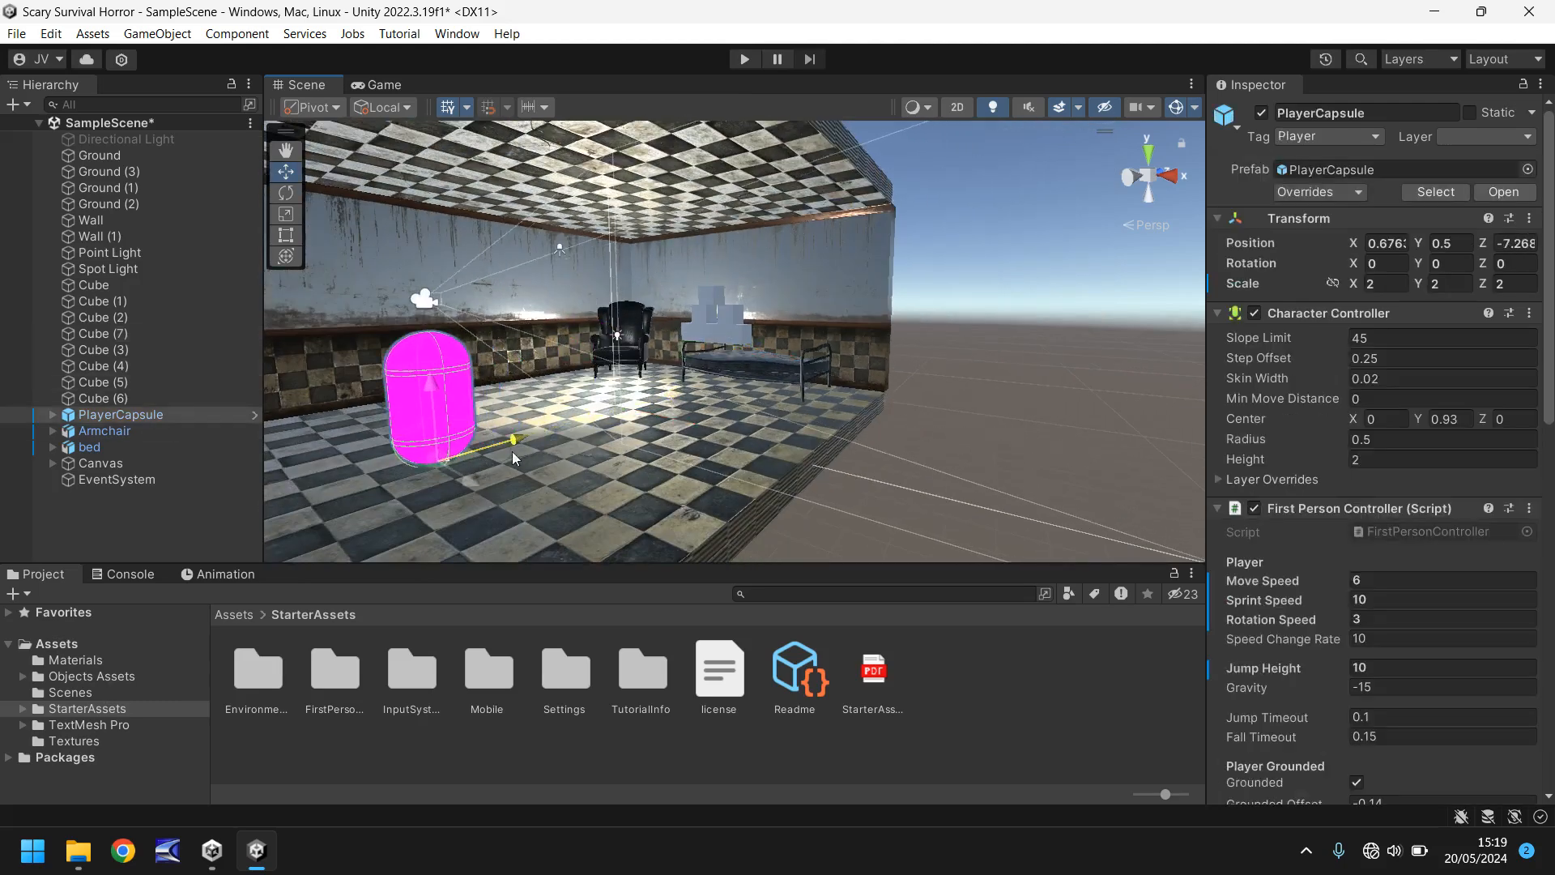
pyautogui.moveTo(513, 439); pyautogui.dragTo(449, 459)
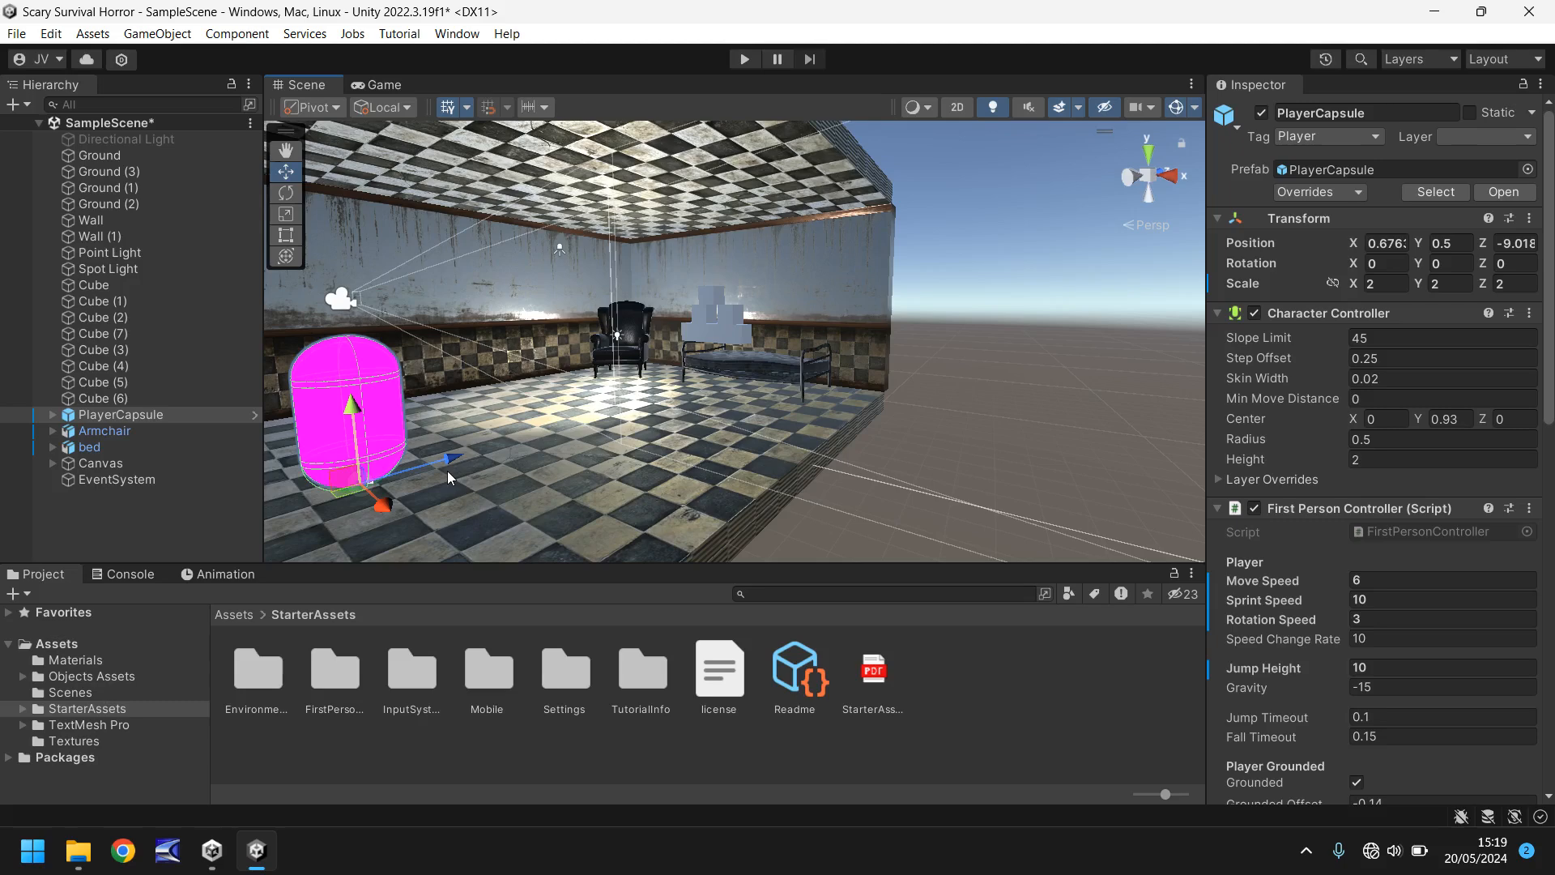
pyautogui.moveTo(63, 652)
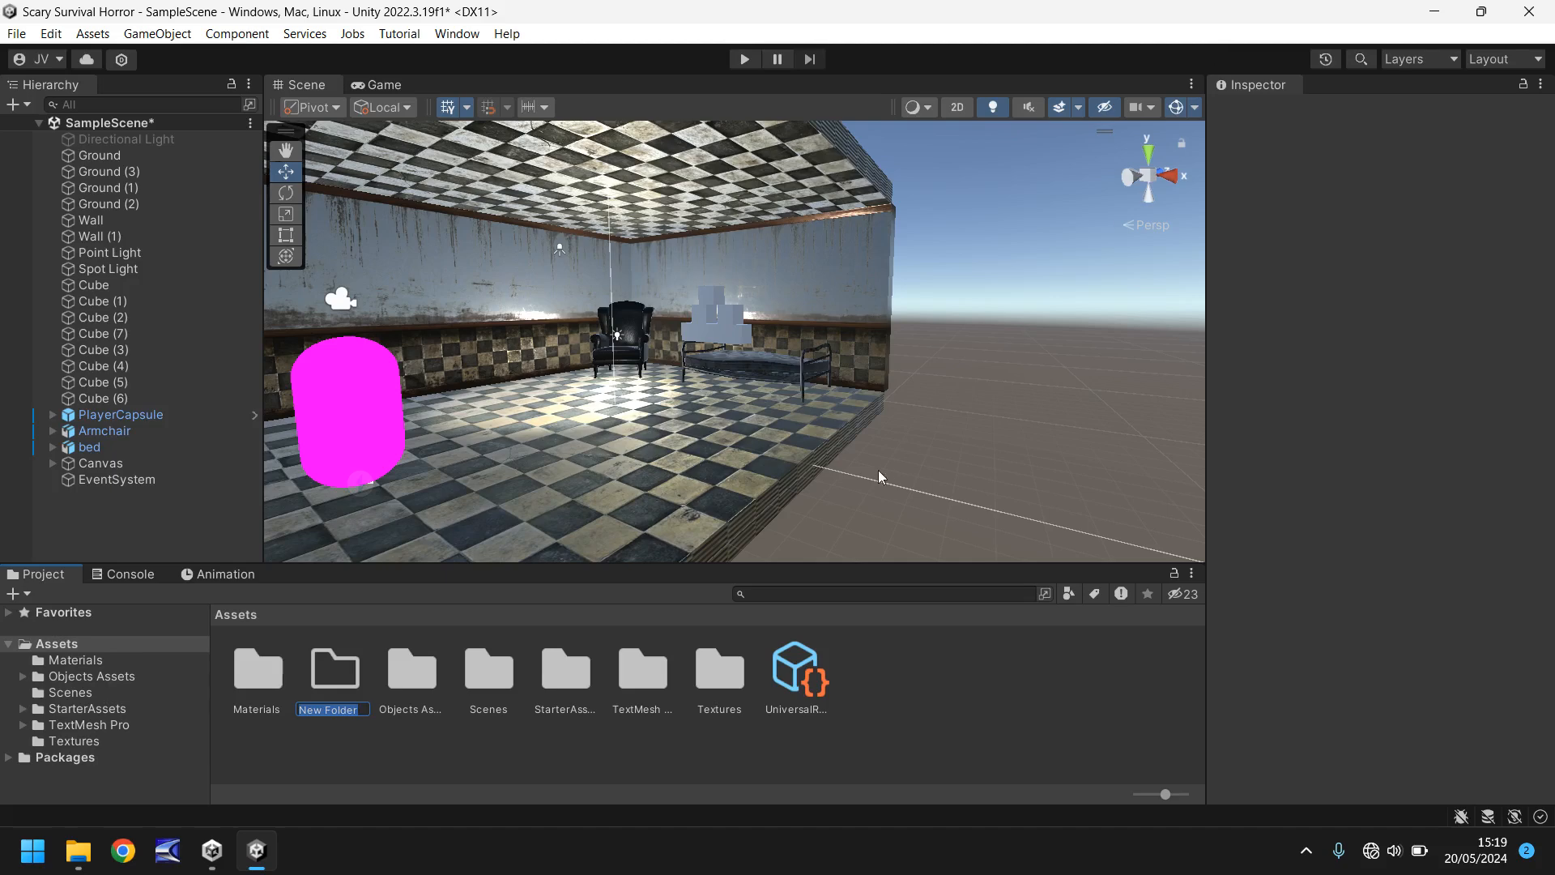
# - Name the new folder Scripts, open it, and create a C# script named BoxScare inside
pyautogui.write('Scripts')
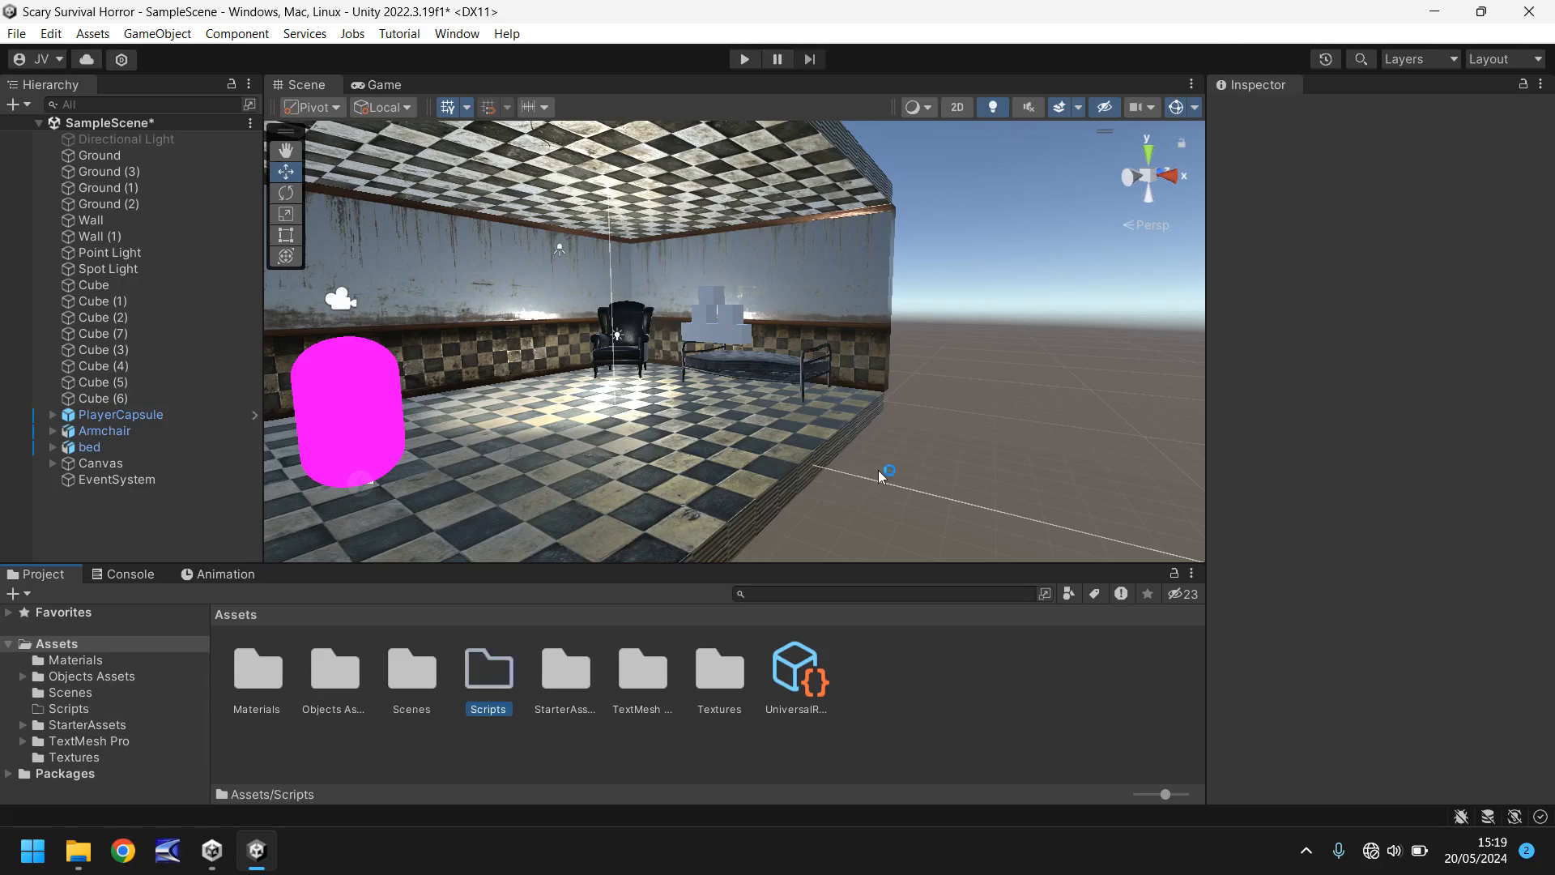
pyautogui.doubleClick(486, 668)
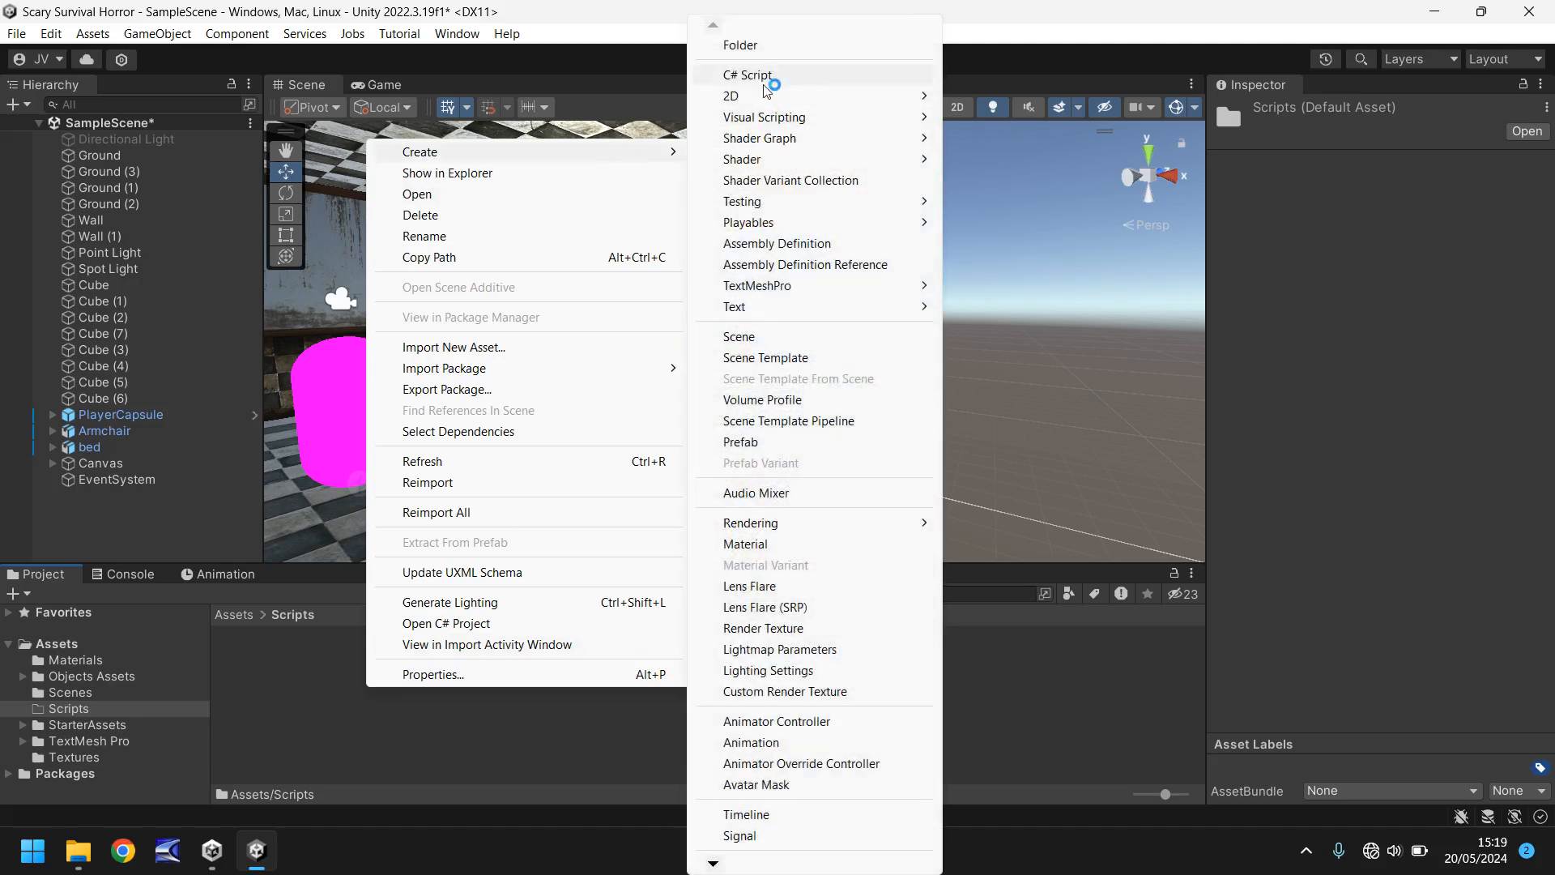
pyautogui.click(747, 74)
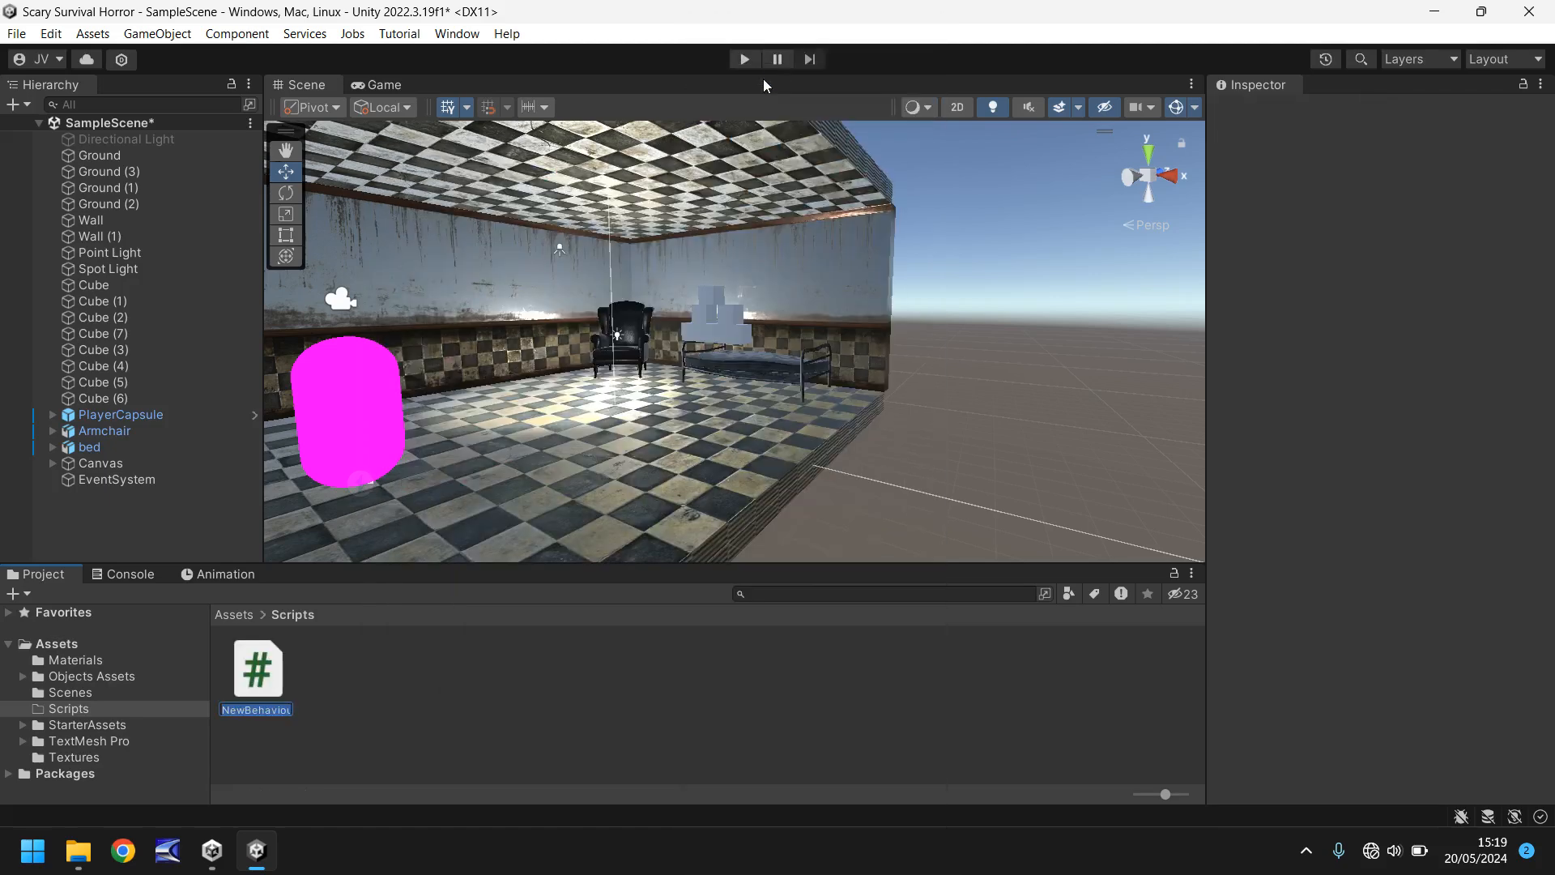
pyautogui.write('BoxScare')
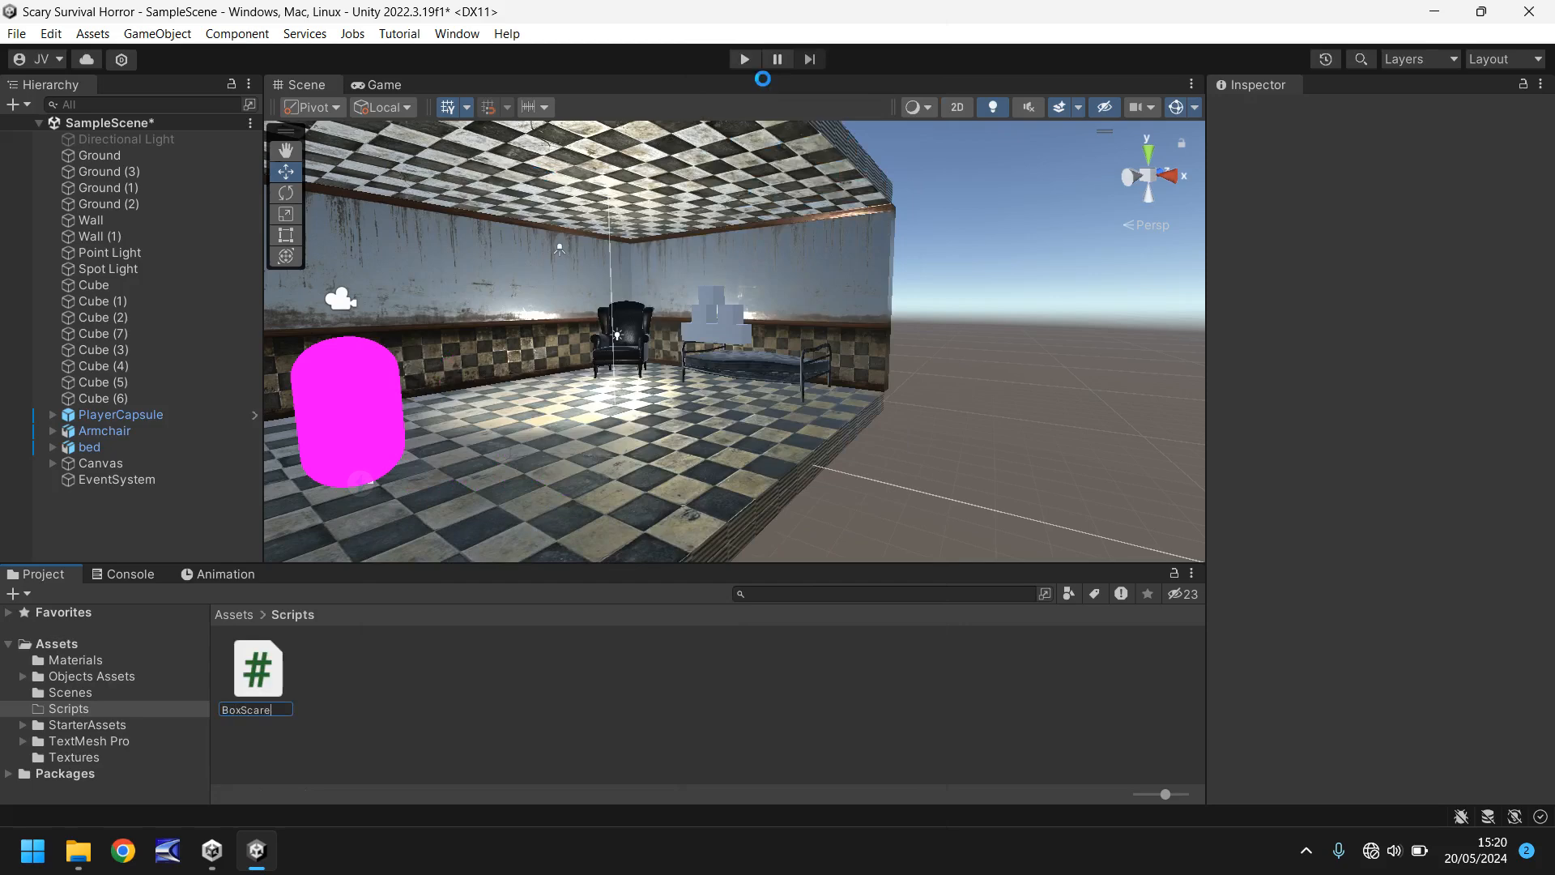
pyautogui.press('enter')
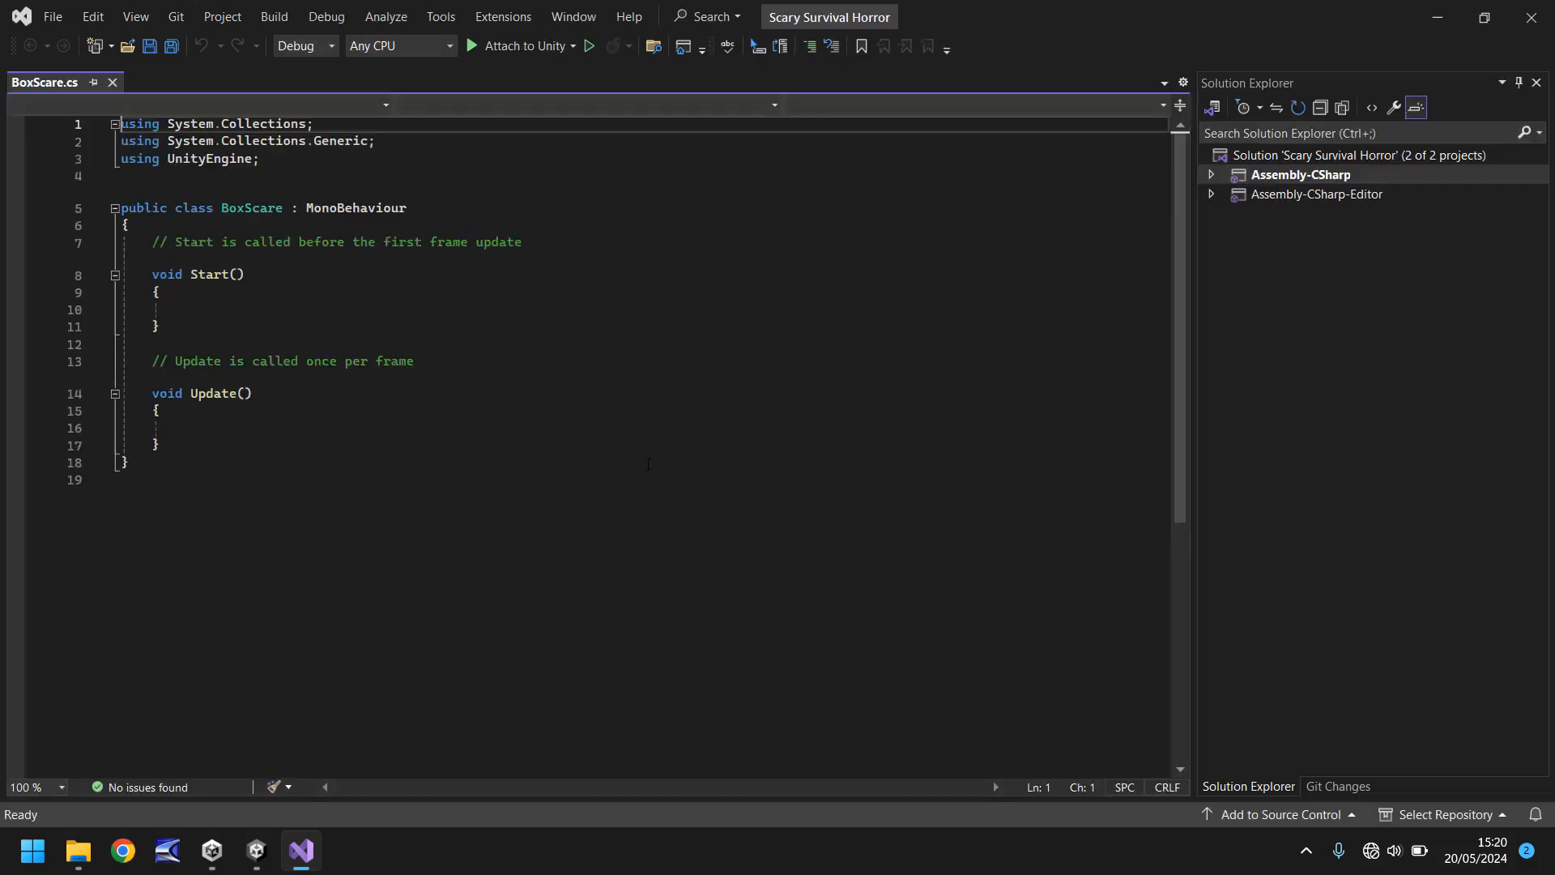
pyautogui.moveTo(287, 519)
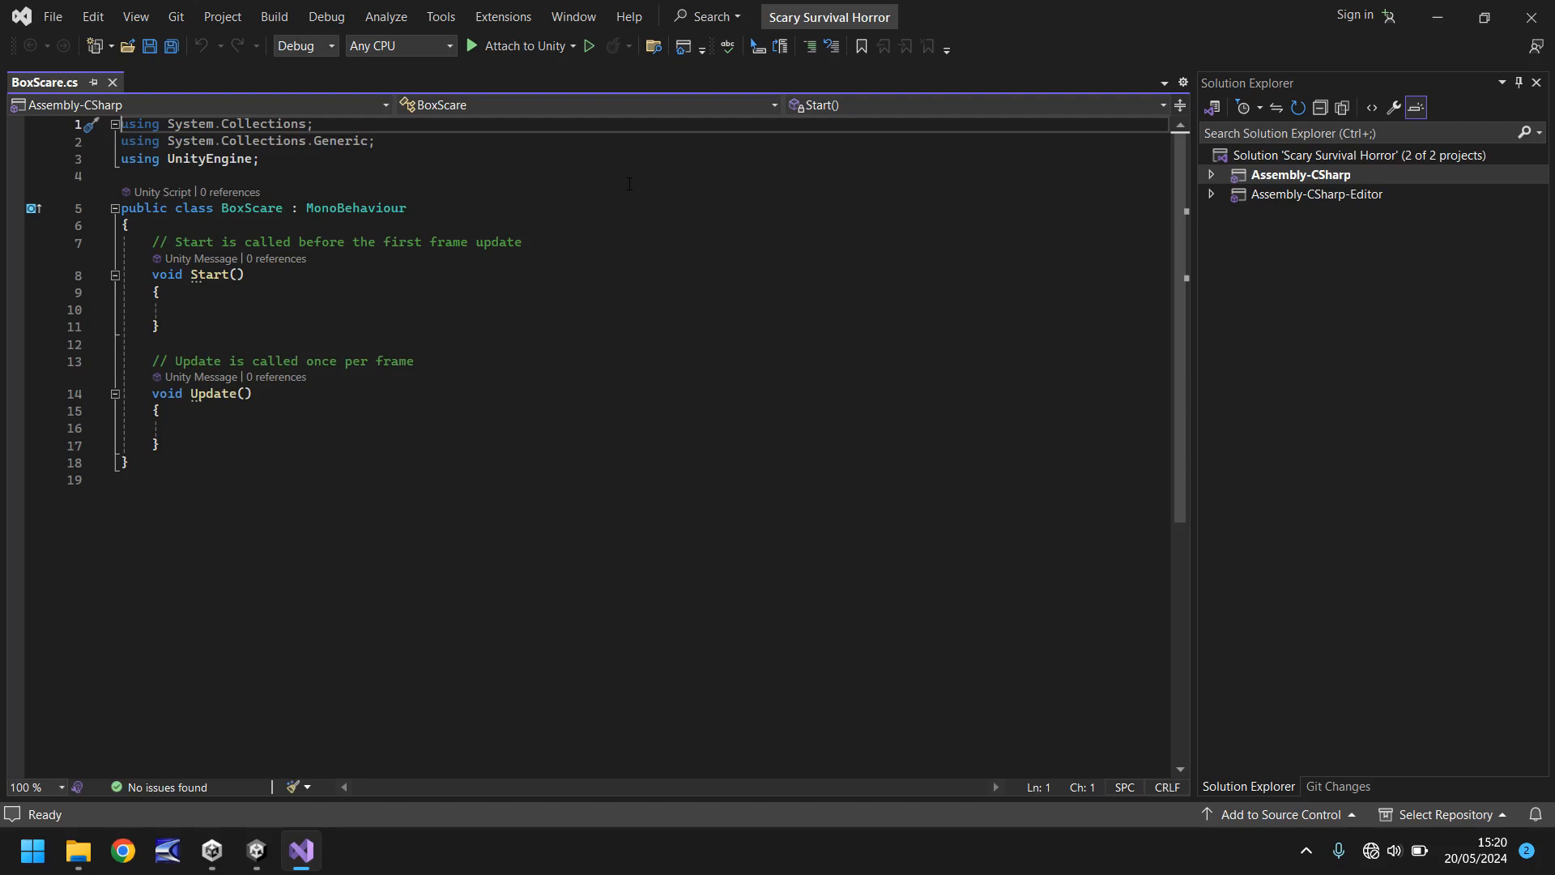
pyautogui.moveTo(438, 300)
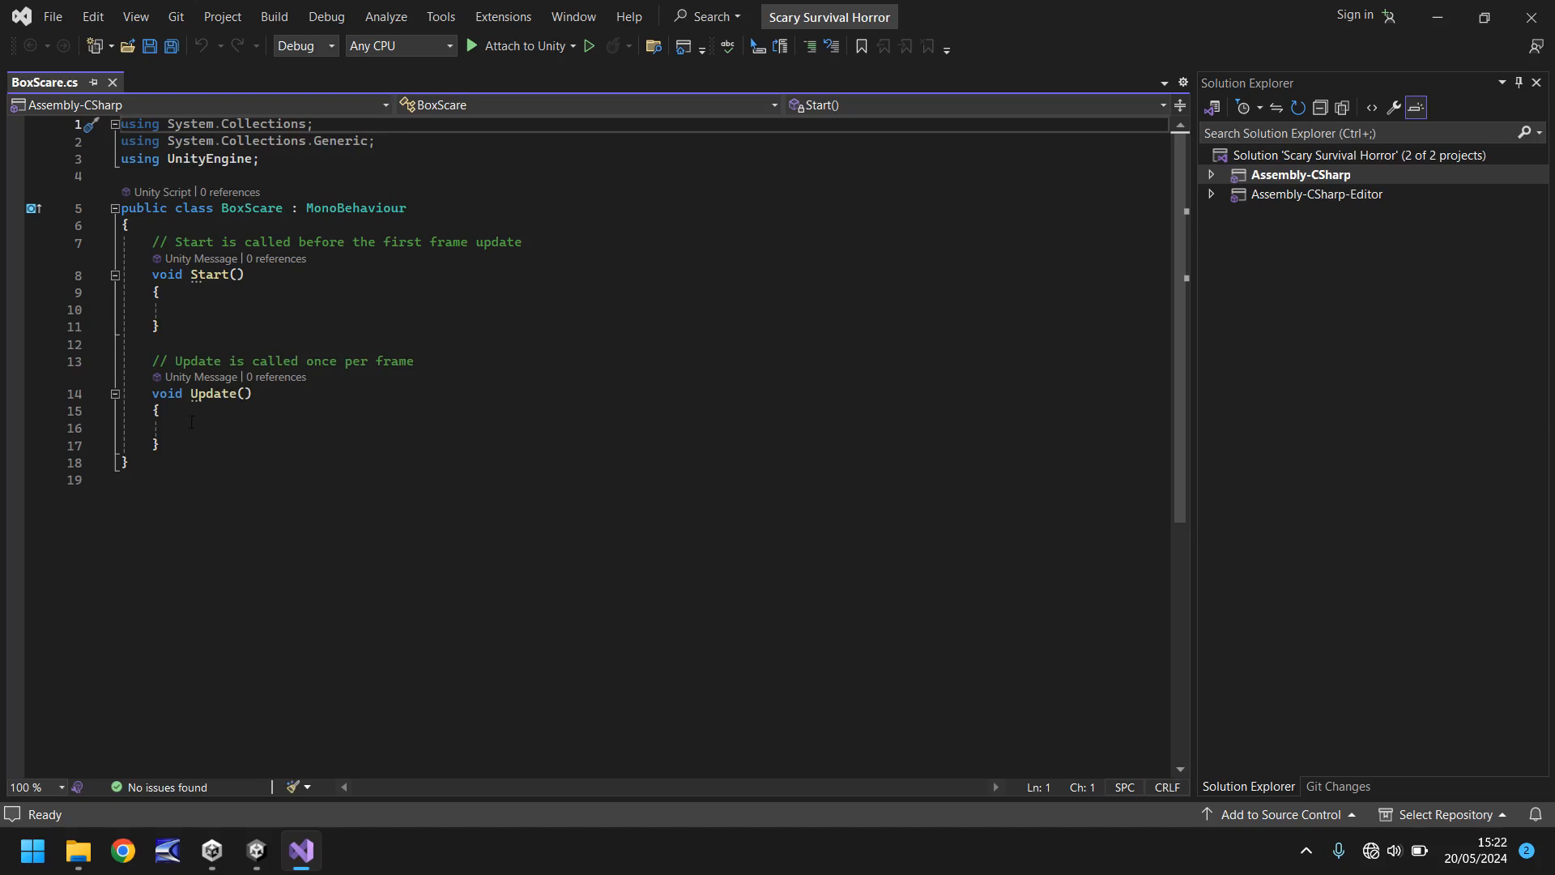
pyautogui.moveTo(168, 241); pyautogui.dragTo(159, 445)
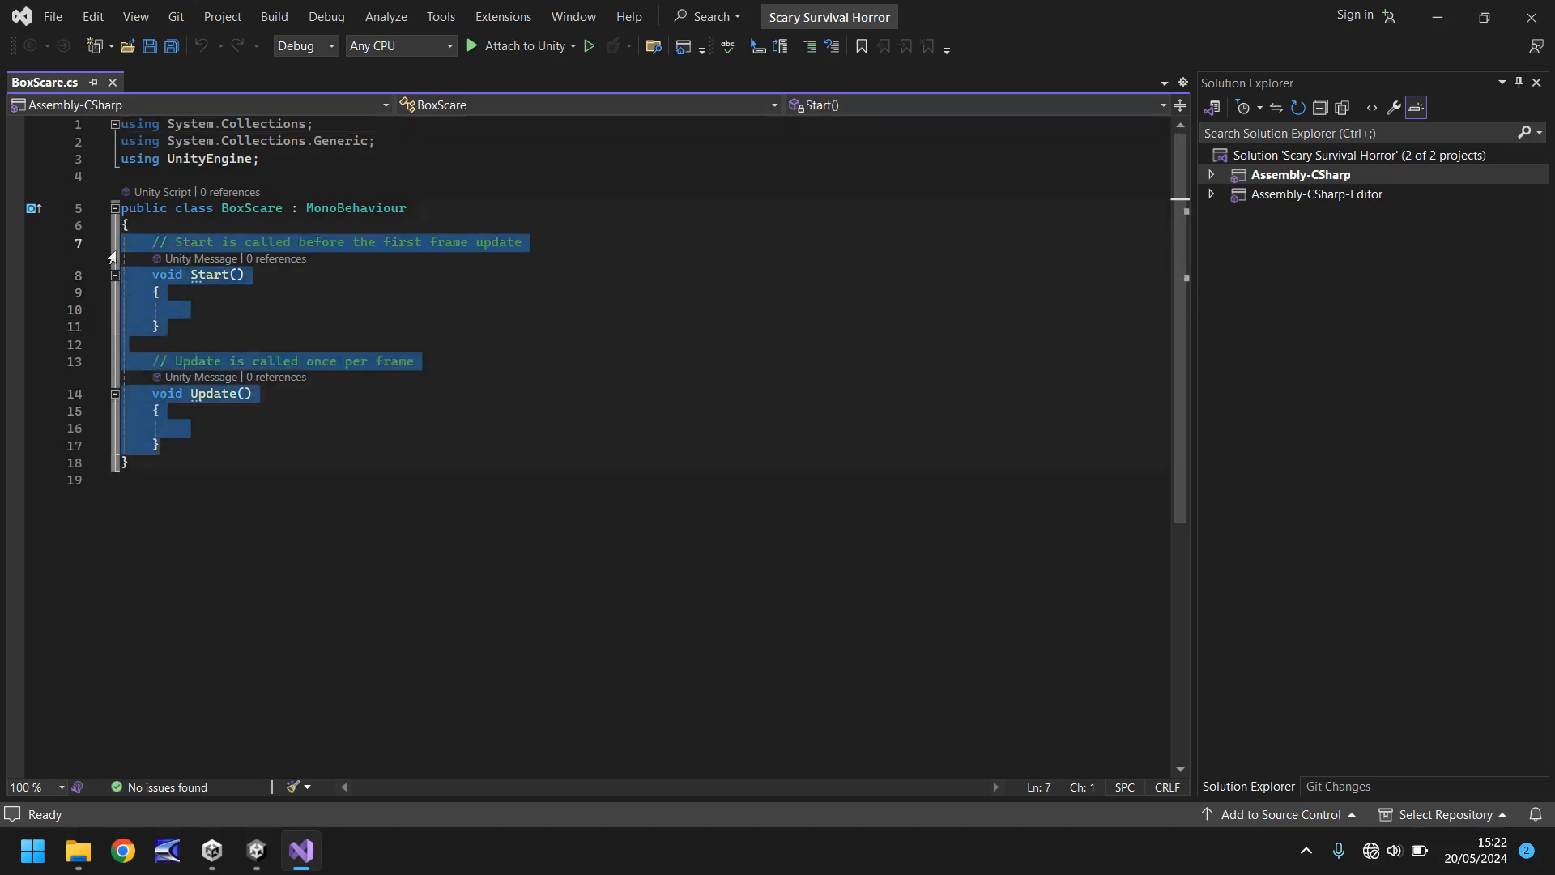
# - Delete the selected default Start and Update methods and their comments from BoxScare
pyautogui.press('Delete')
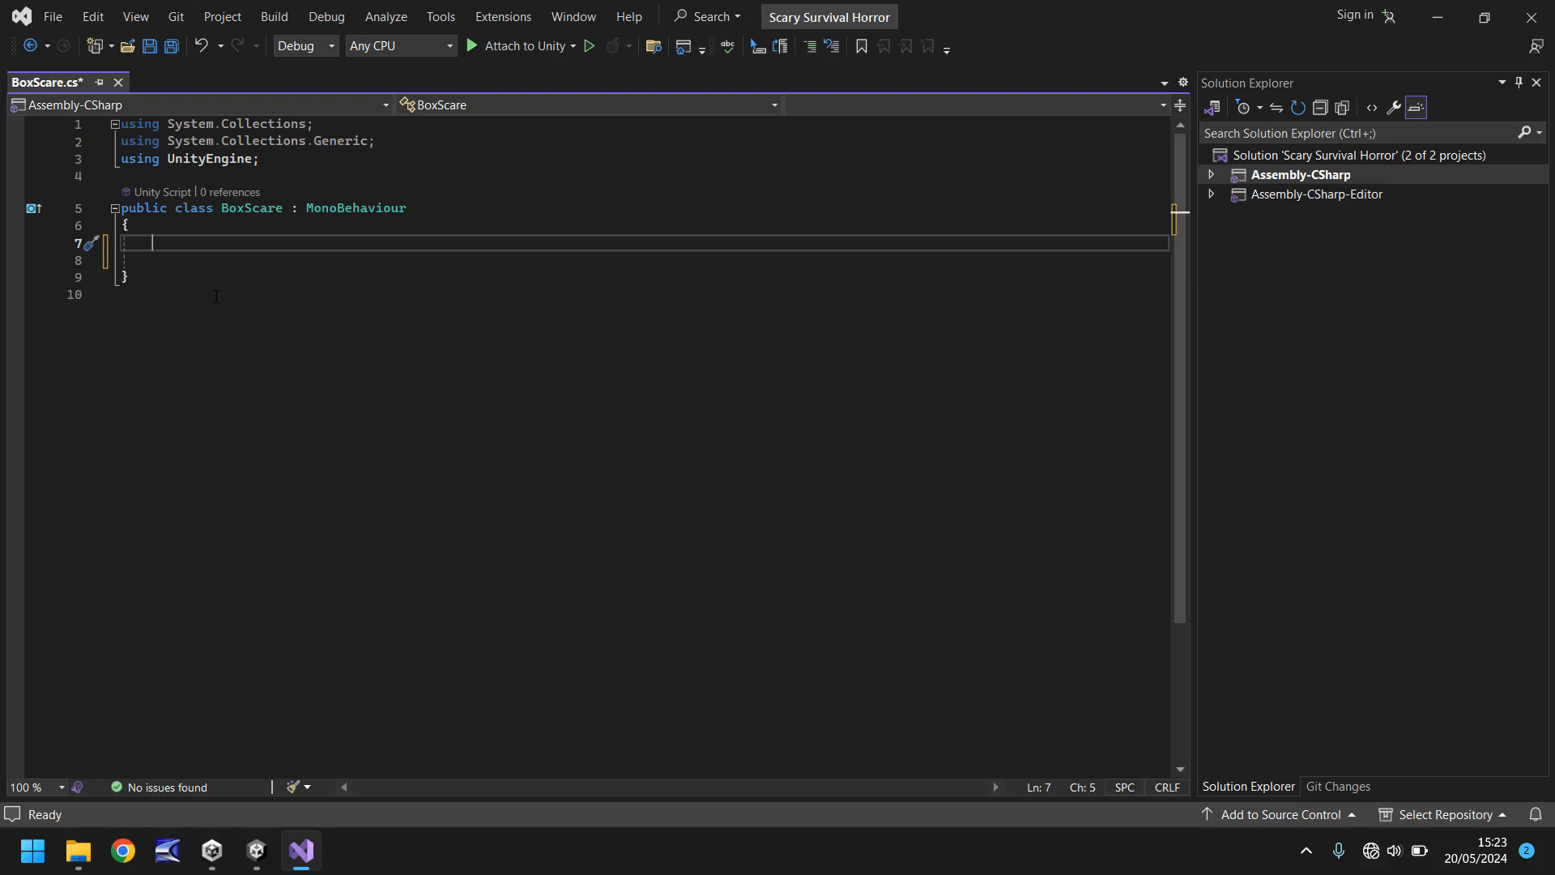
# - Declare 'public GameObject boxHolder;' in the class and add new lines below it
pyautogui.write('public')
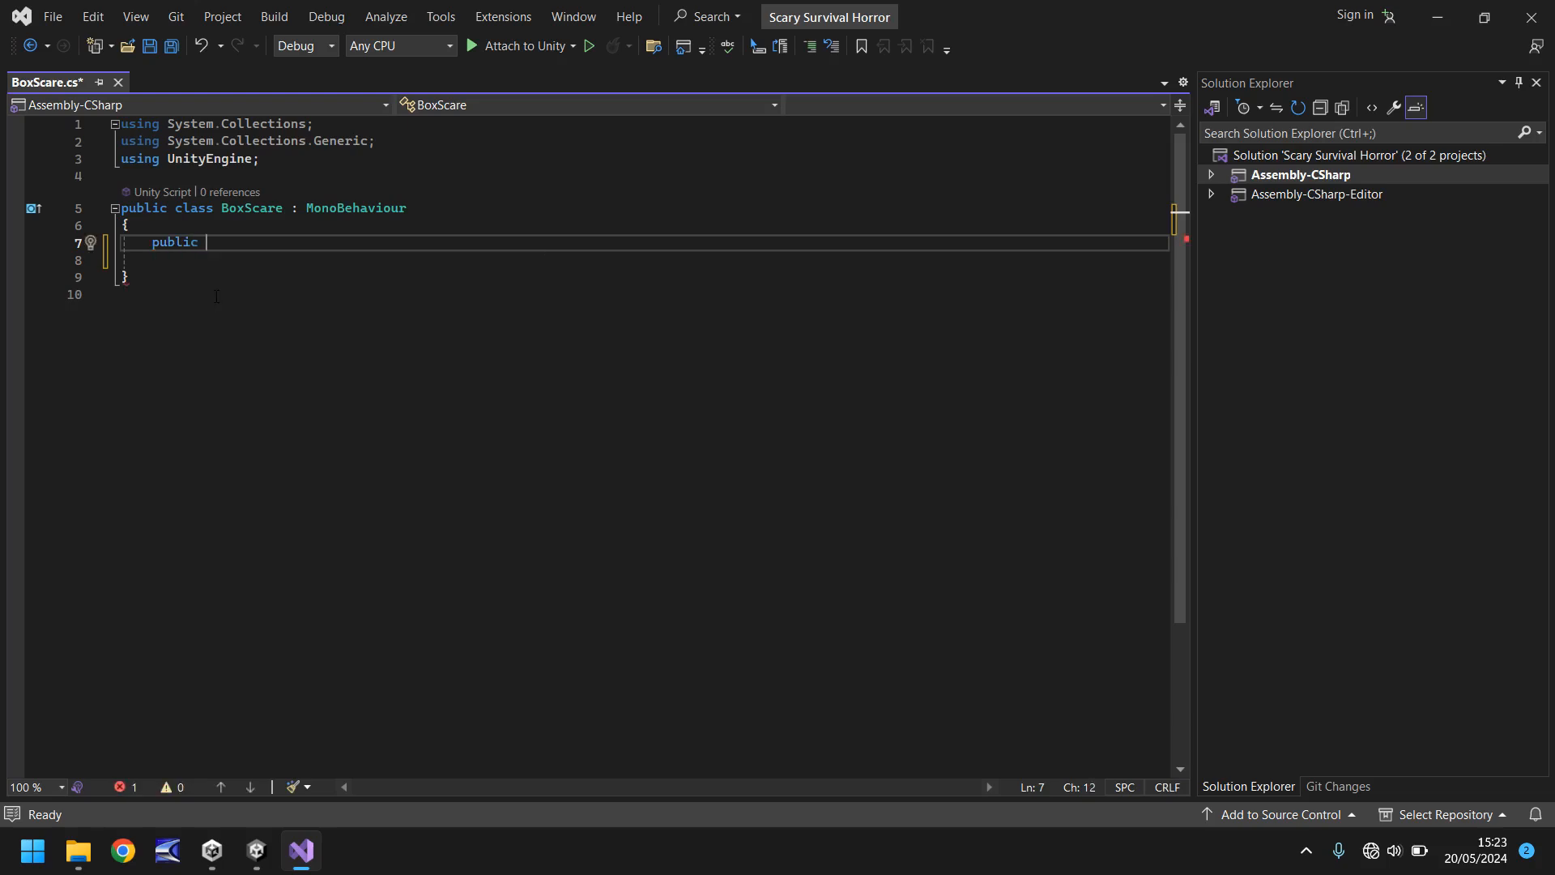
pyautogui.write('GameObject')
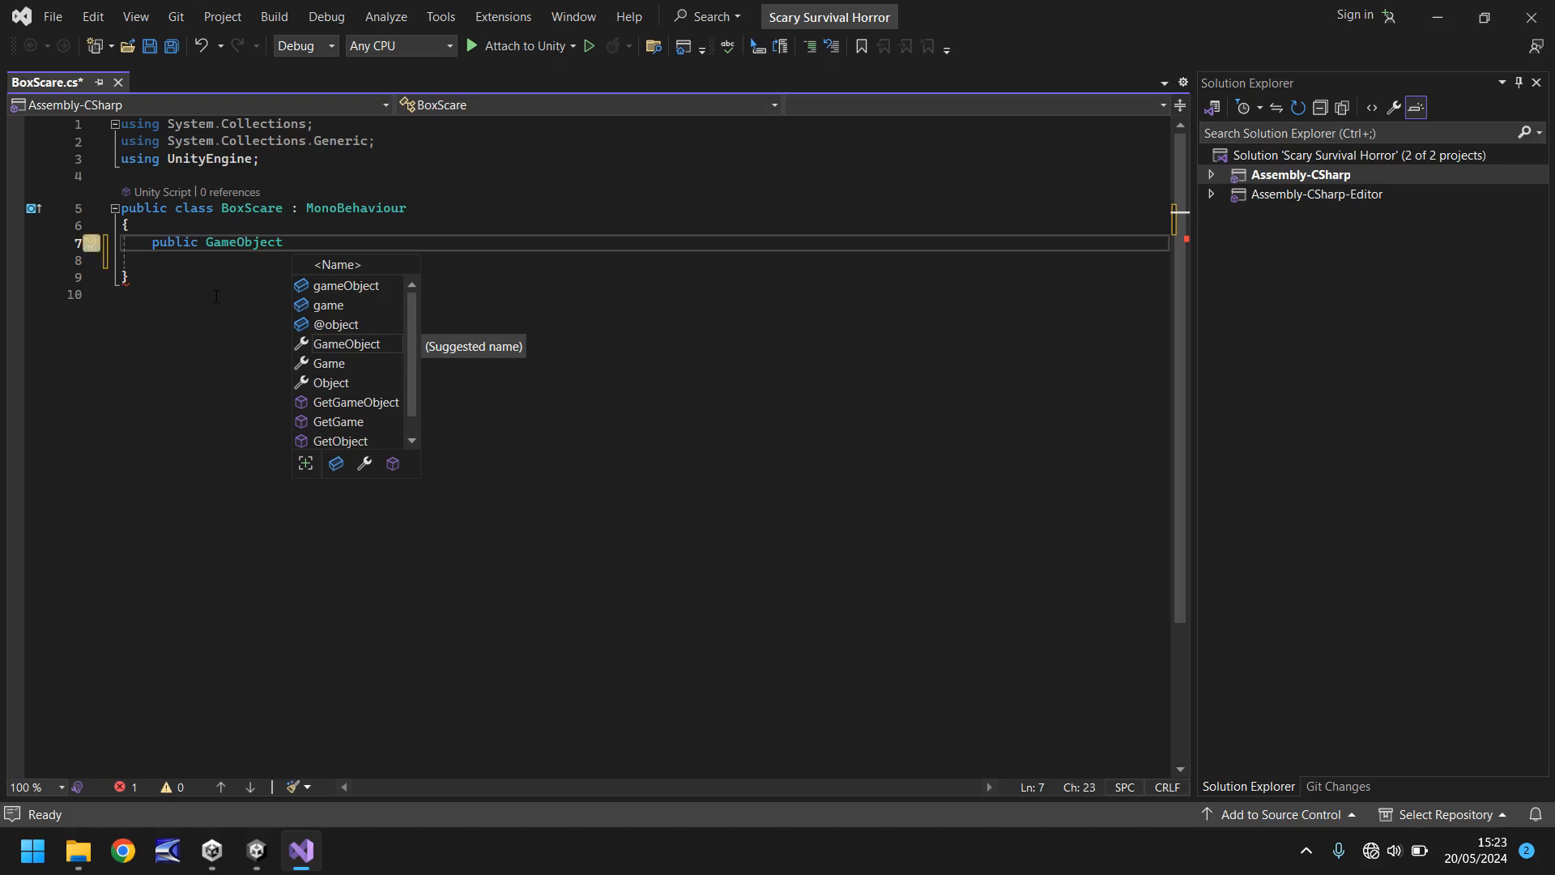
pyautogui.write('box')
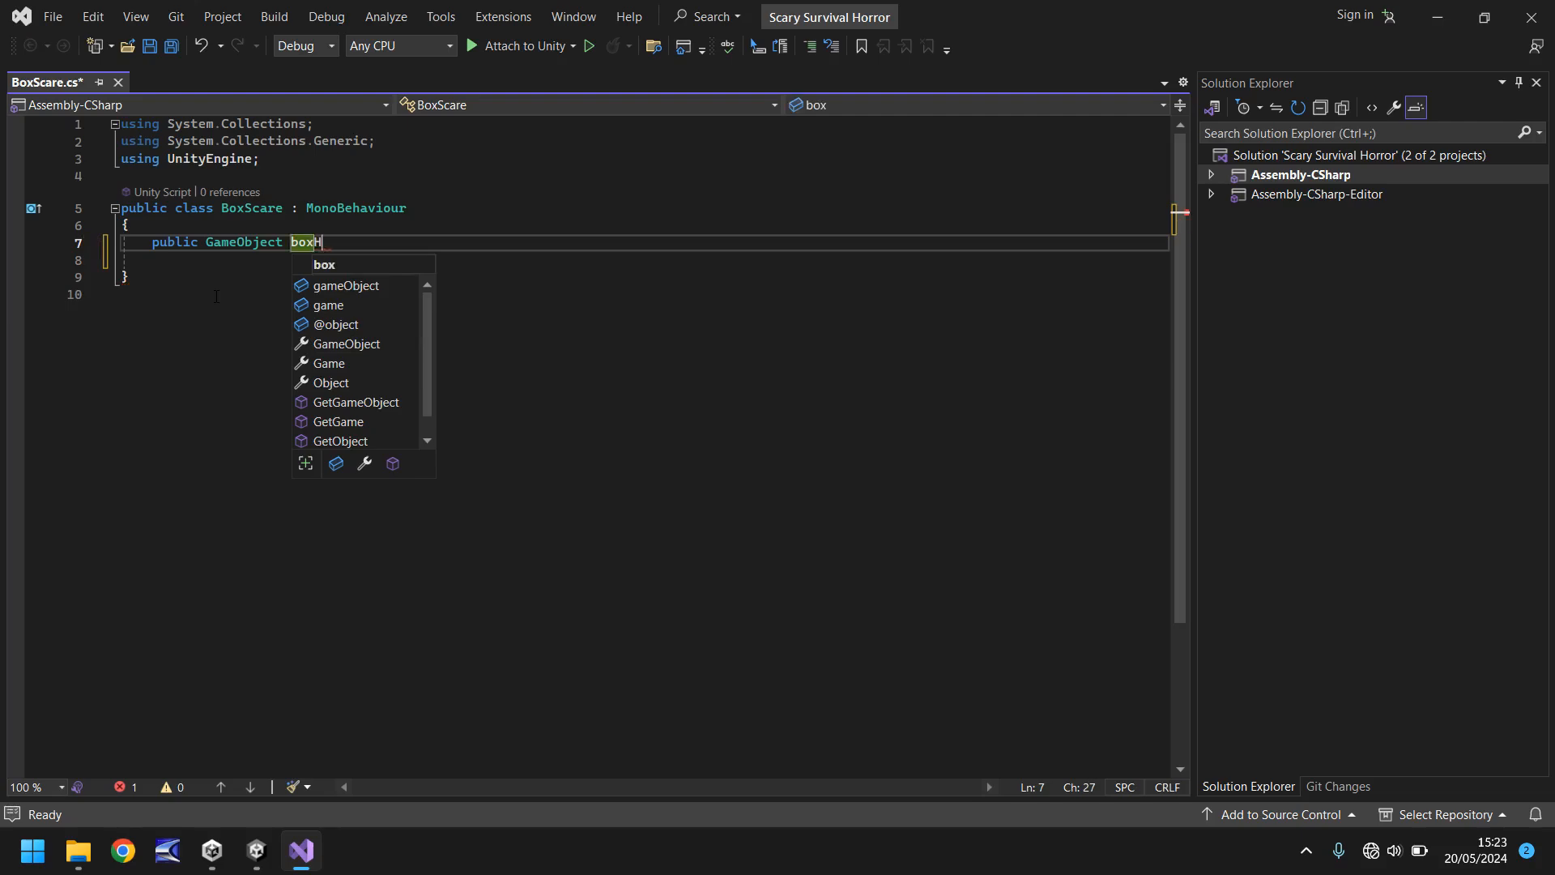
pyautogui.write('Holder;')
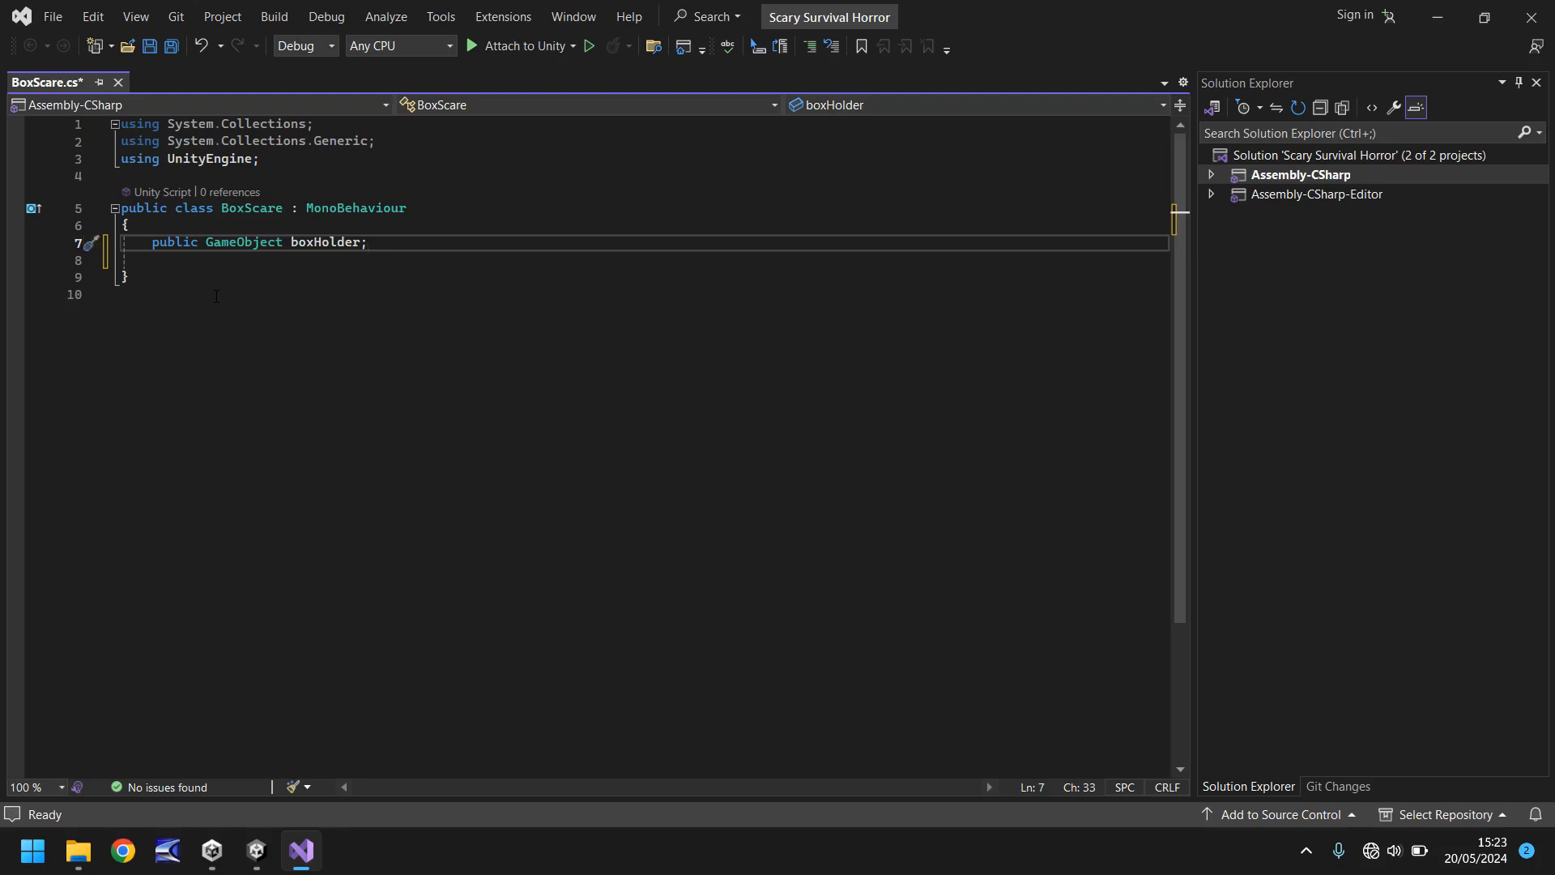
pyautogui.press('enter')
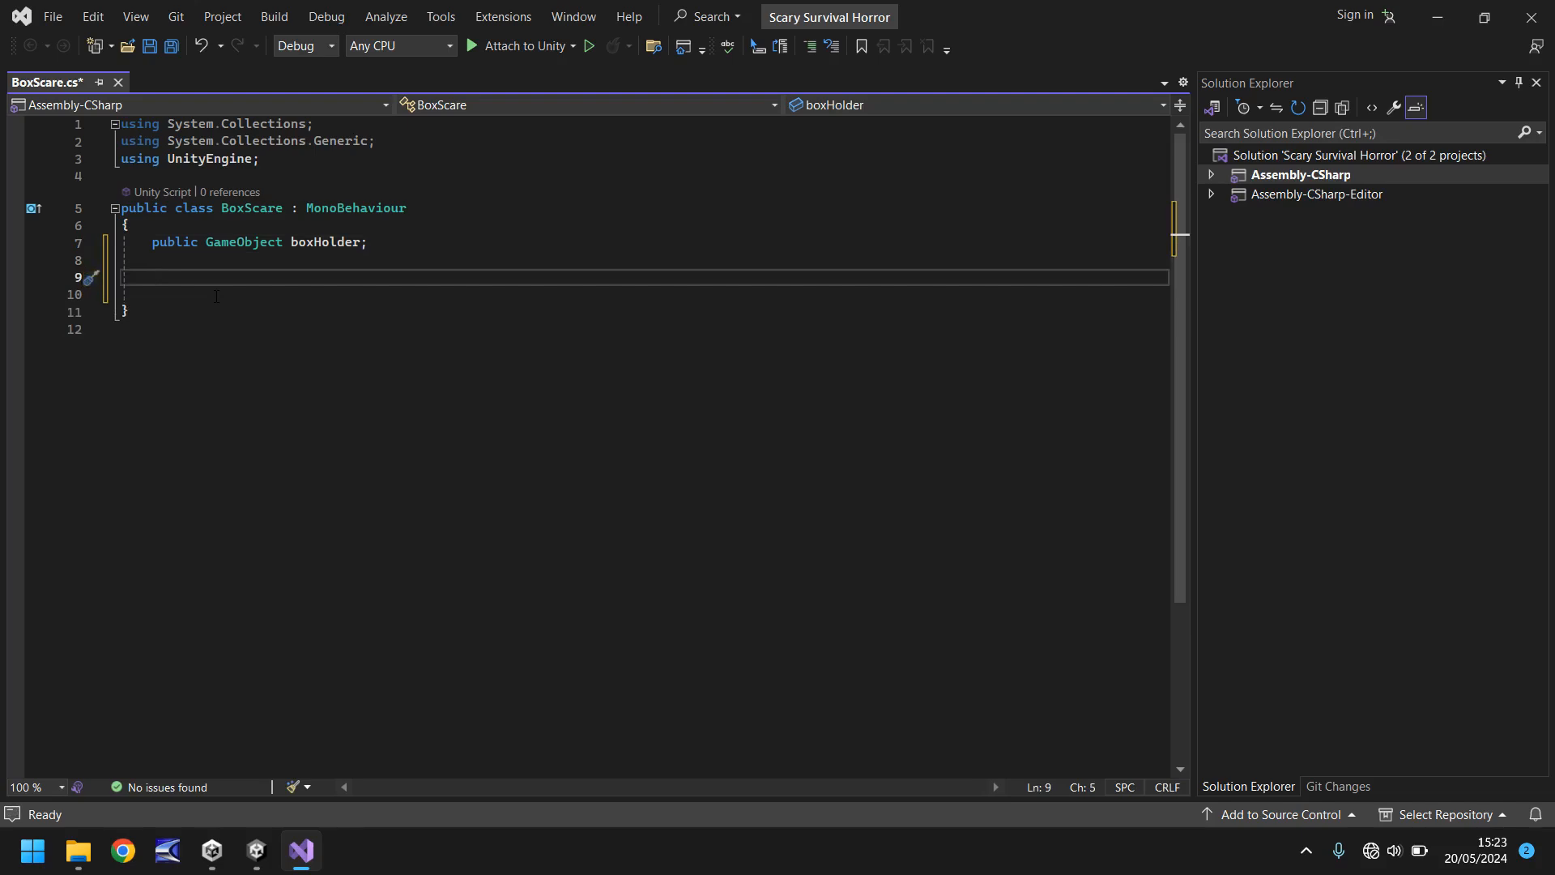
# - Insert an empty OnTriggerEnter(Collider other) stub and remove its private keyword
pyautogui.write('vo')
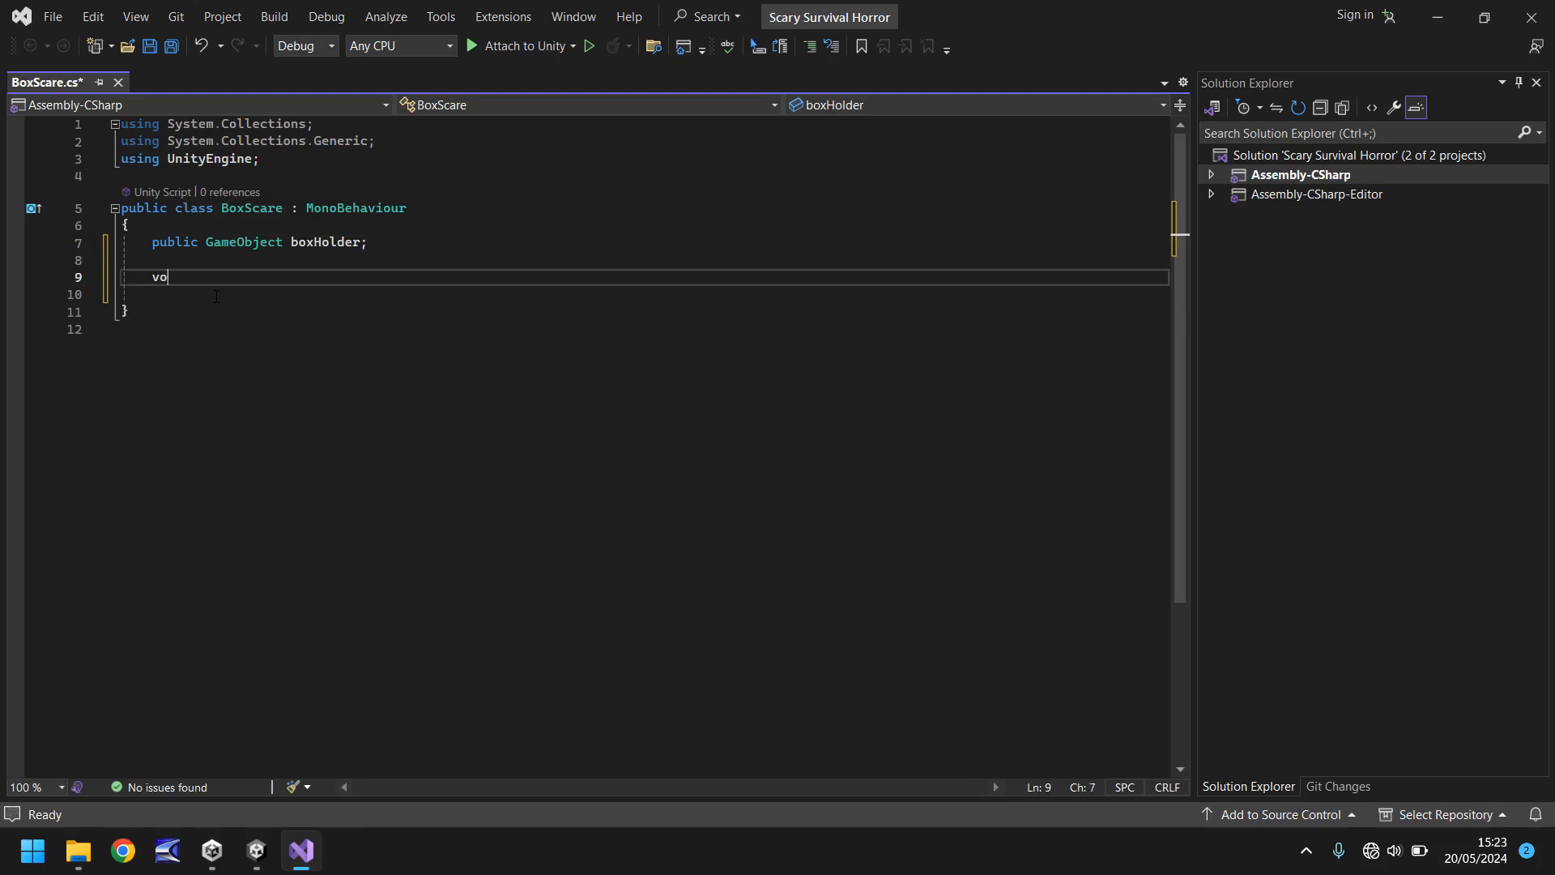
pyautogui.write('id O')
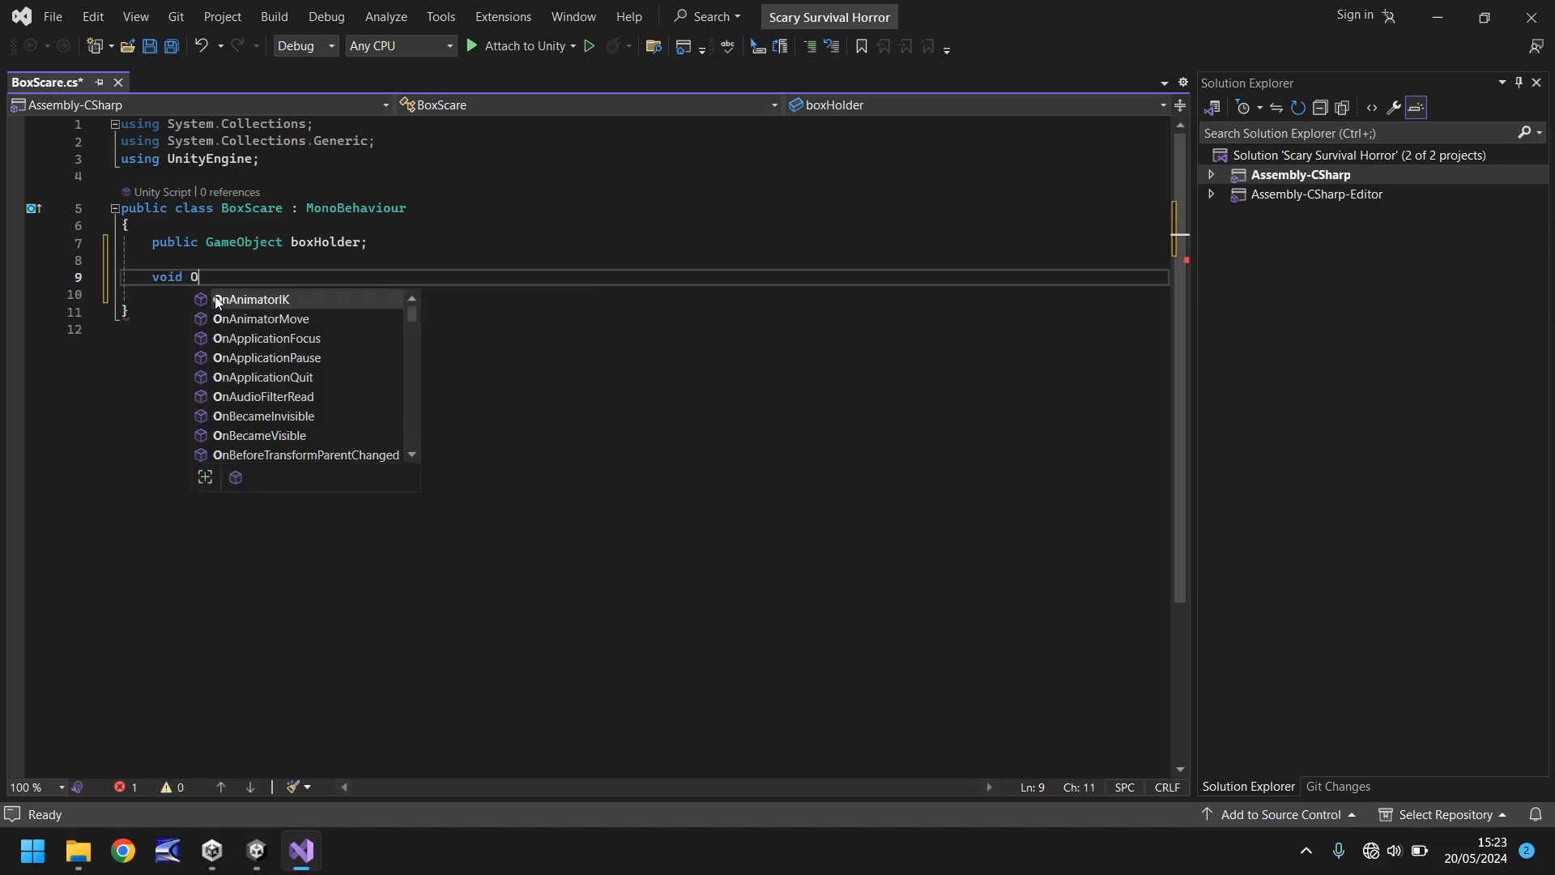
pyautogui.write('nTriggerEnter(Collider other')
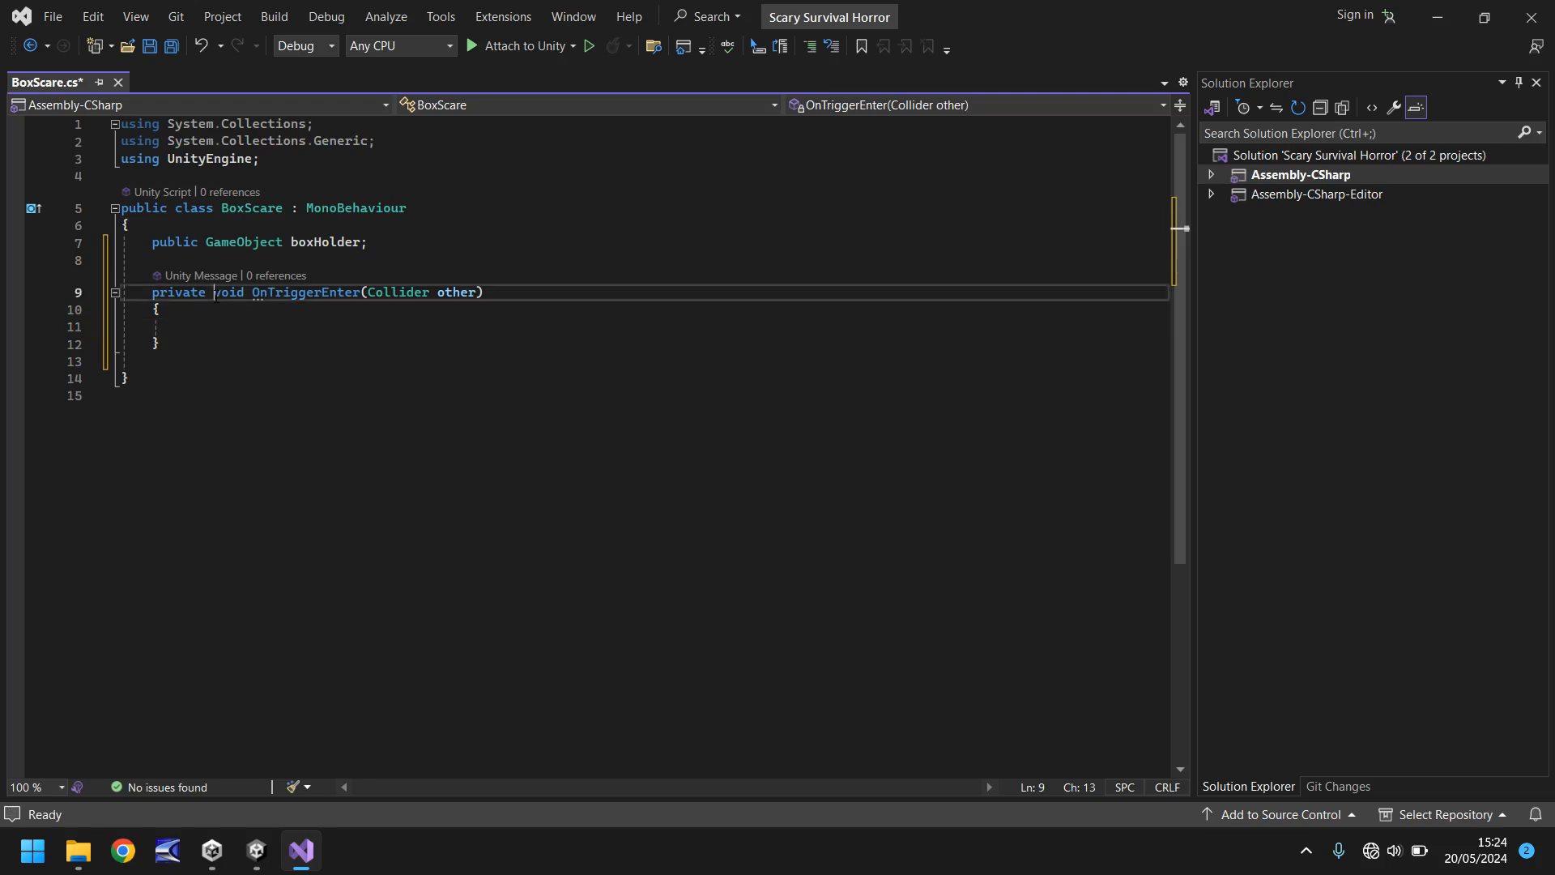
pyautogui.press('Backspace')
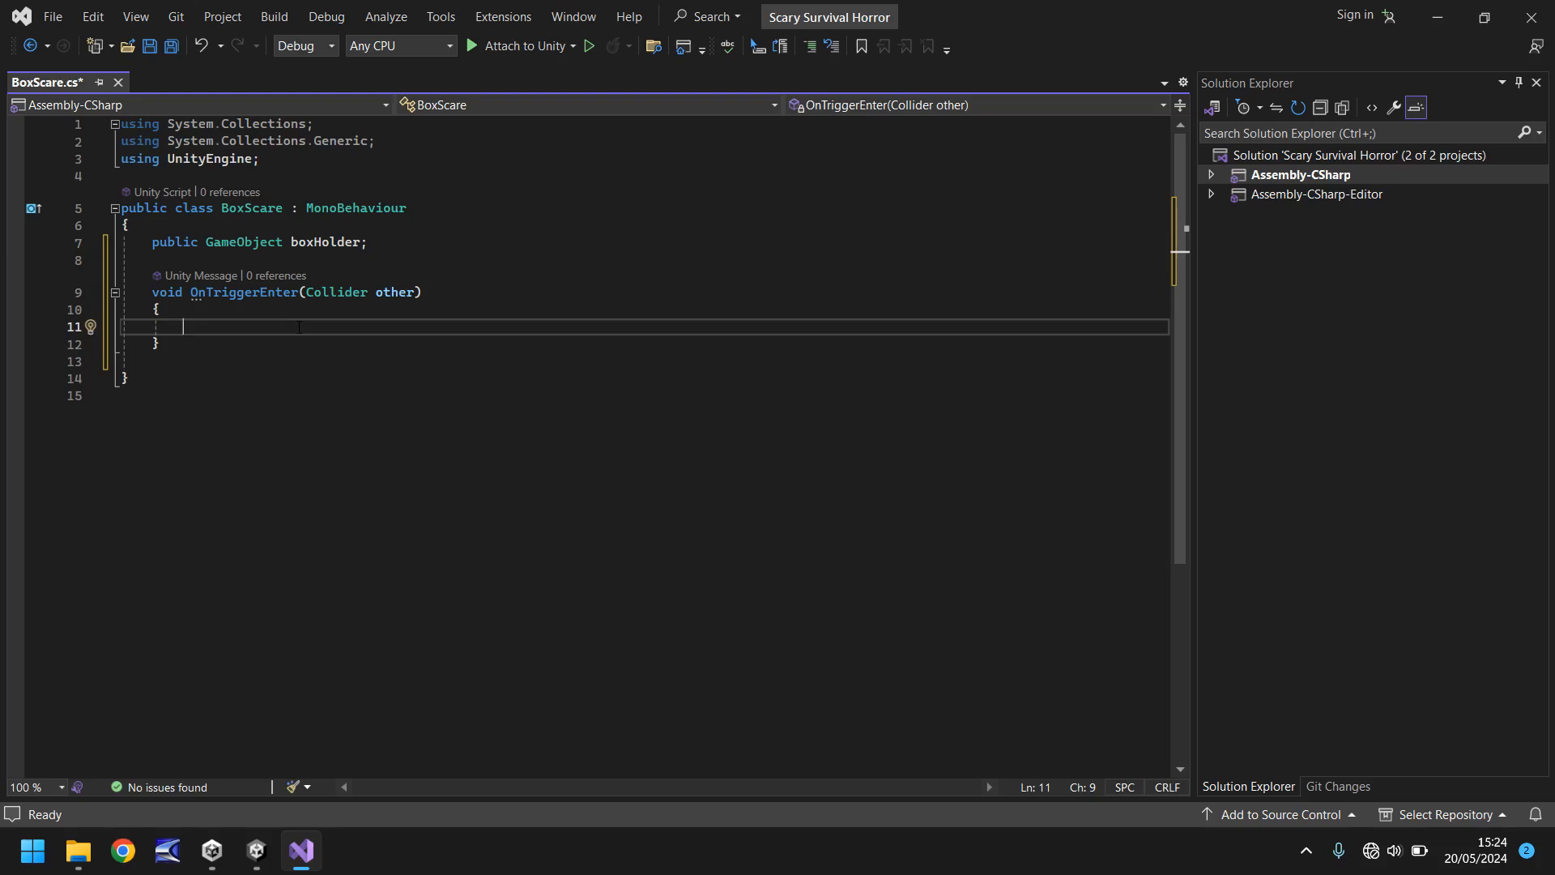
# - Add boxHolder.SetActive(false); inside OnTriggerEnter and save BoxScare.cs
pyautogui.write('box')
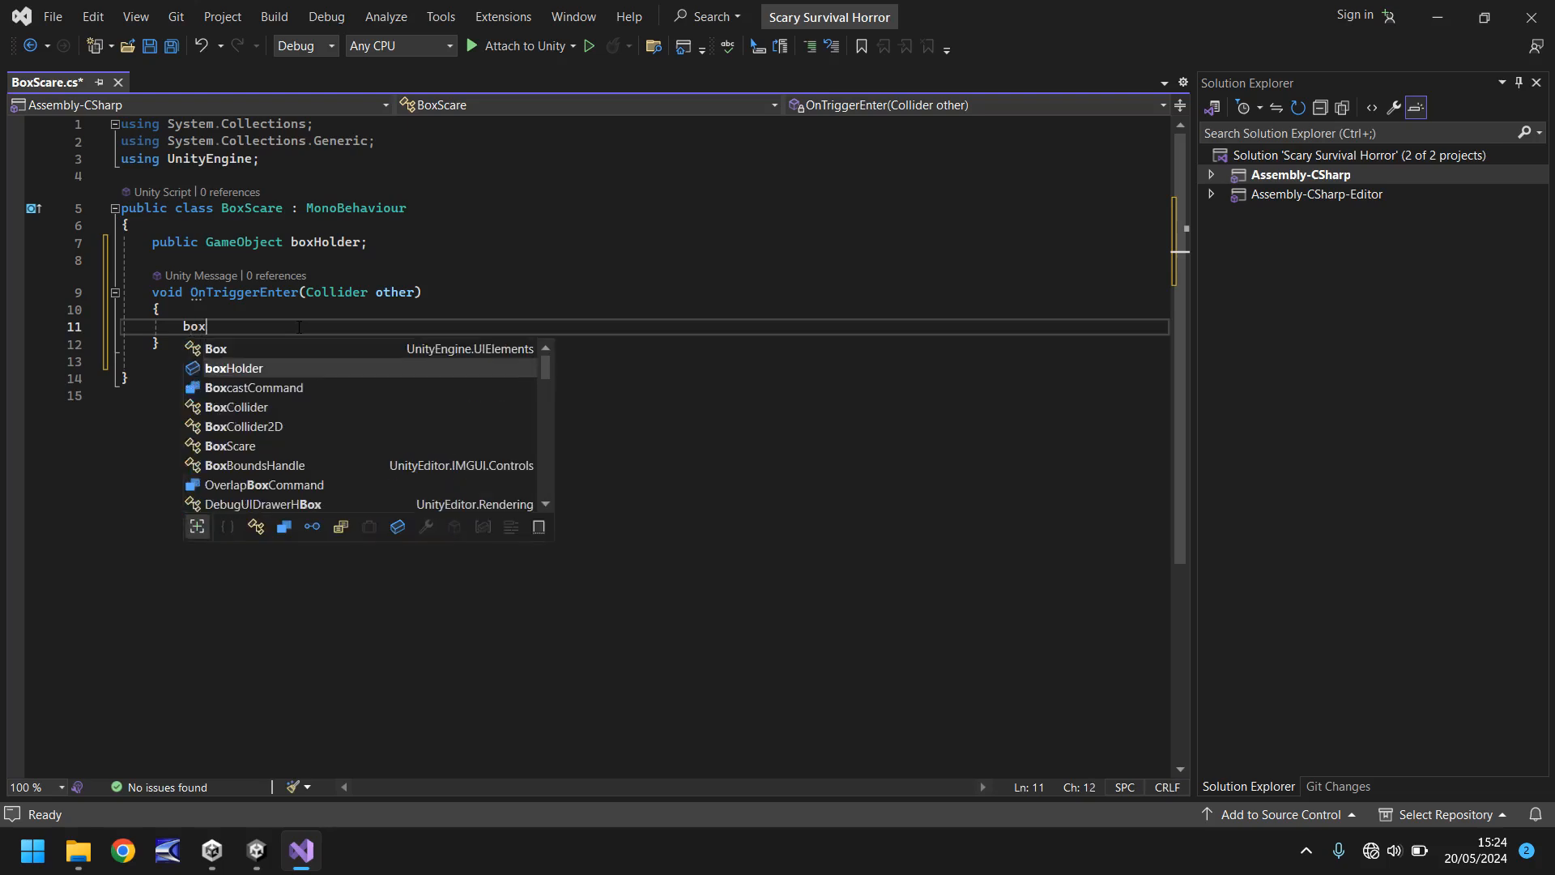
pyautogui.write('Holder.SetActive(false);')
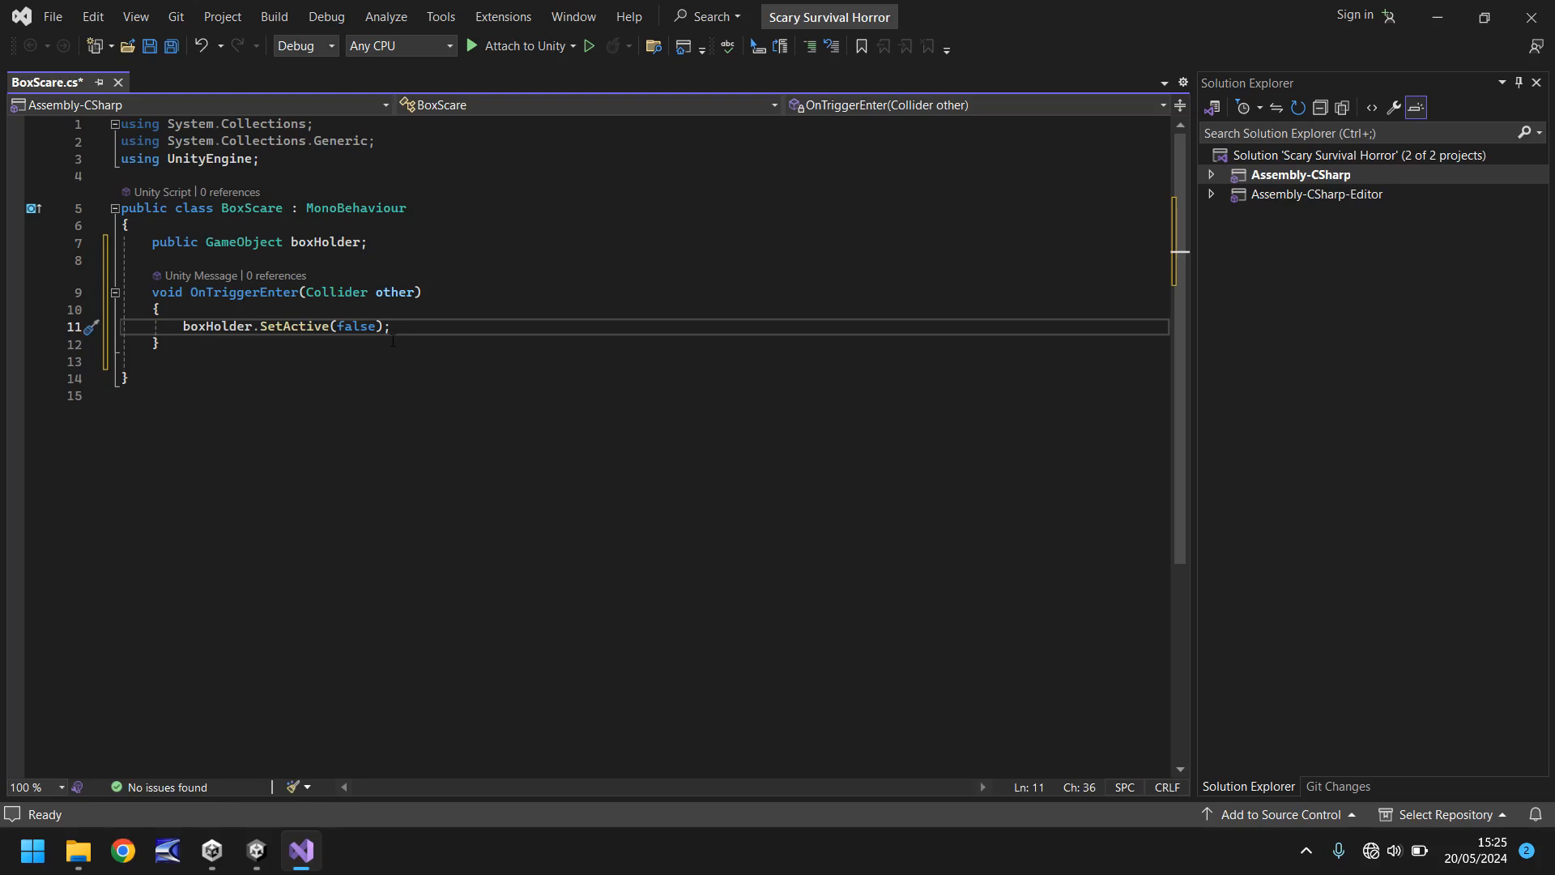
pyautogui.press('ctrl+s')
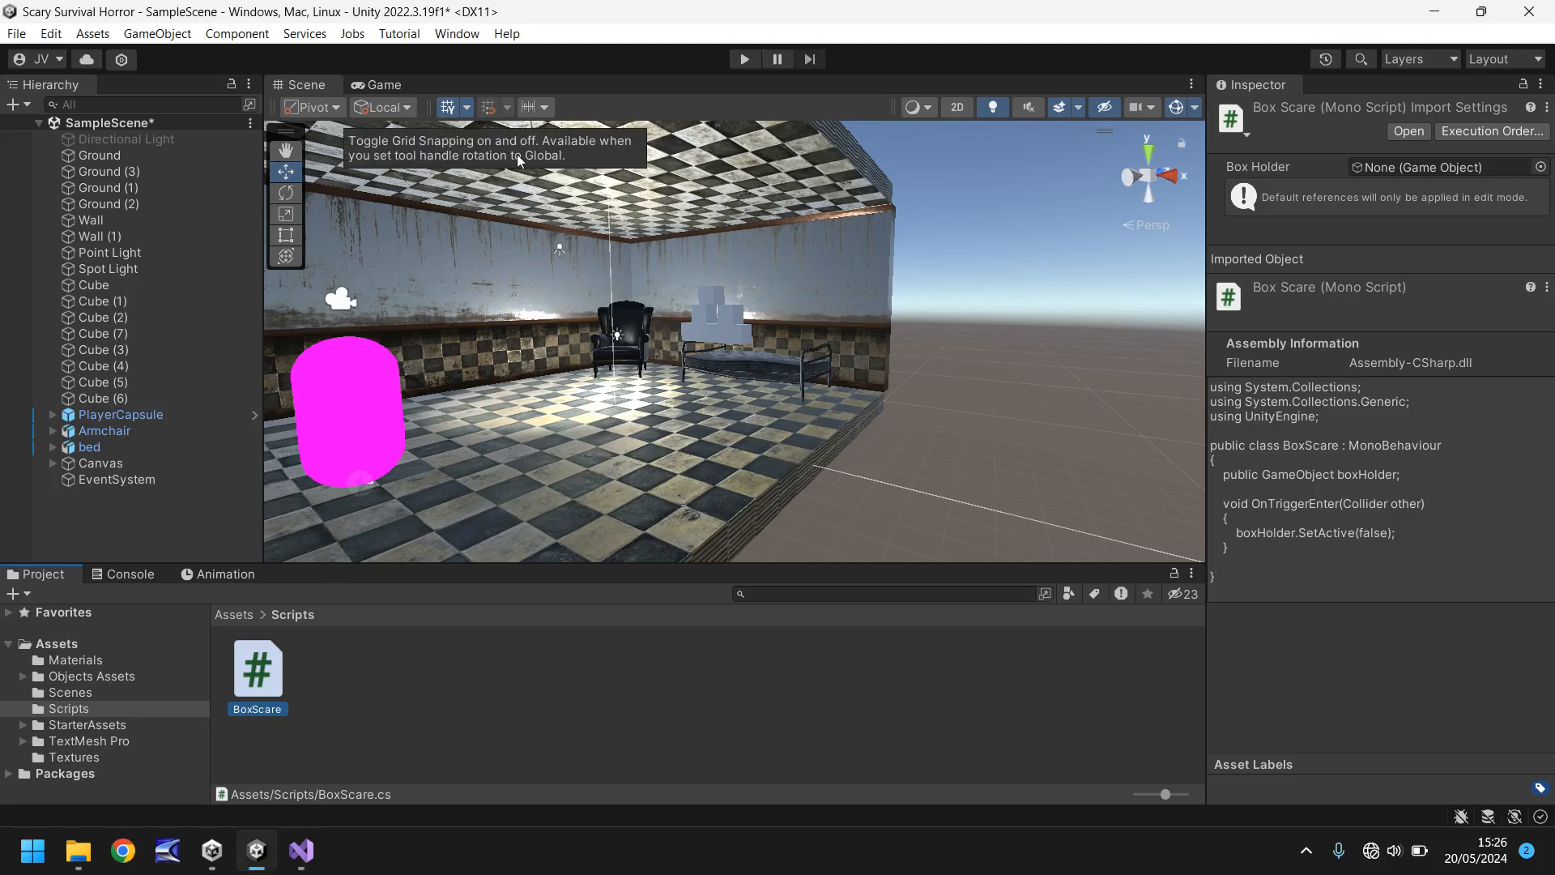
pyautogui.moveTo(402, 628)
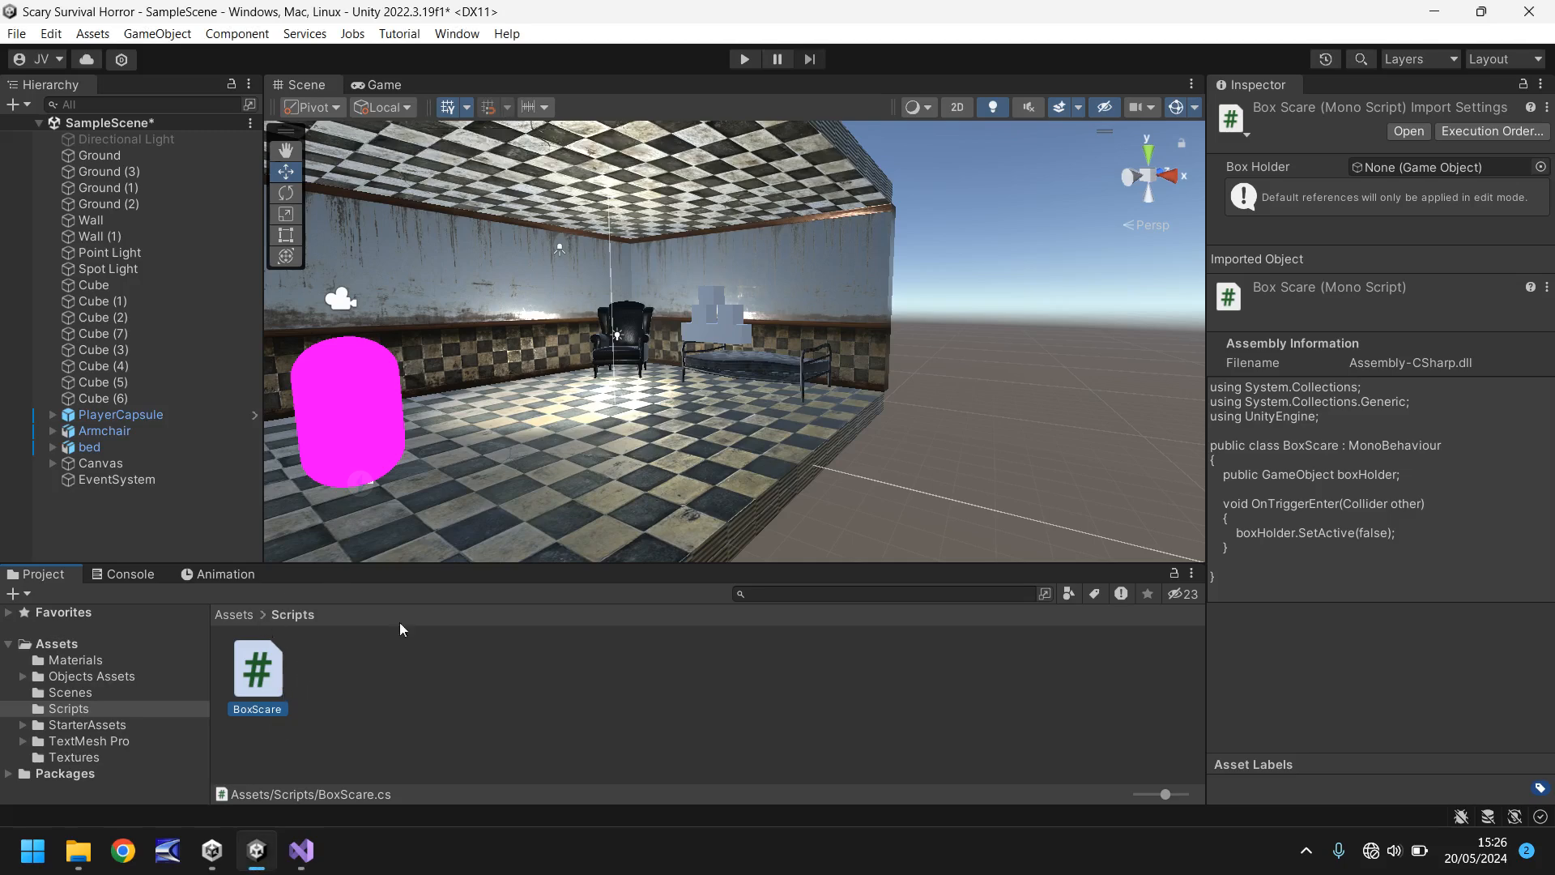
pyautogui.moveTo(804, 306)
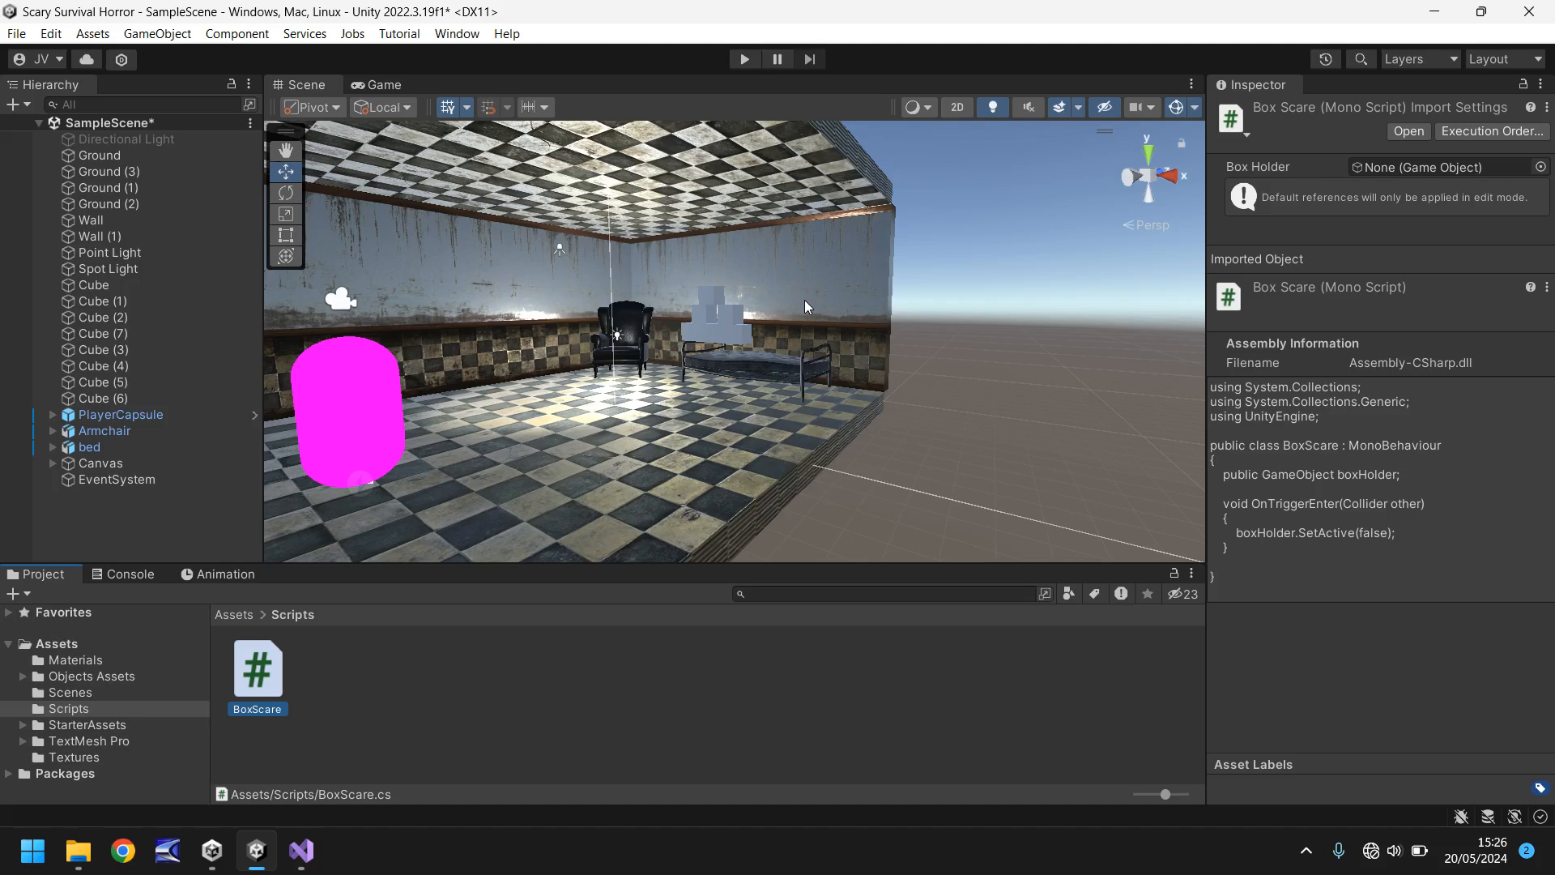
# - Add Cube (8) near the floor, stretched to 15.93 X scale at X 1.58
pyautogui.click(156, 32)
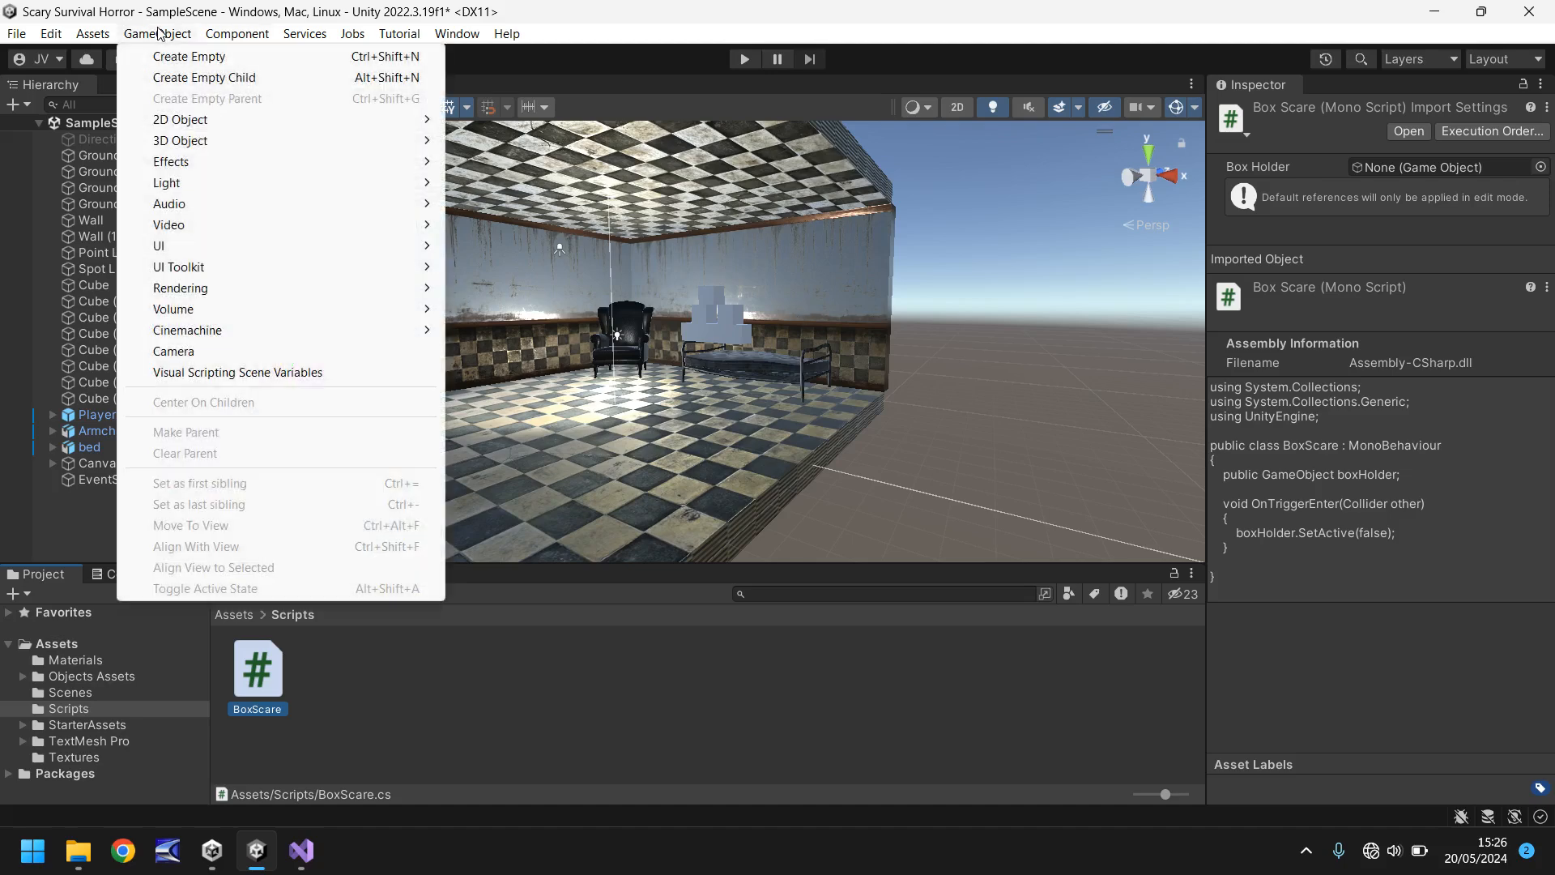
pyautogui.moveTo(180, 140)
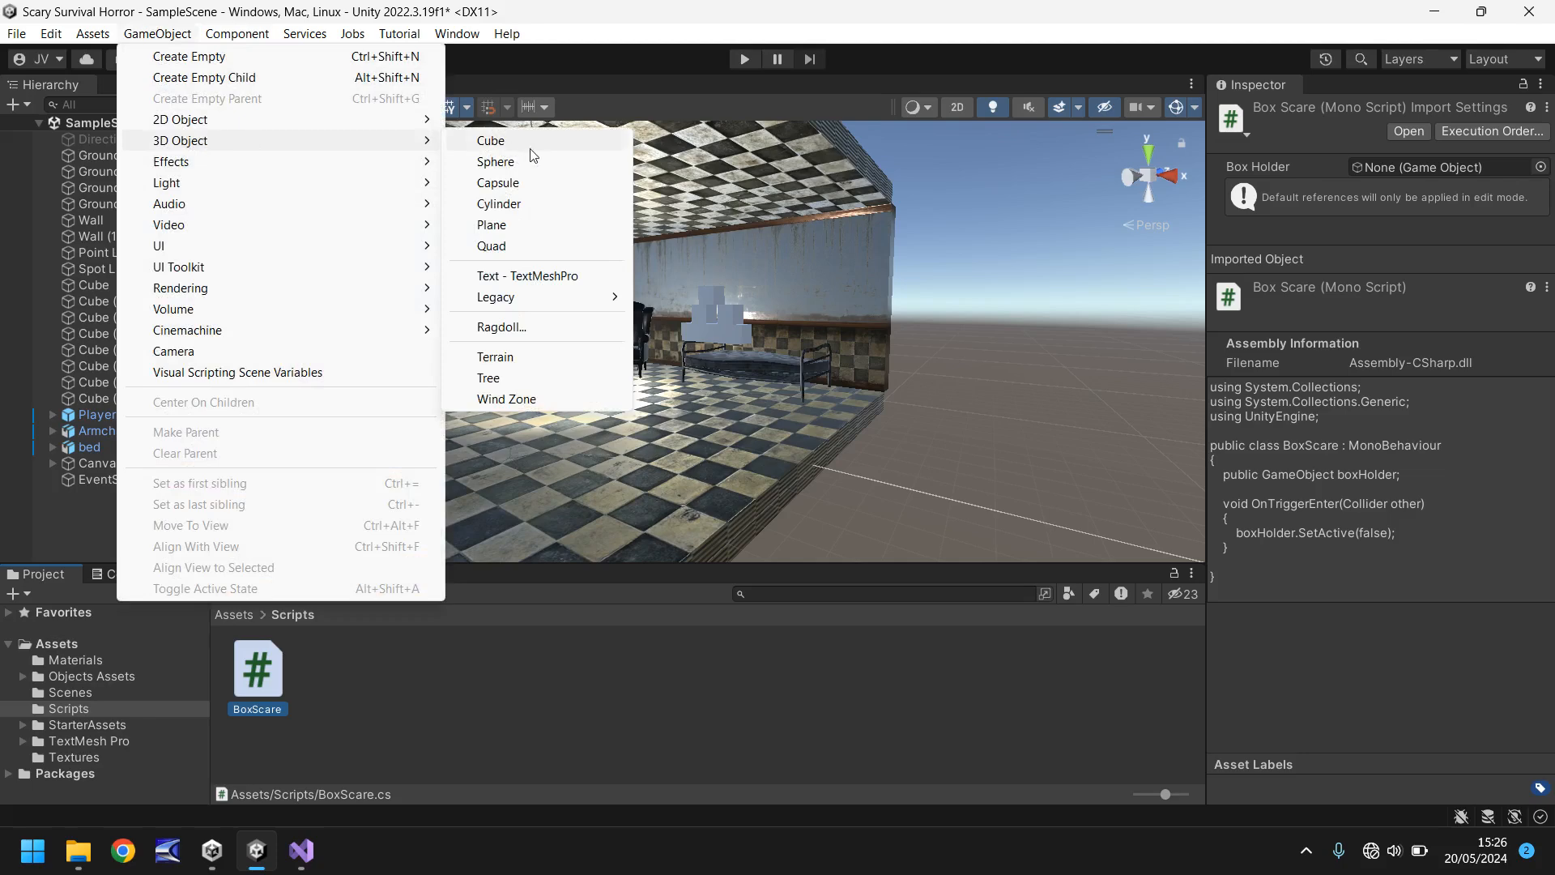
pyautogui.click(490, 140)
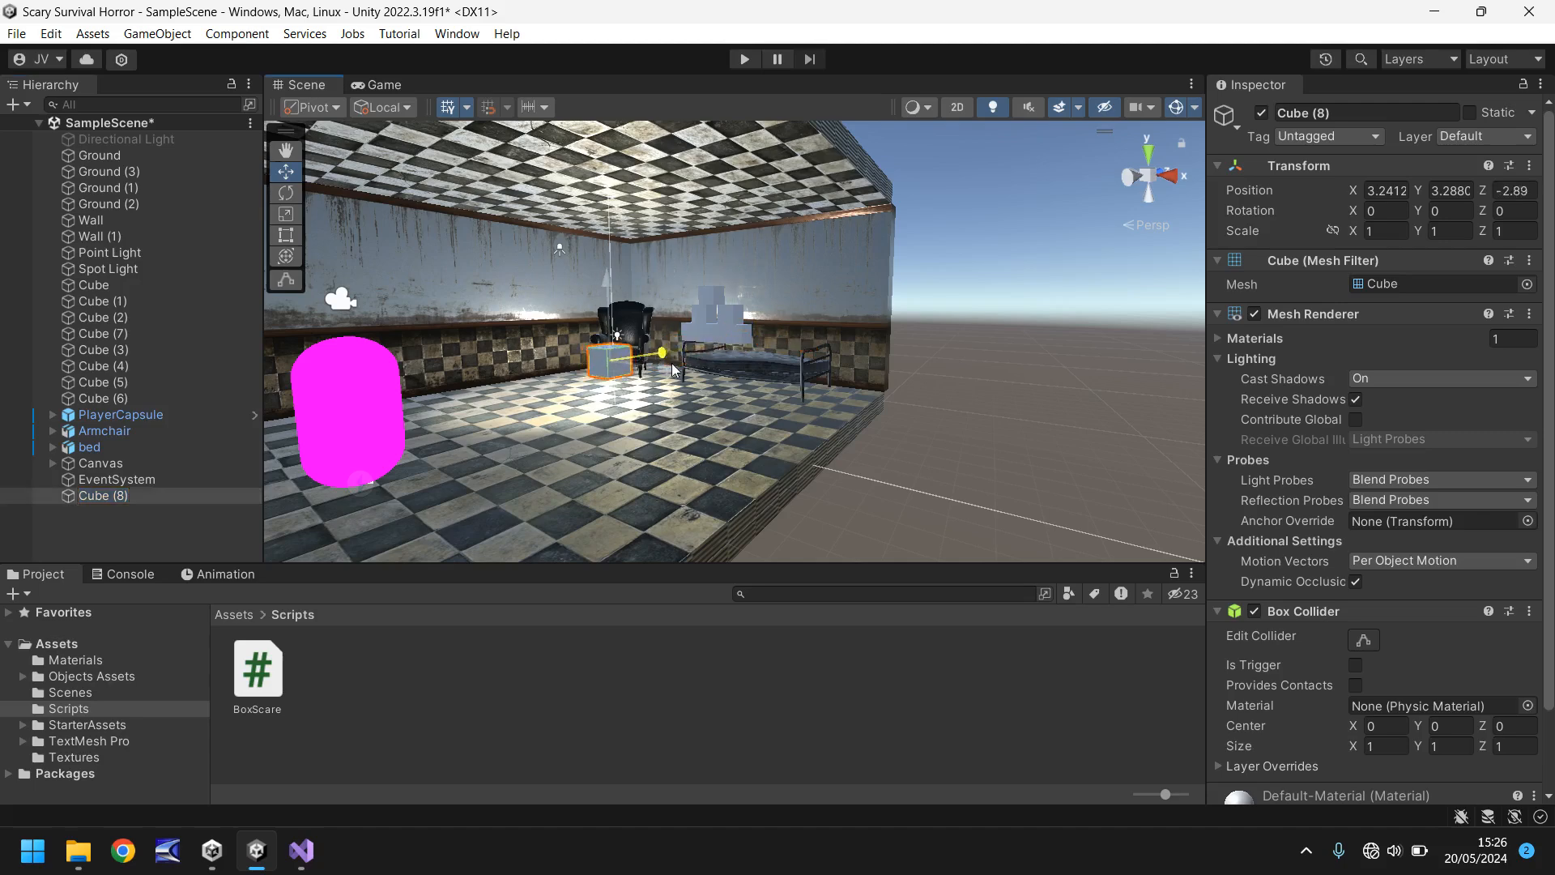
pyautogui.moveTo(659, 353); pyautogui.dragTo(675, 369)
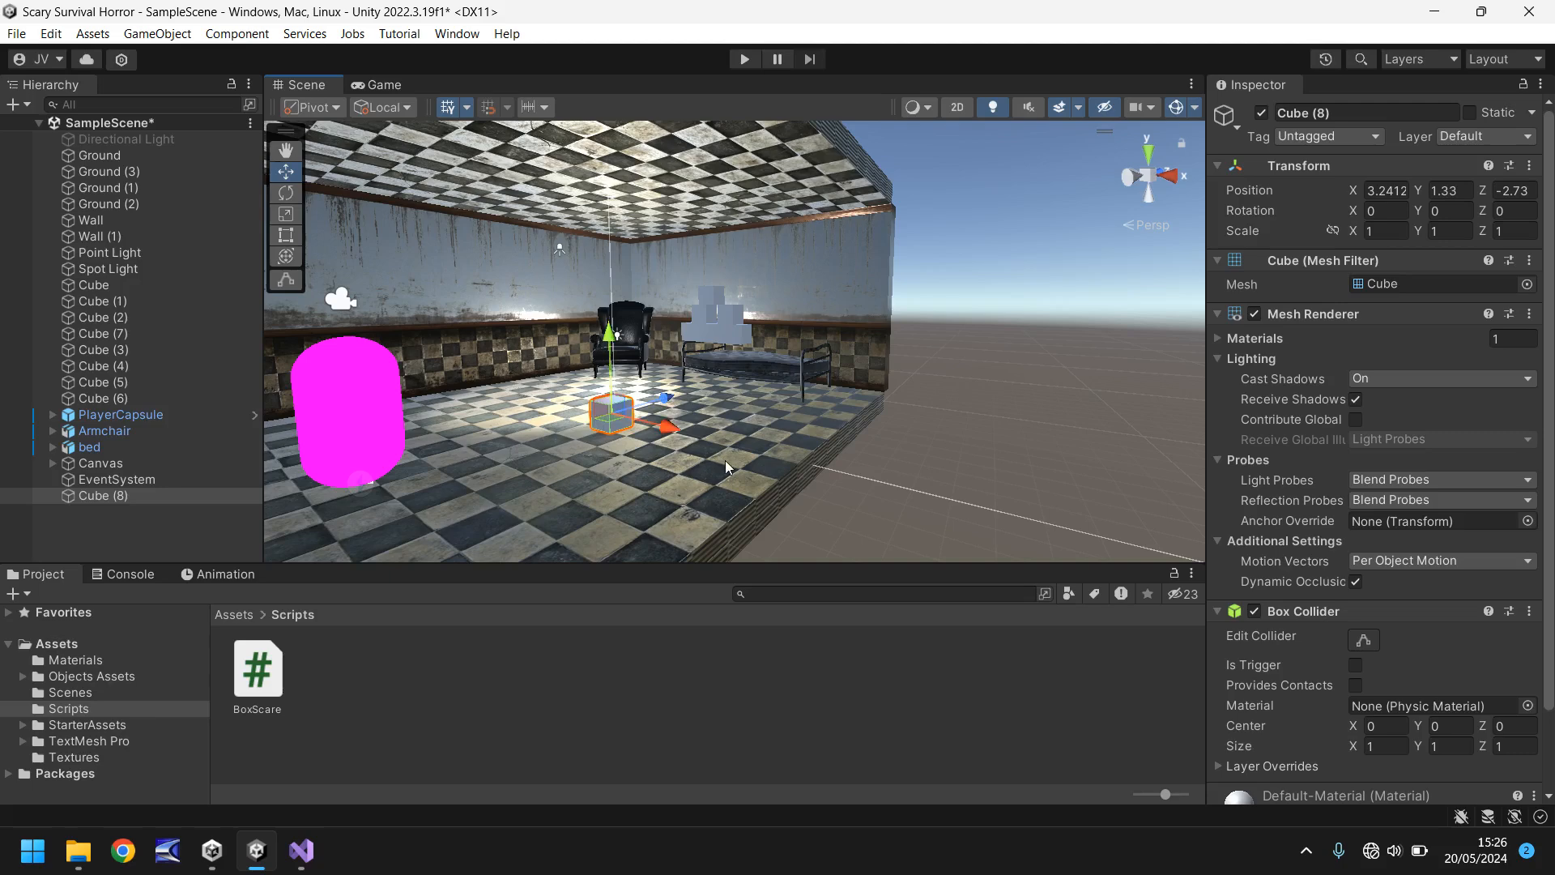
pyautogui.moveTo(1329, 227)
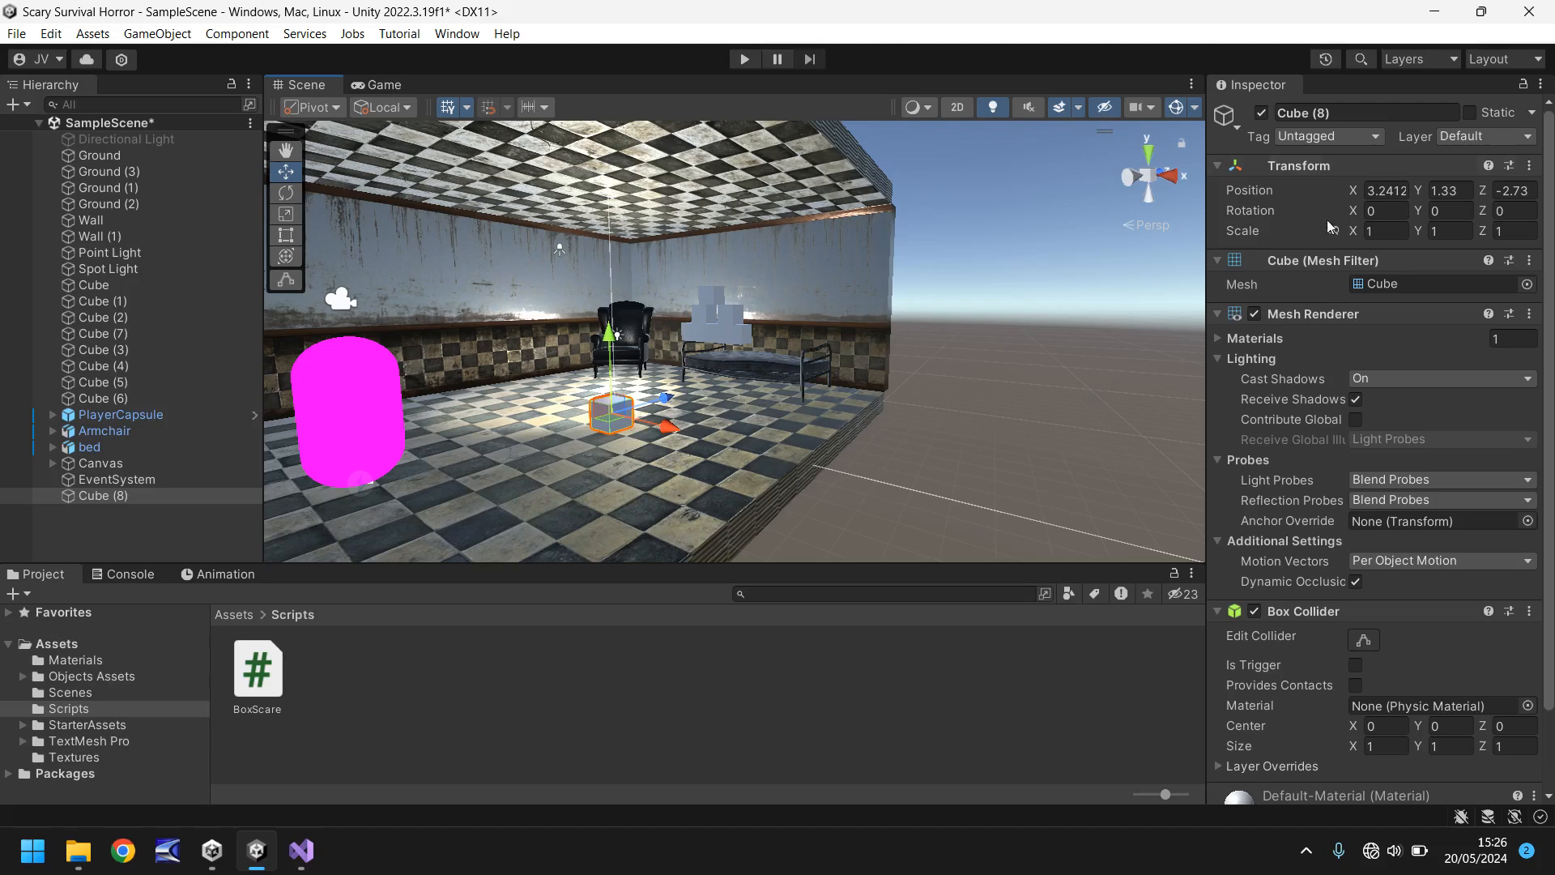
pyautogui.write('4.4')
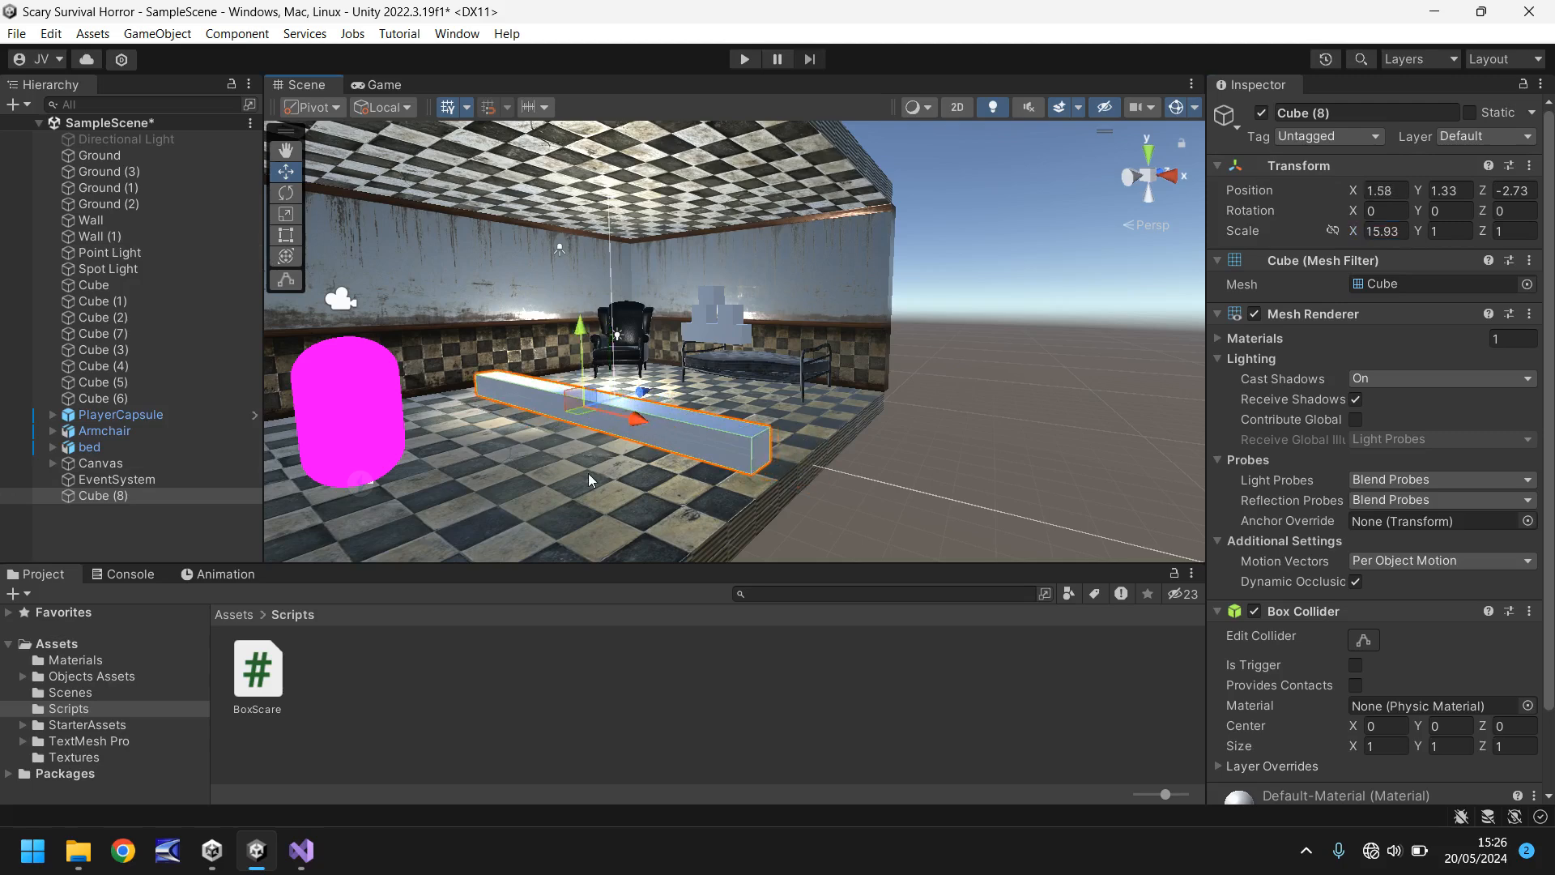
# - Hide Cube (8)'s Mesh Renderer and rename the cube BoxTrigger
pyautogui.click(1236, 313)
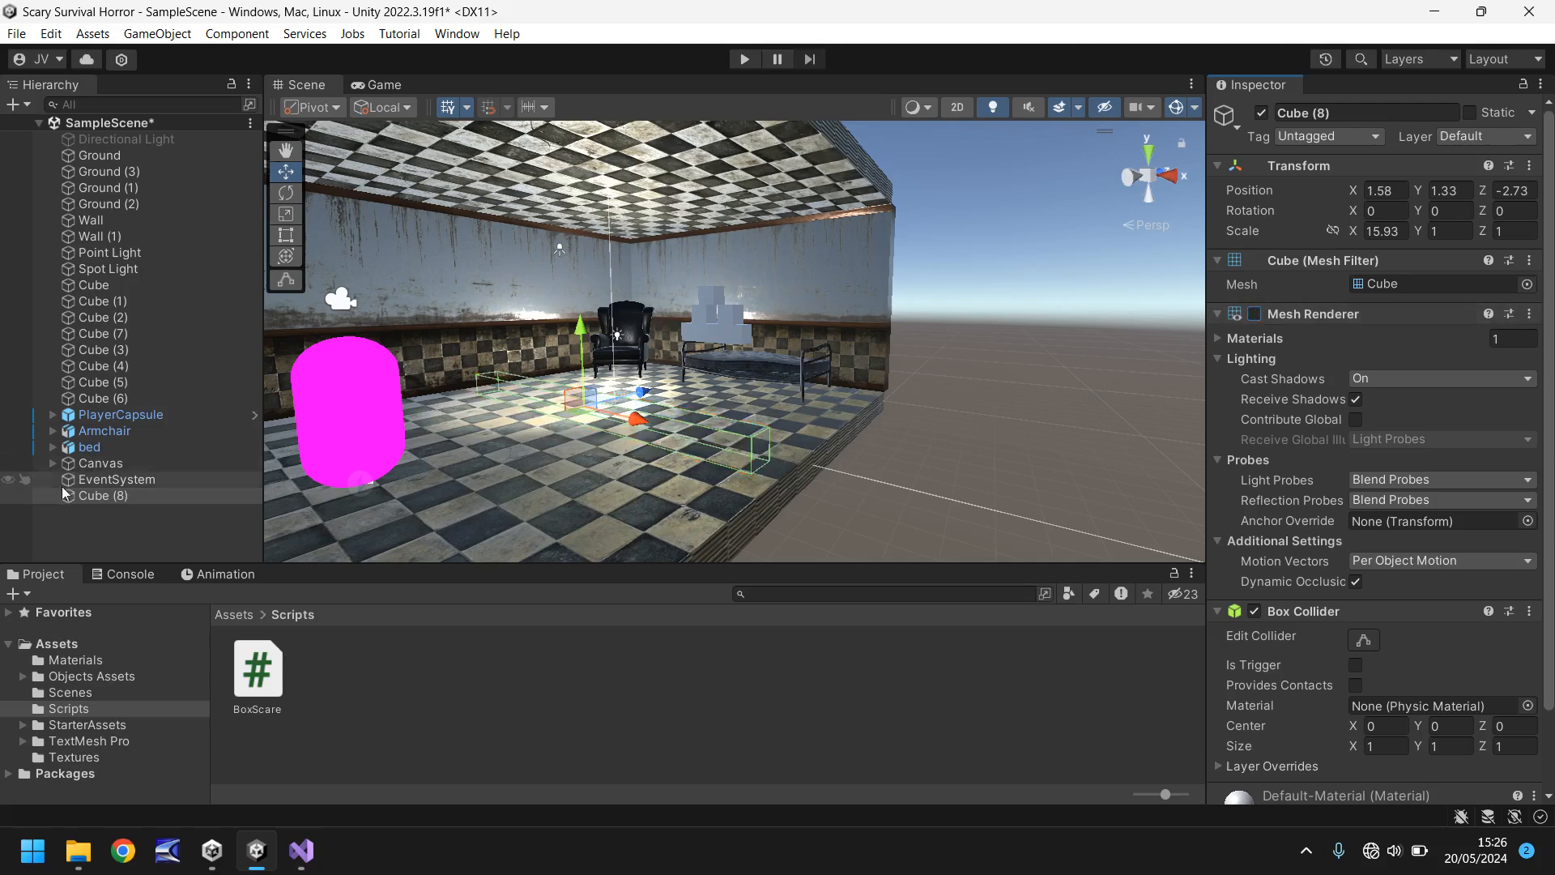
pyautogui.rightClick(99, 495)
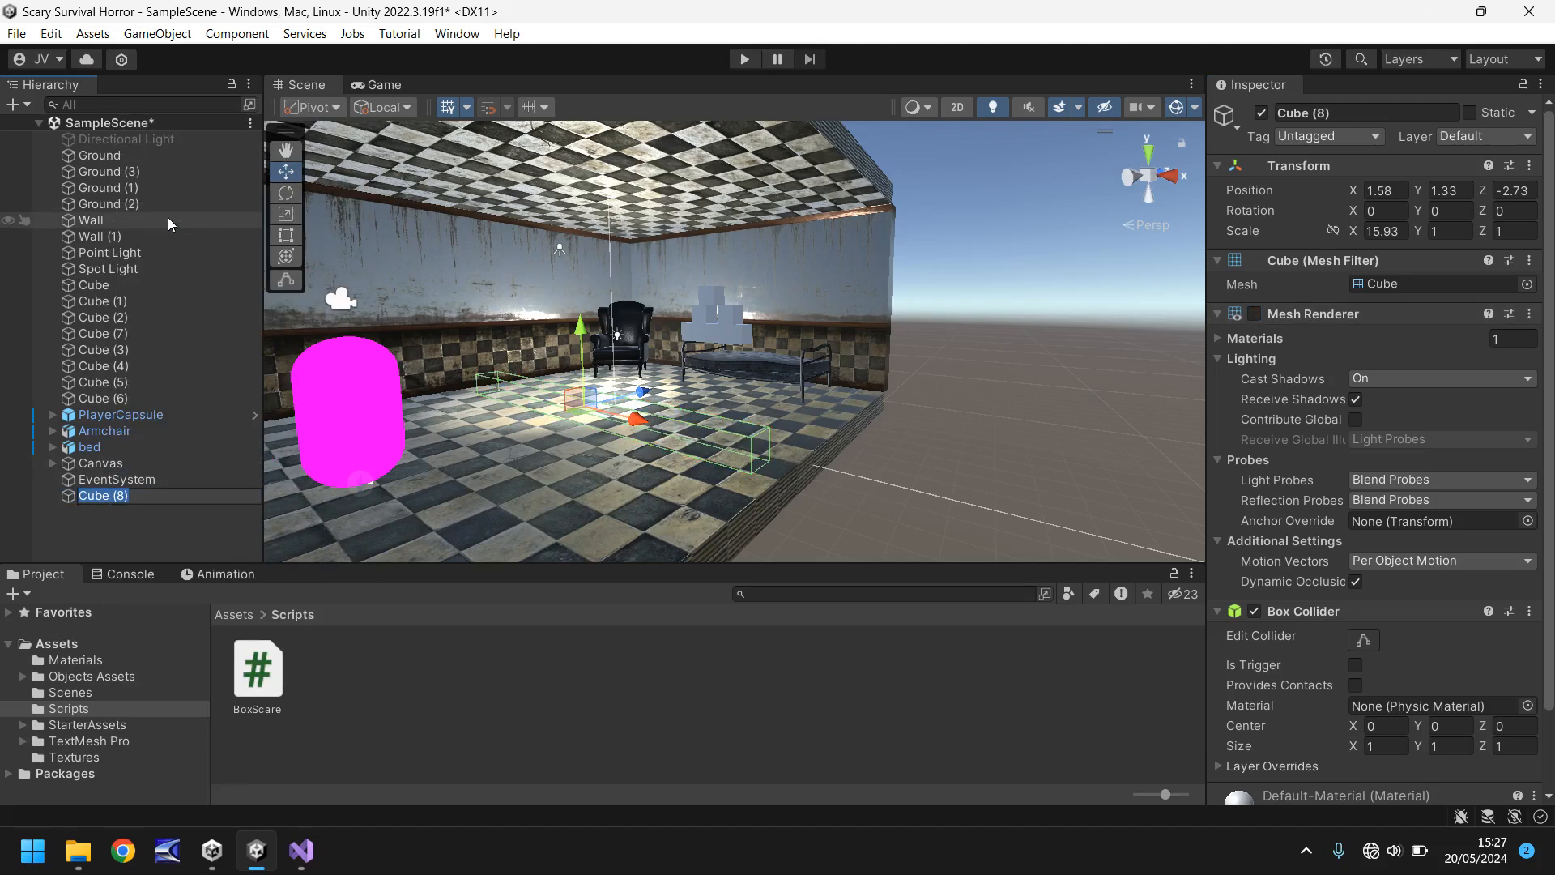
pyautogui.write('BoxTrigger')
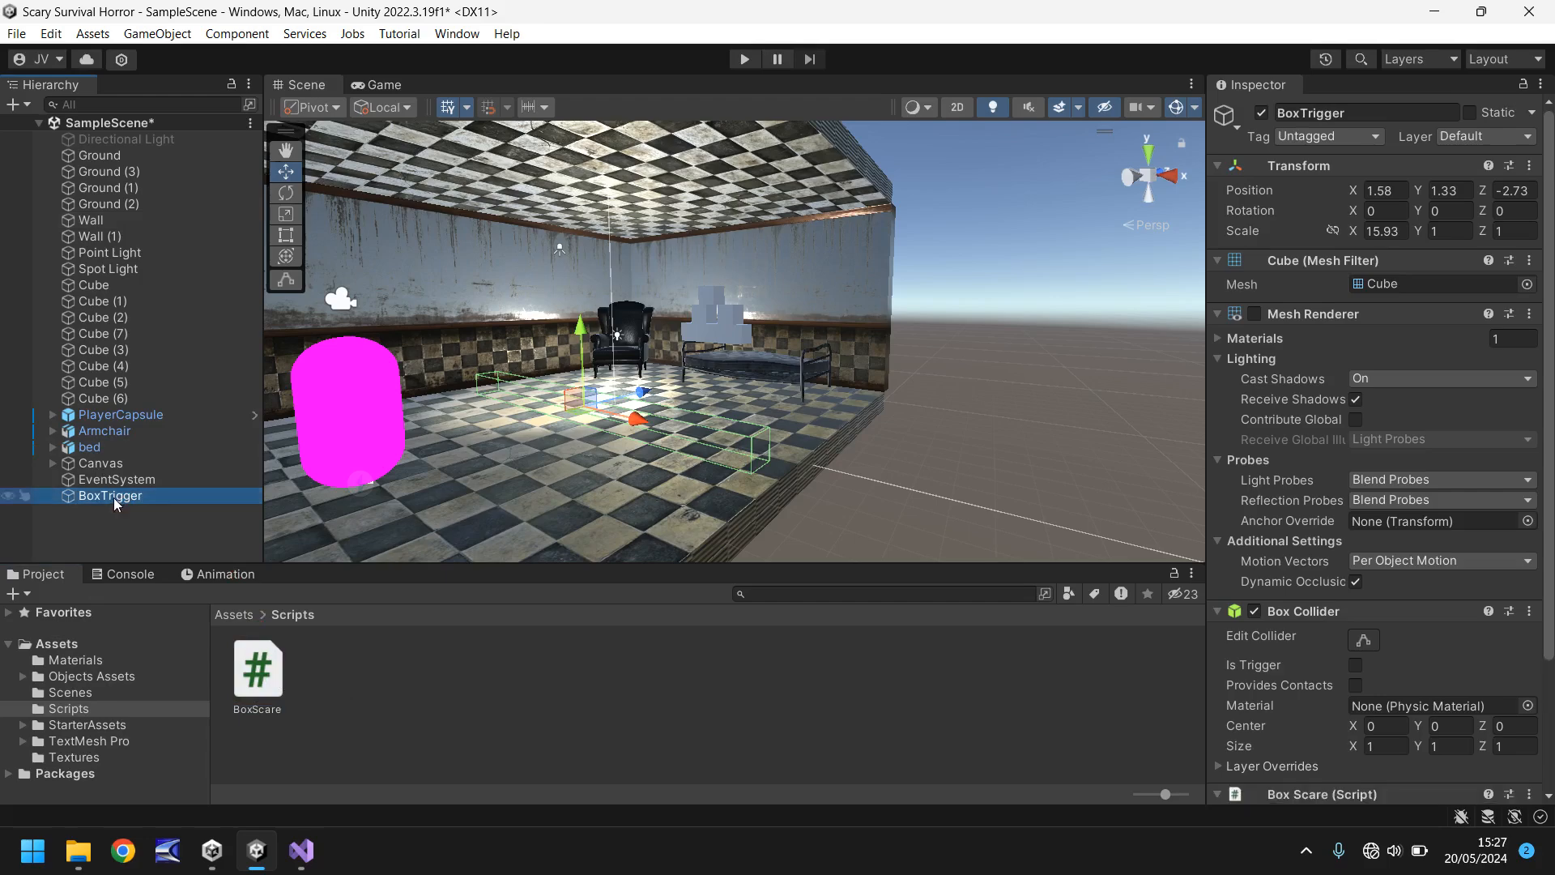
pyautogui.scroll(-3)
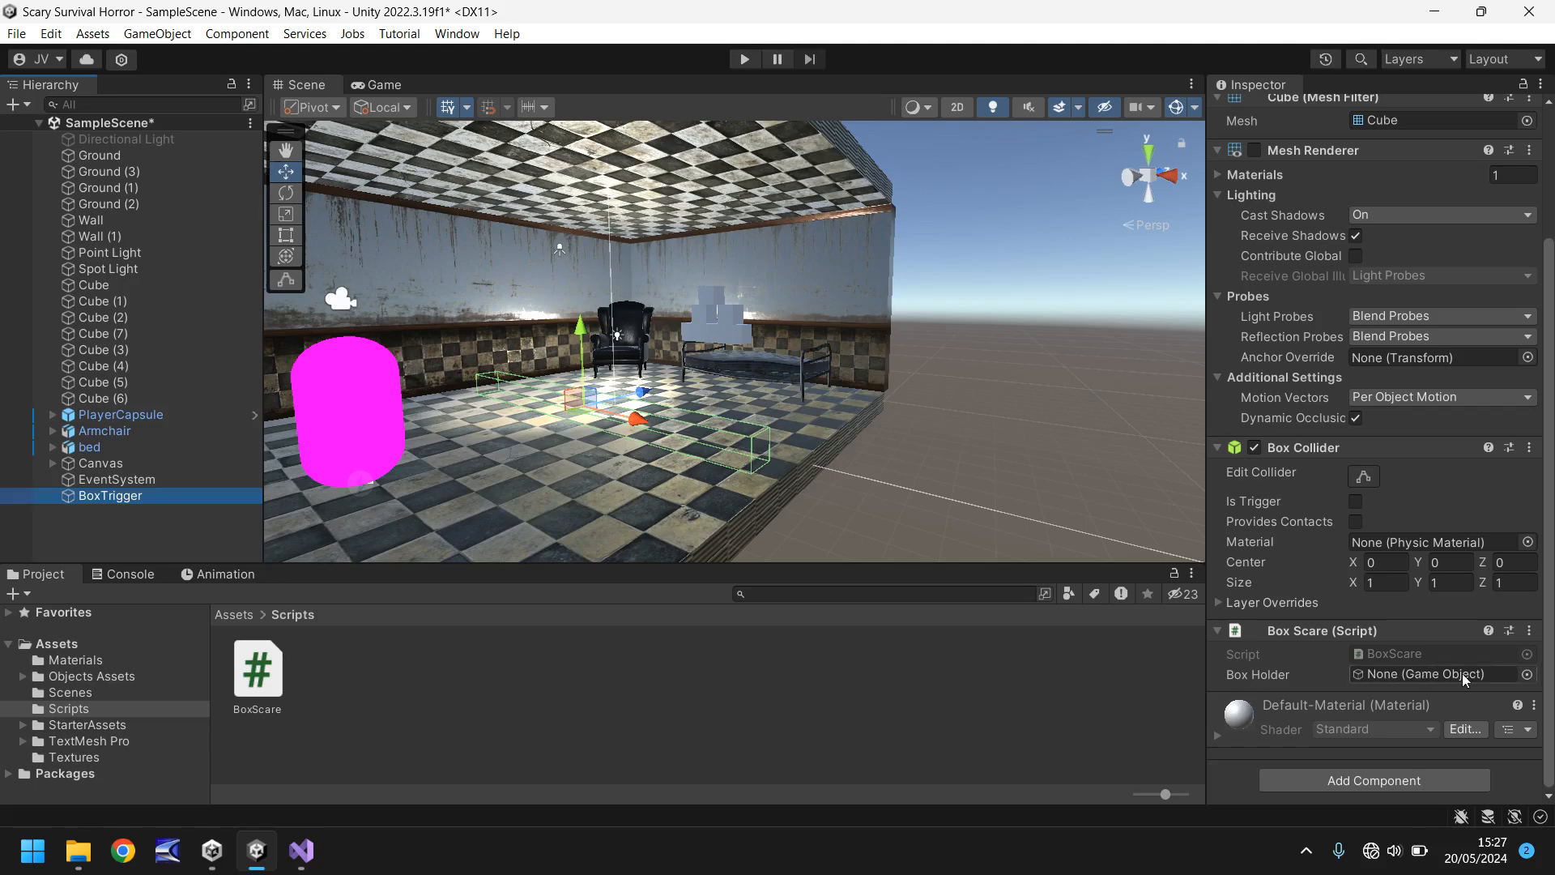
pyautogui.moveTo(1324, 685)
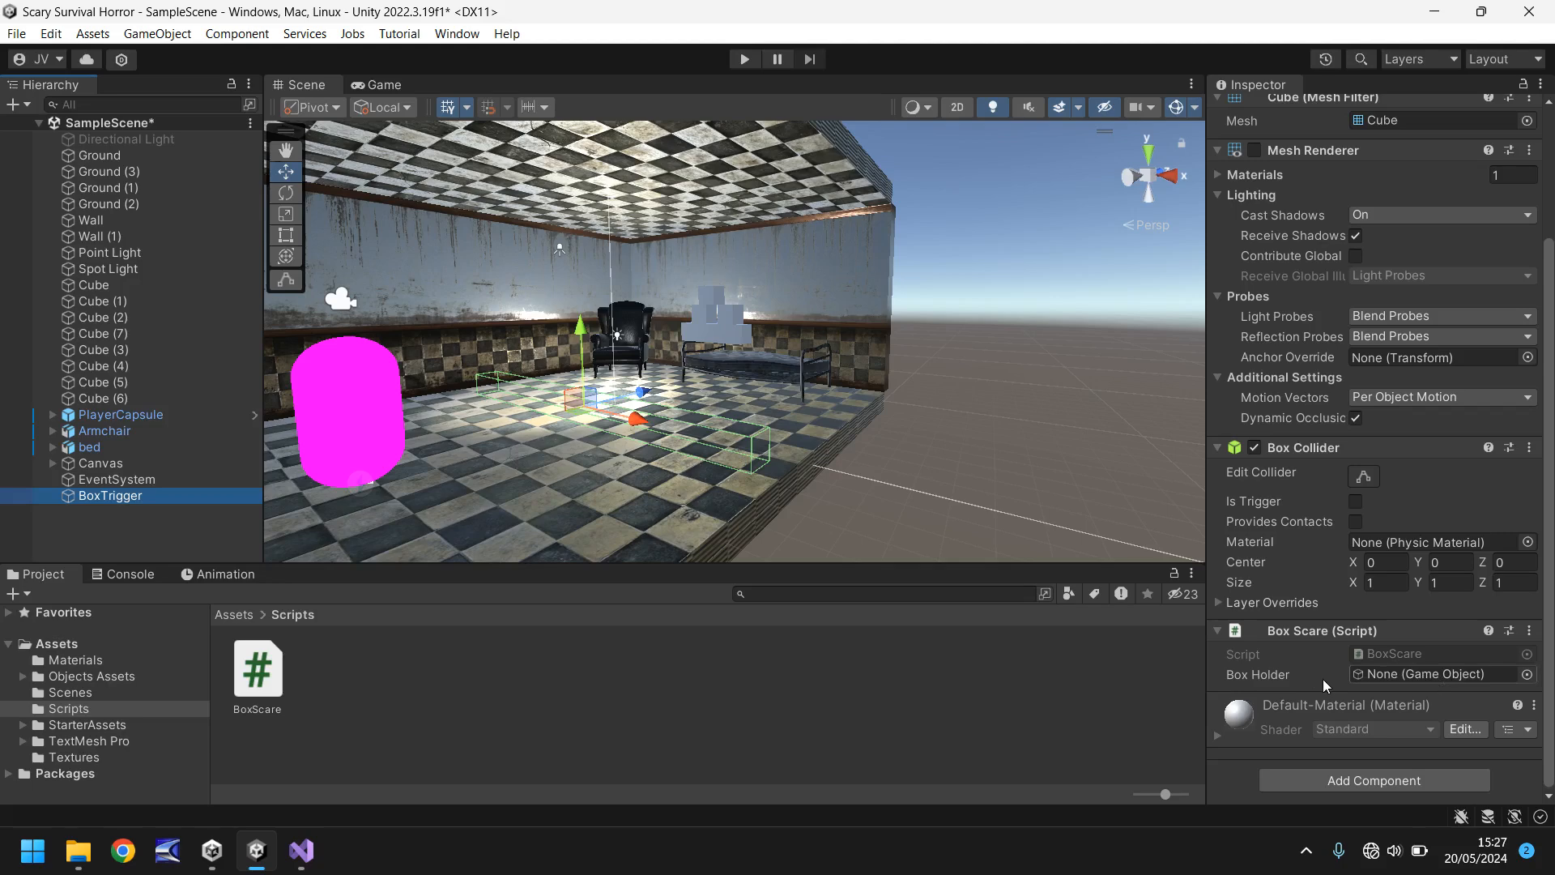
pyautogui.moveTo(971, 536)
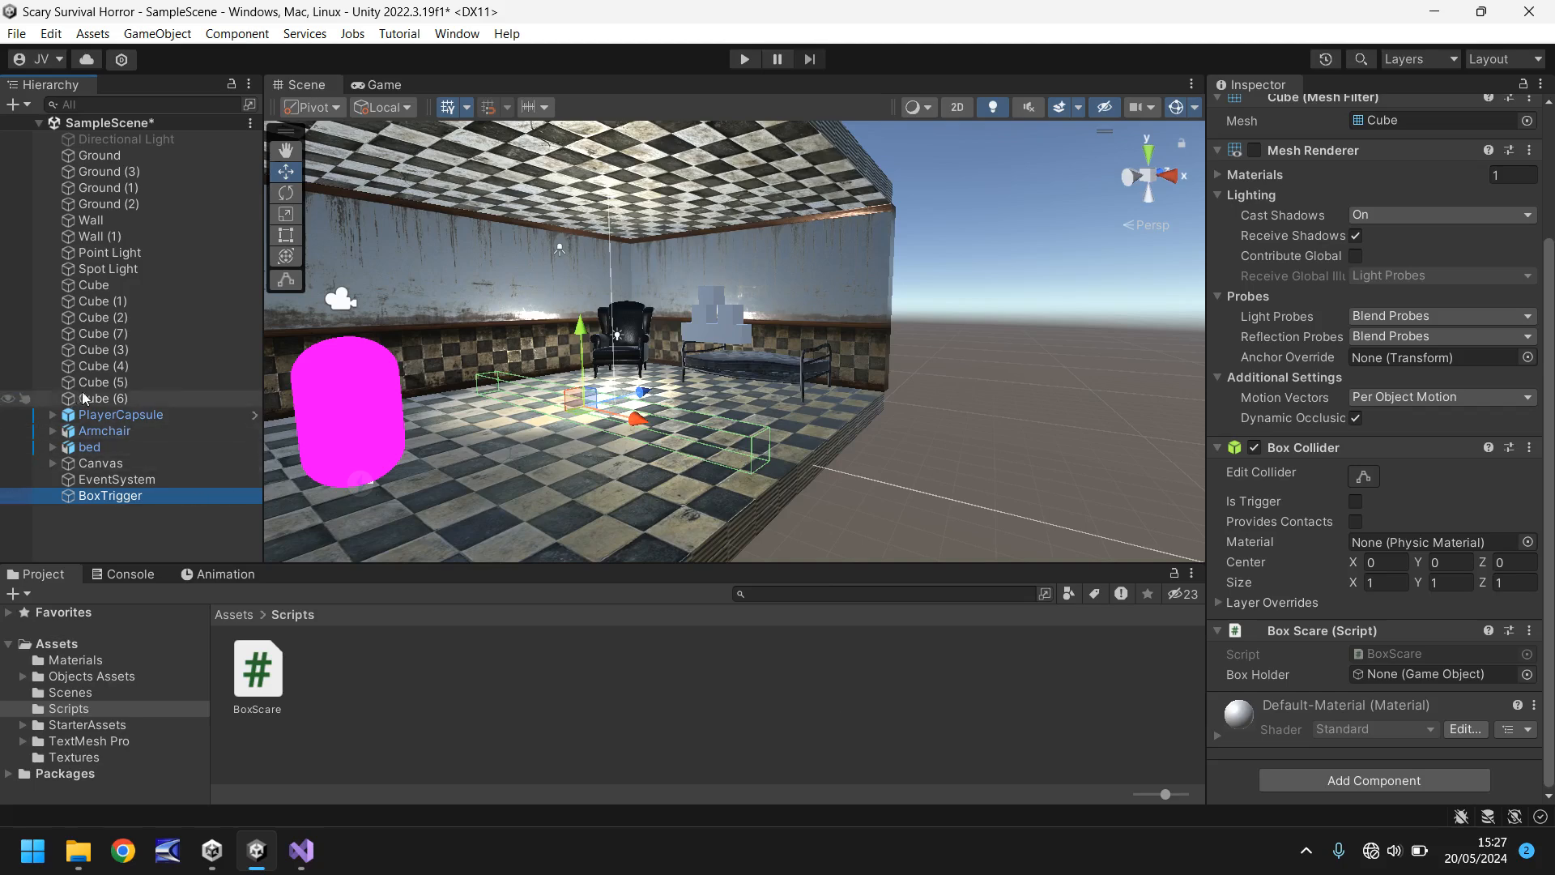
# - Inspect the stacked cubes to find the wide BoxHolder cube supporting them
pyautogui.click(103, 398)
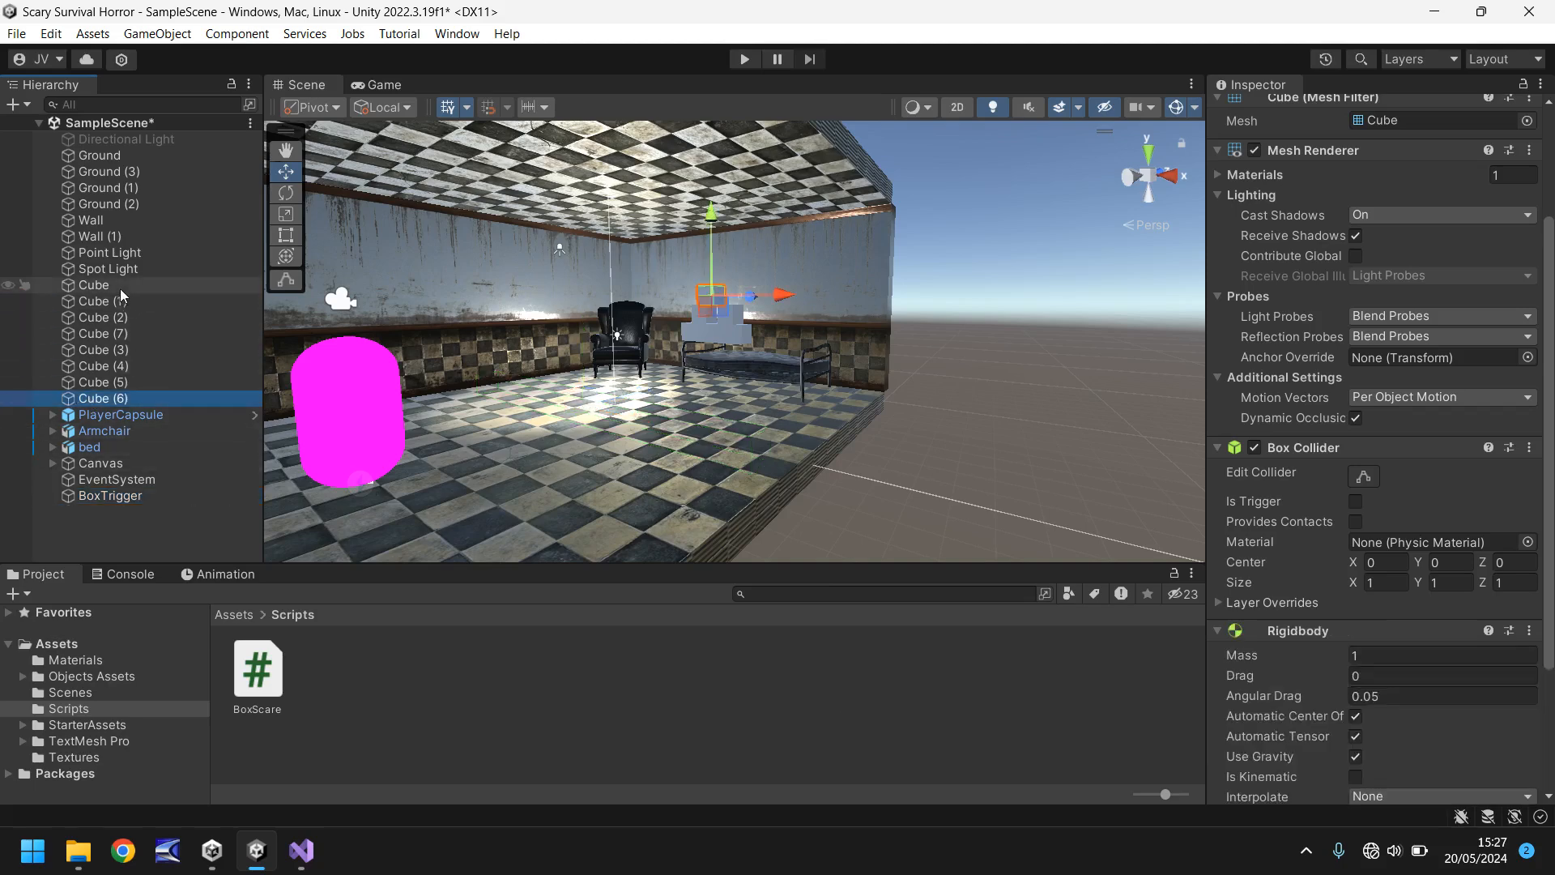
pyautogui.click(103, 349)
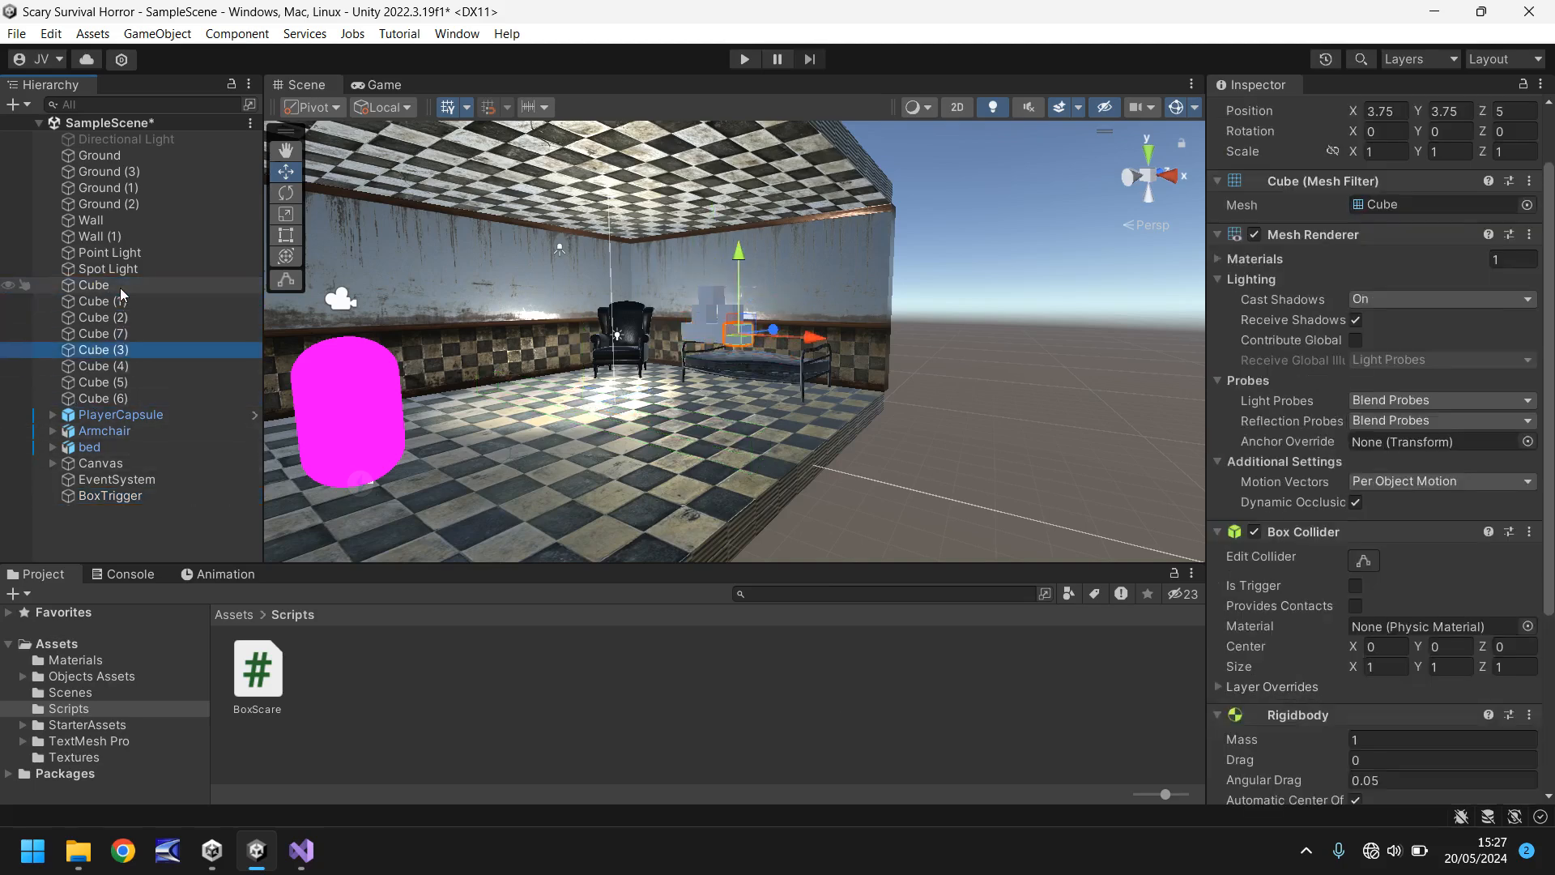
pyautogui.click(102, 333)
pyautogui.write('BoxHolder')
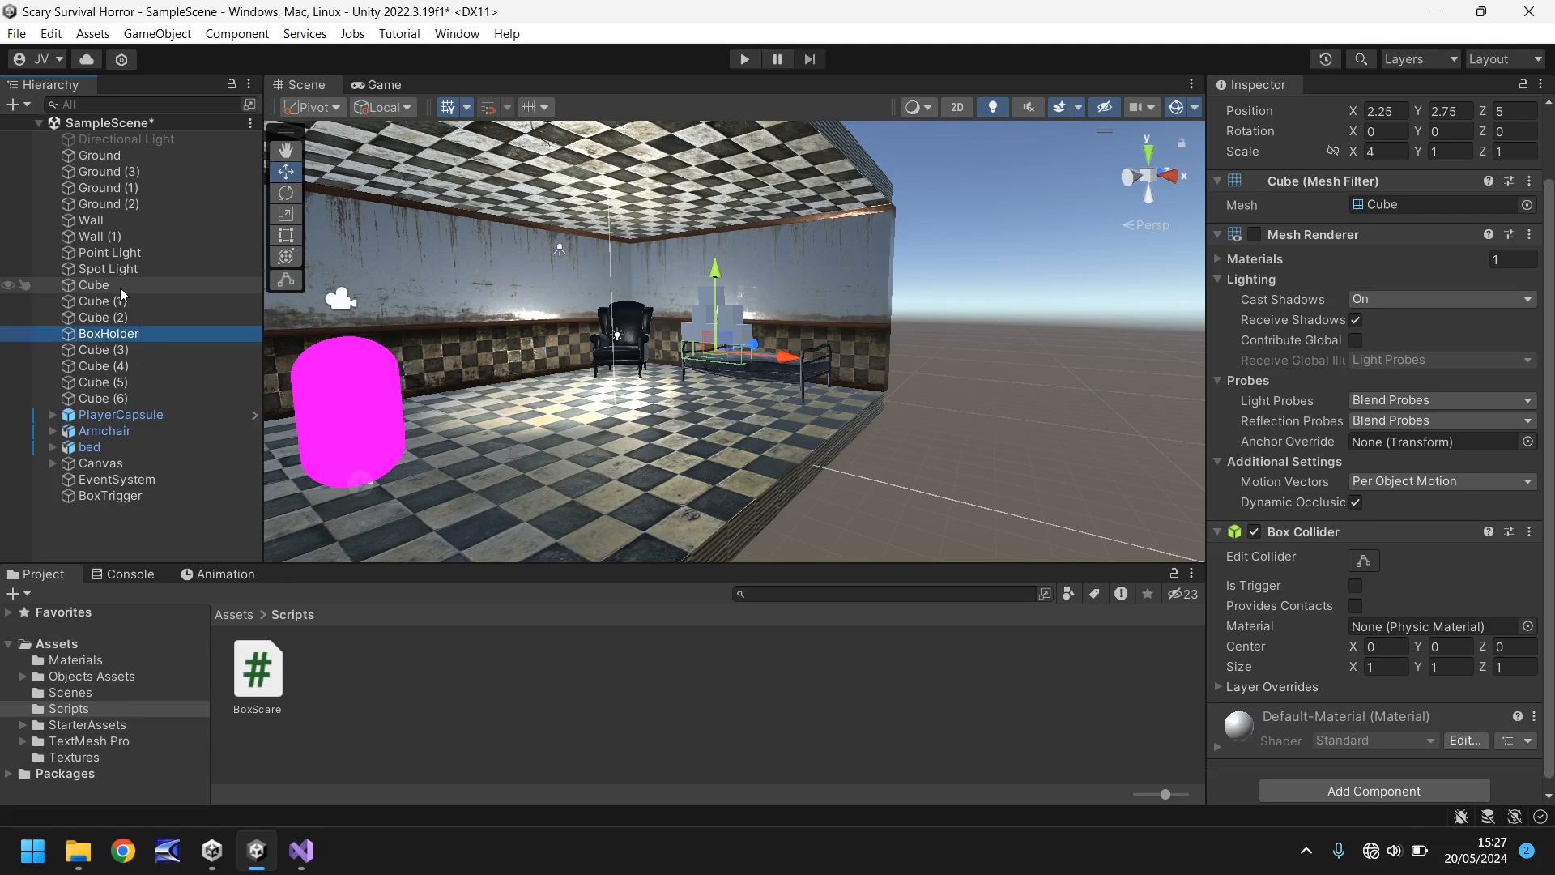
# - Select BoxTrigger and pick its empty Box Holder reference field
pyautogui.click(109, 495)
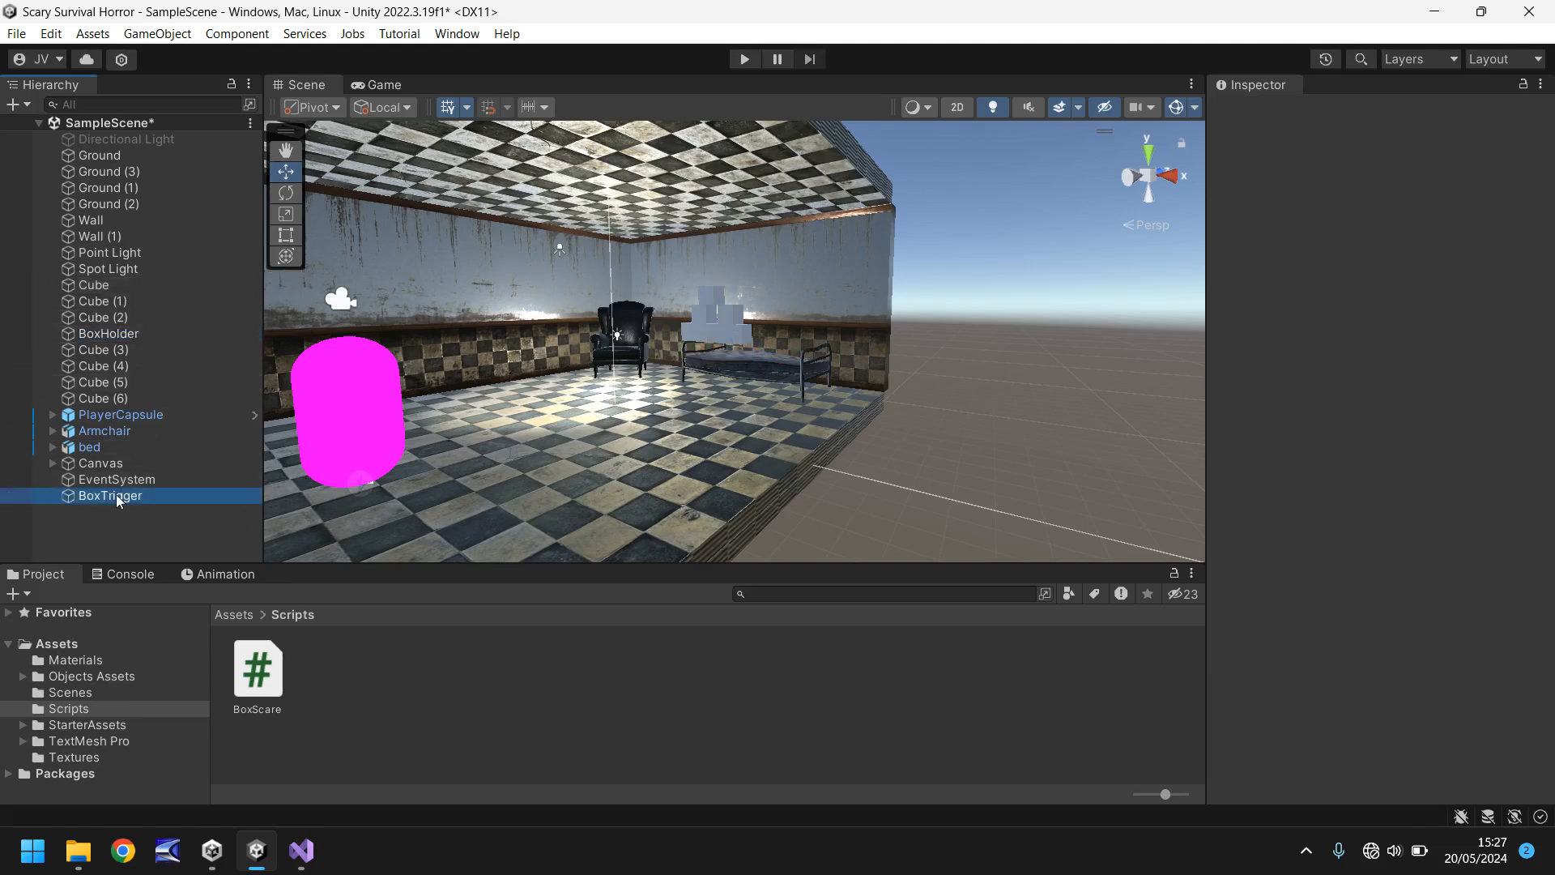
pyautogui.click(110, 495)
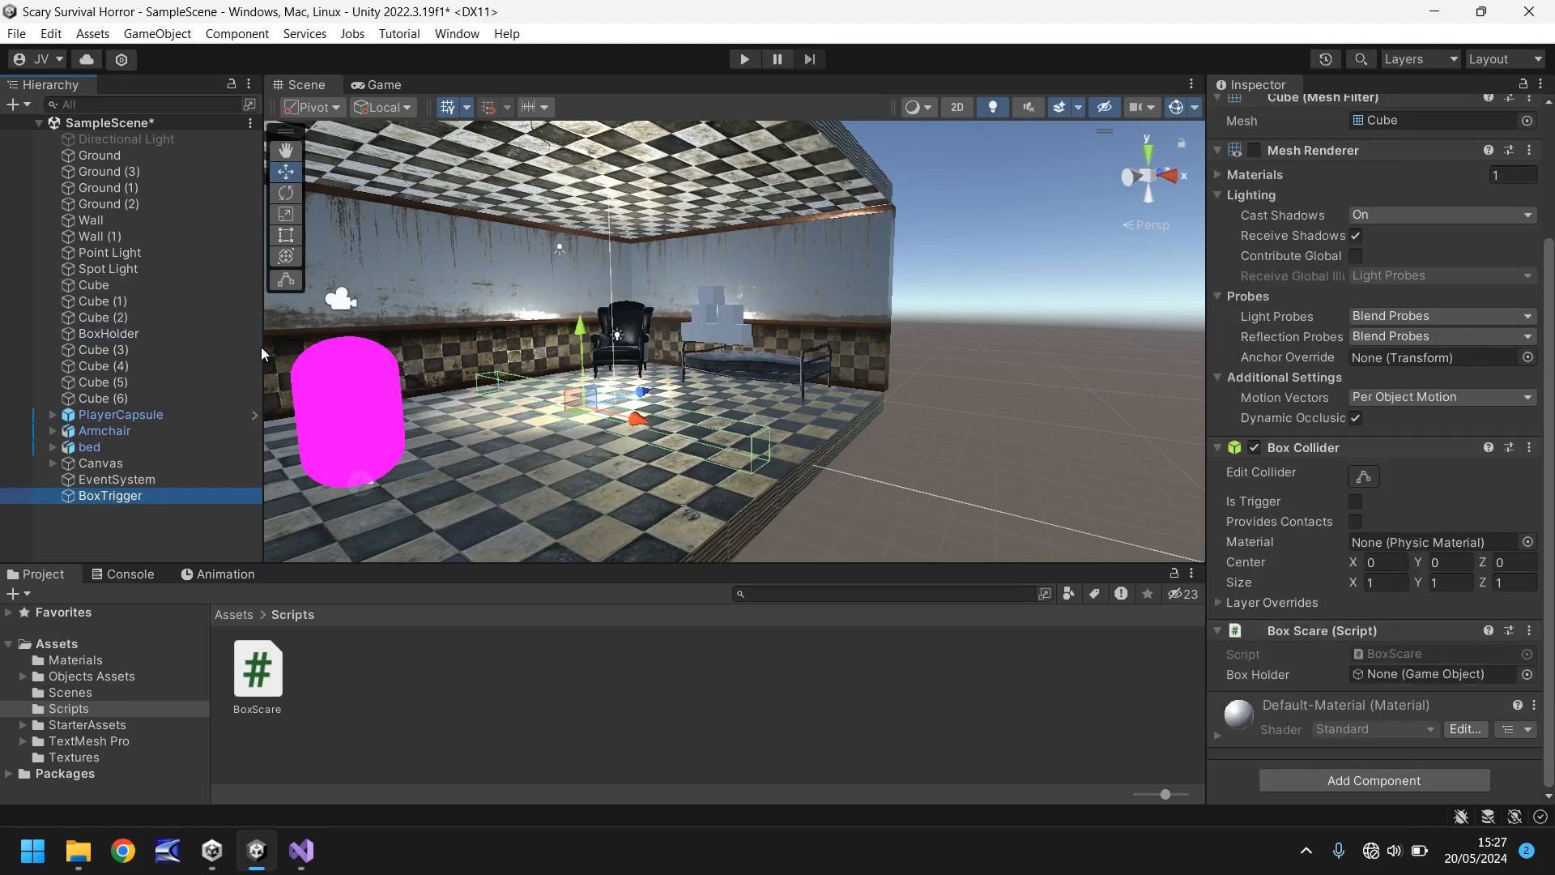
pyautogui.click(1425, 674)
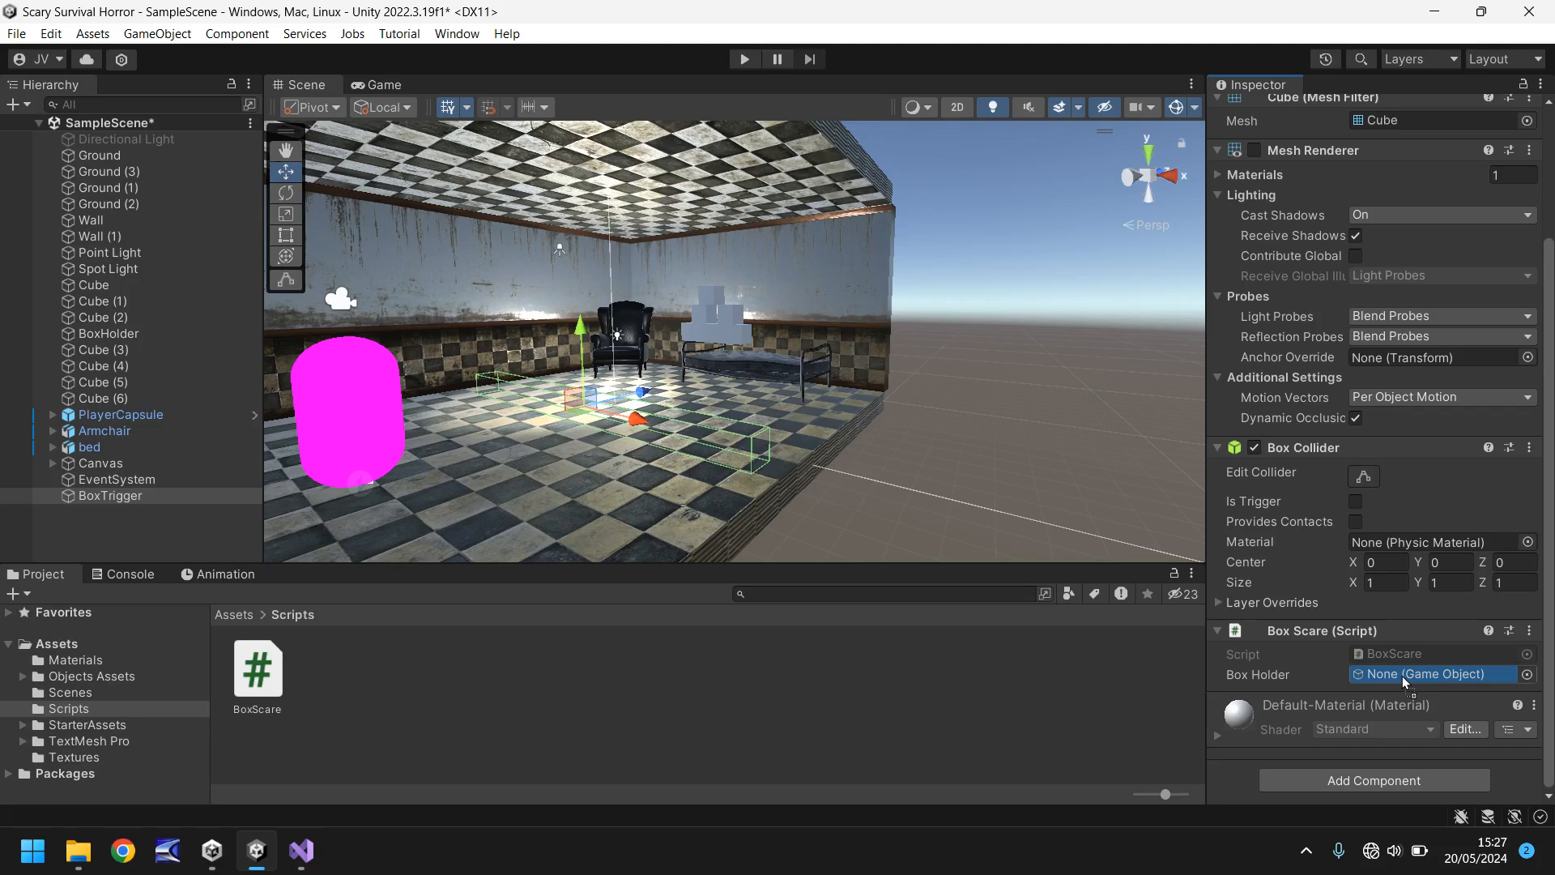
pyautogui.click(1433, 674)
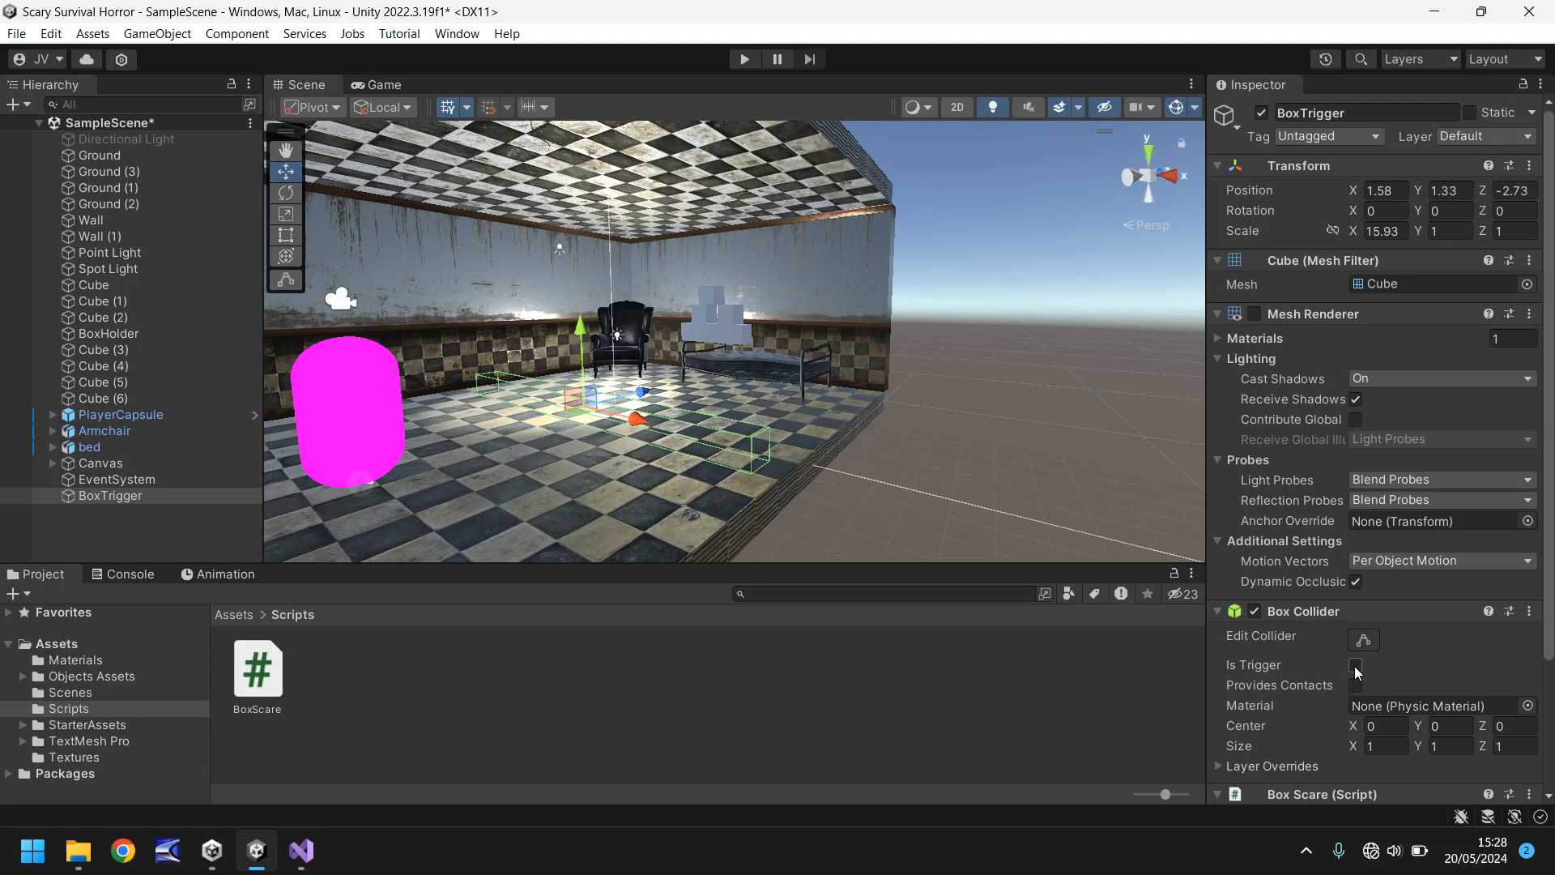
# - Enable Is Trigger on BoxTrigger's Box Collider and start play mode
pyautogui.click(1355, 665)
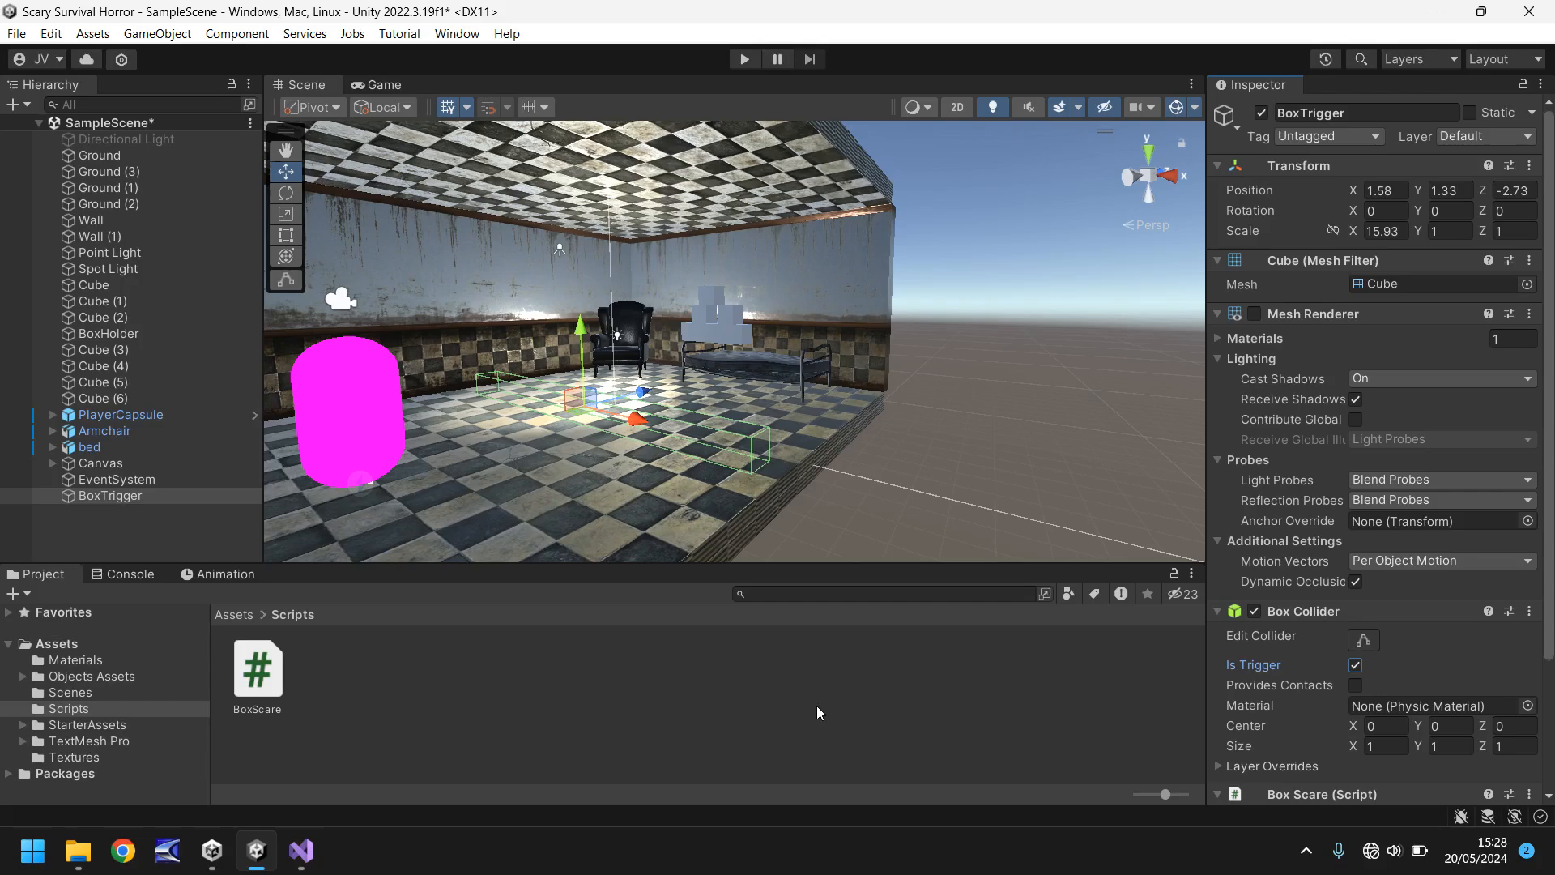
pyautogui.moveTo(107, 503)
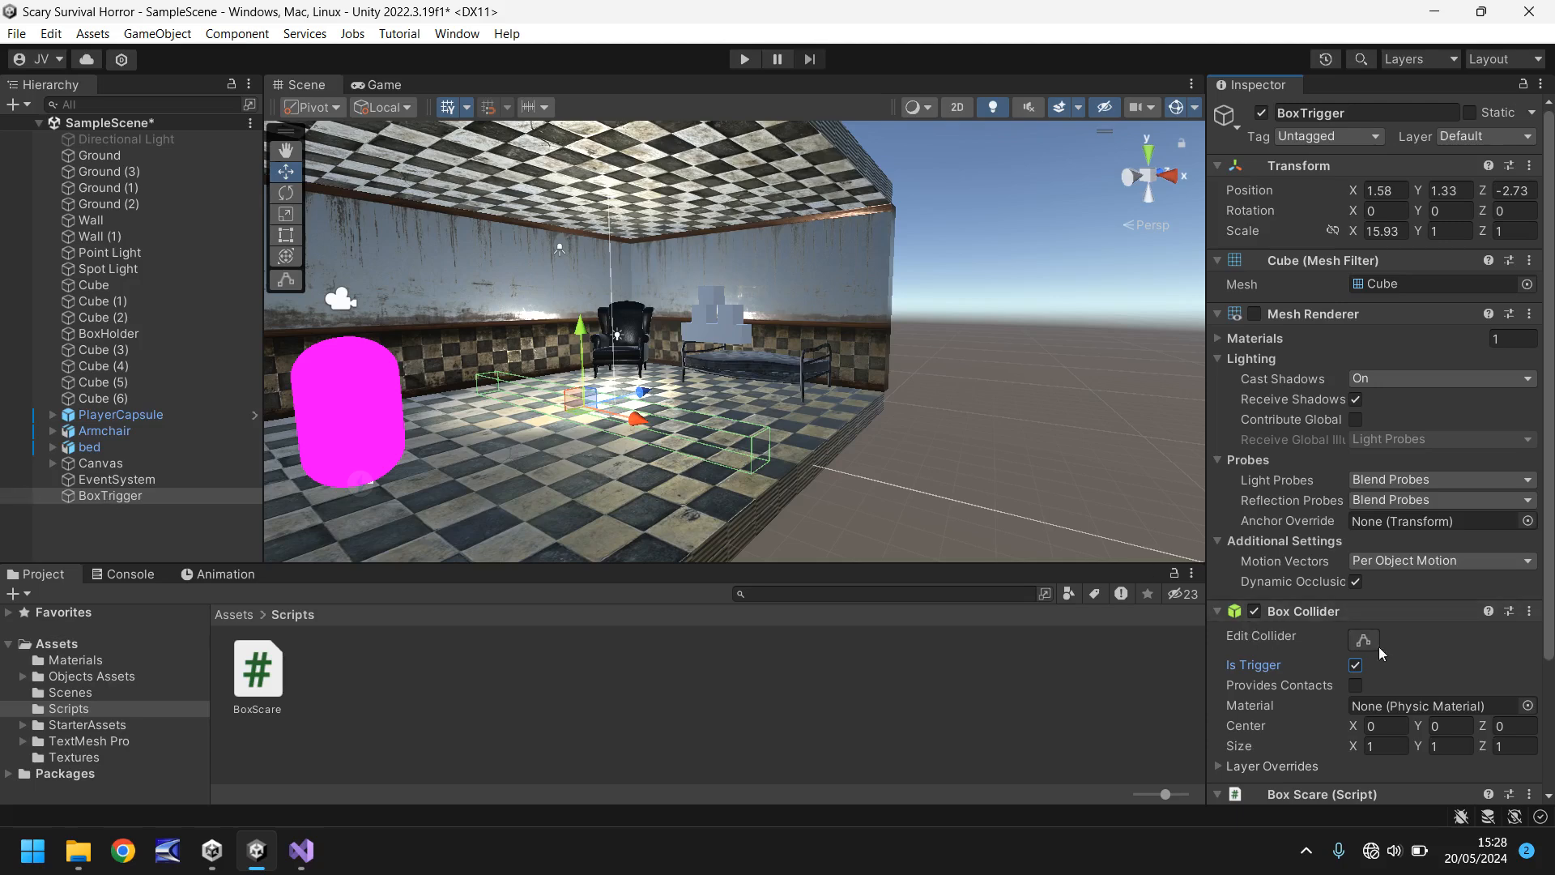
pyautogui.click(743, 58)
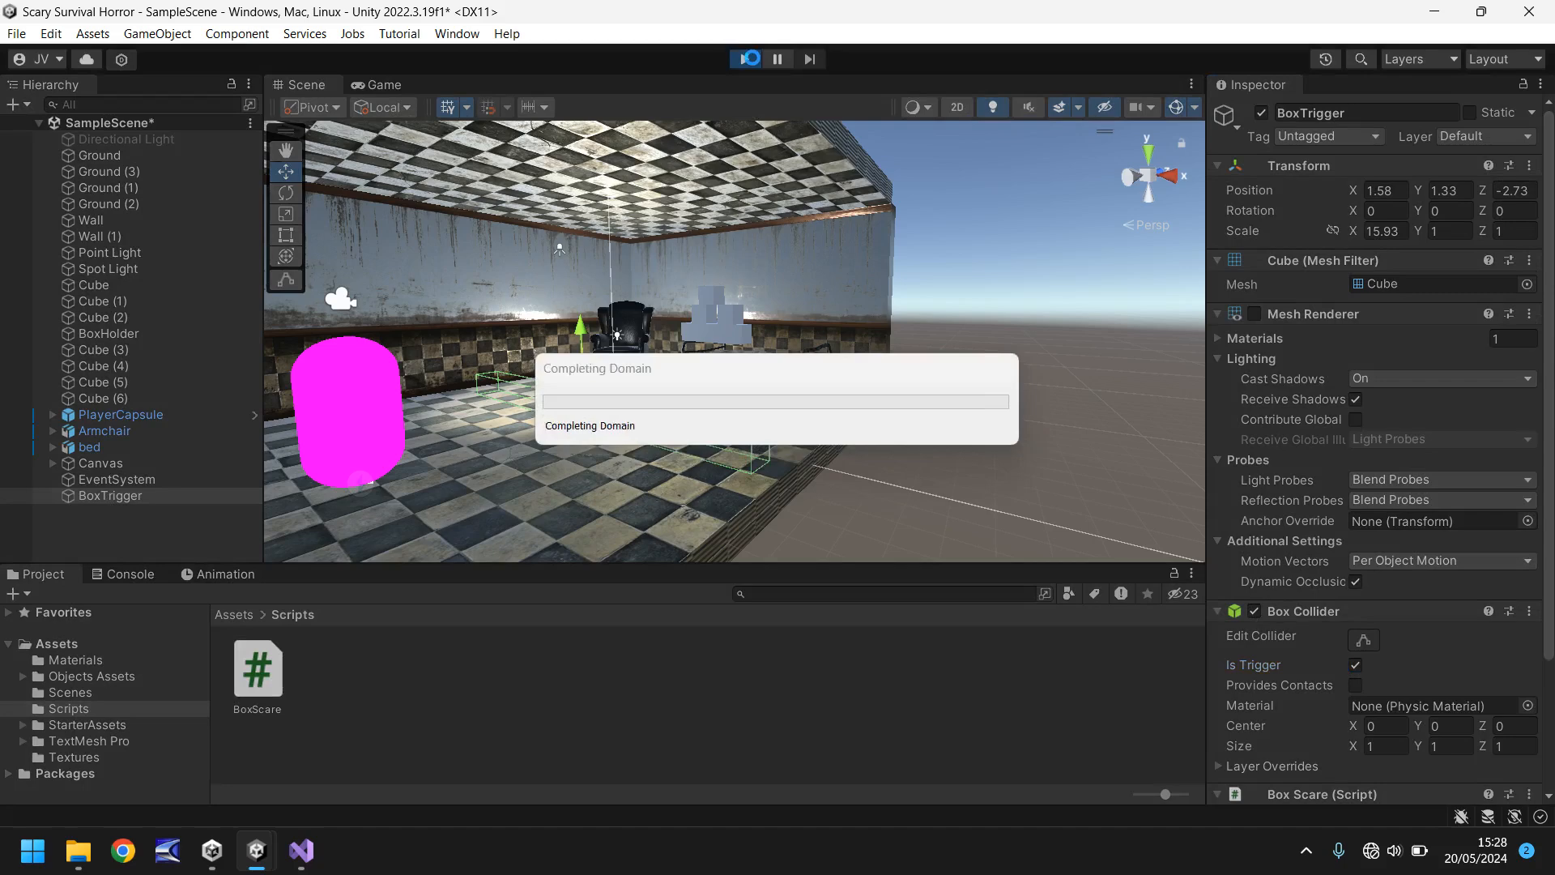
# - Play-test again, walking the player toward the bed until the cubes fall, then stop
pyautogui.click(742, 58)
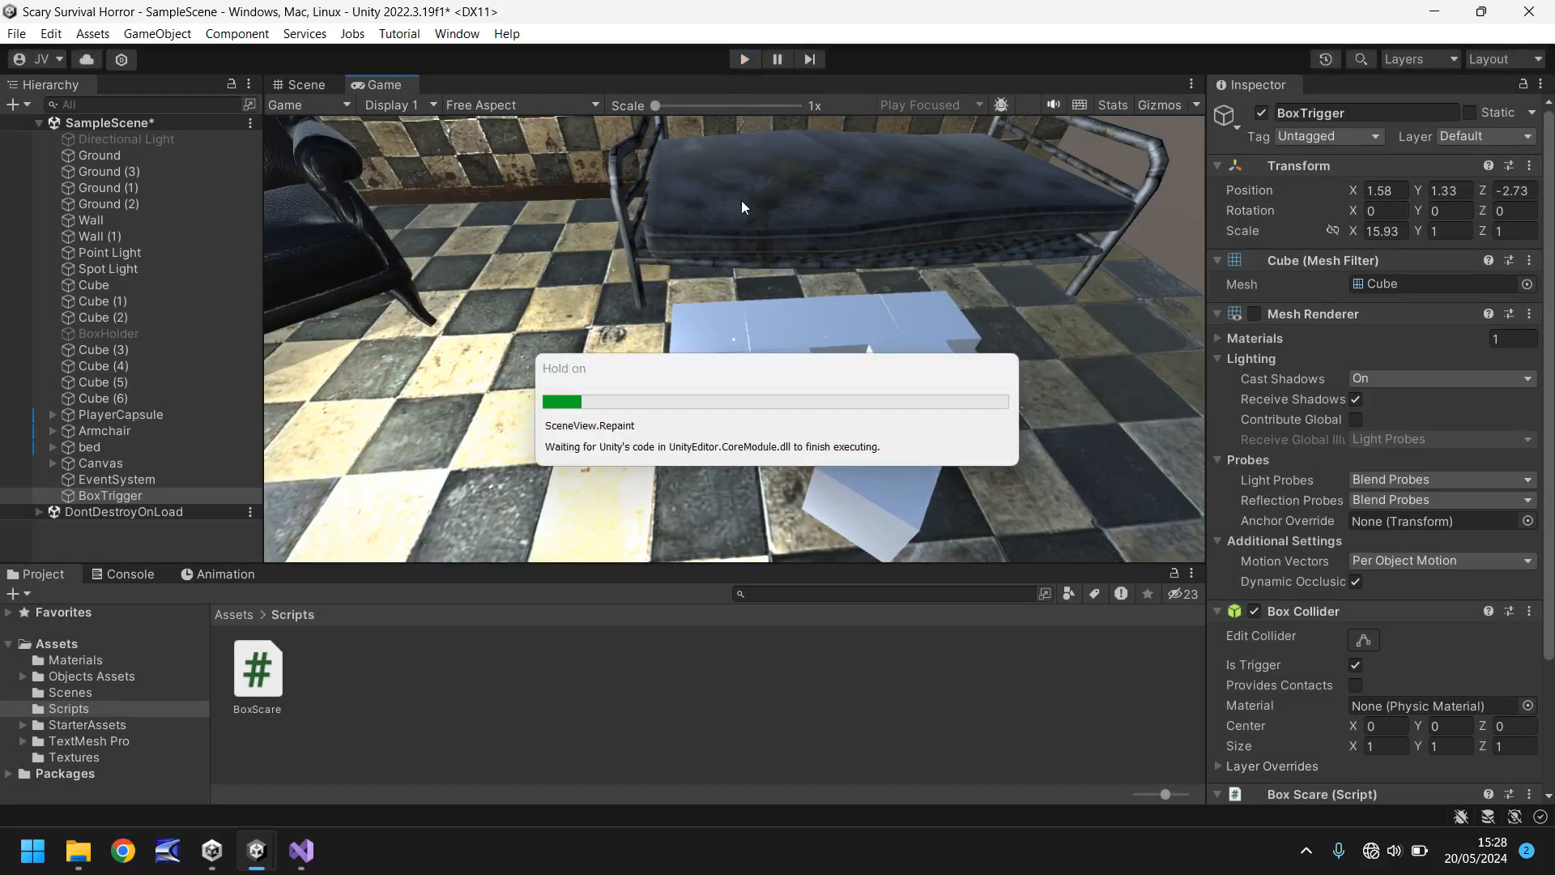
pyautogui.click(304, 85)
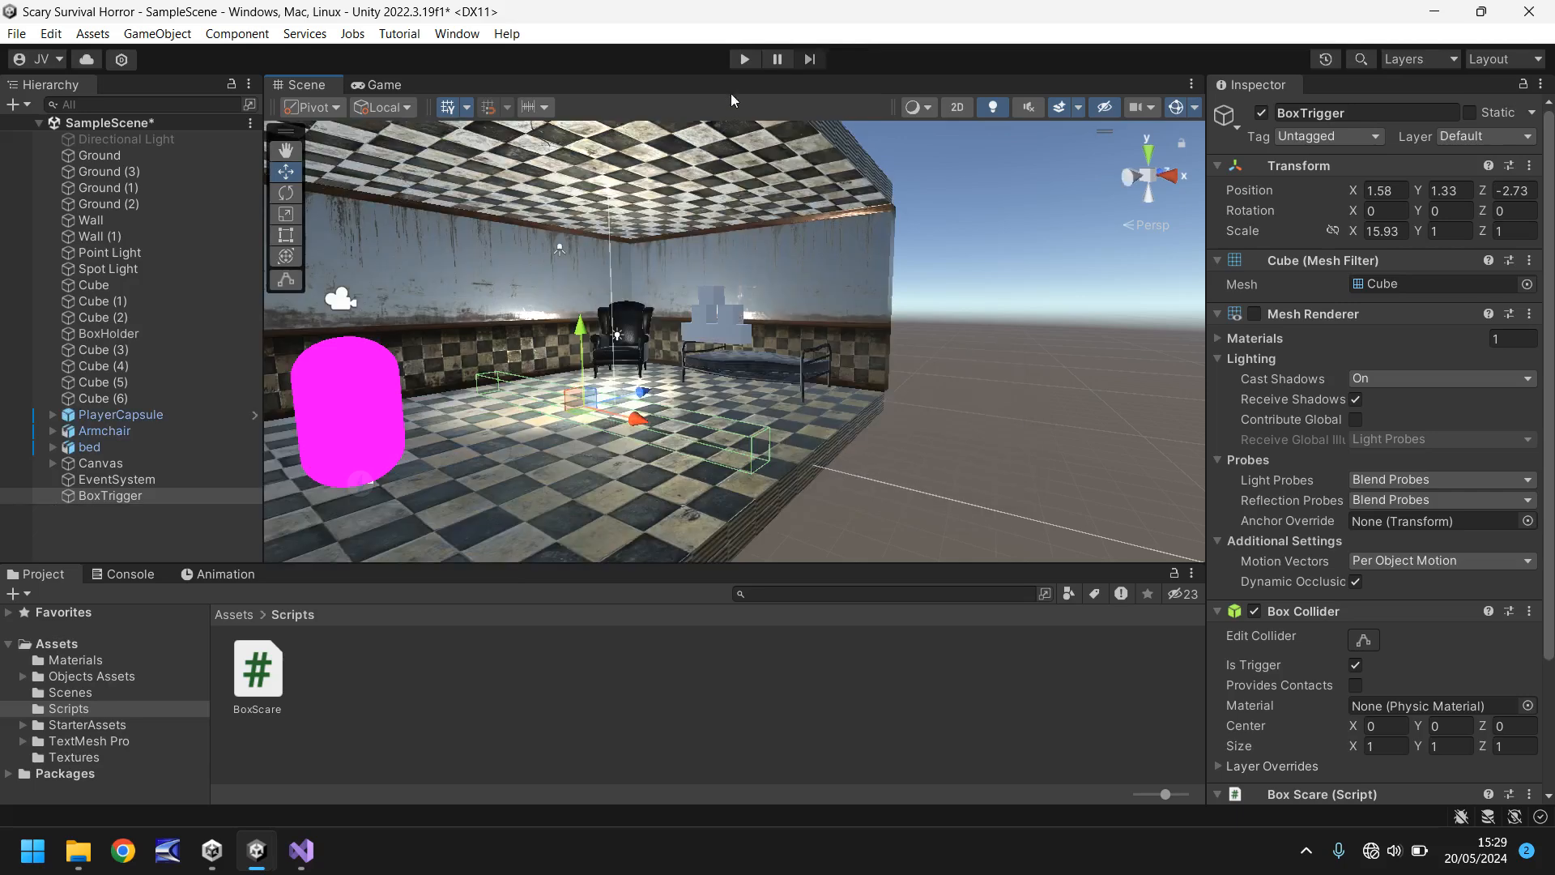
pyautogui.click(743, 58)
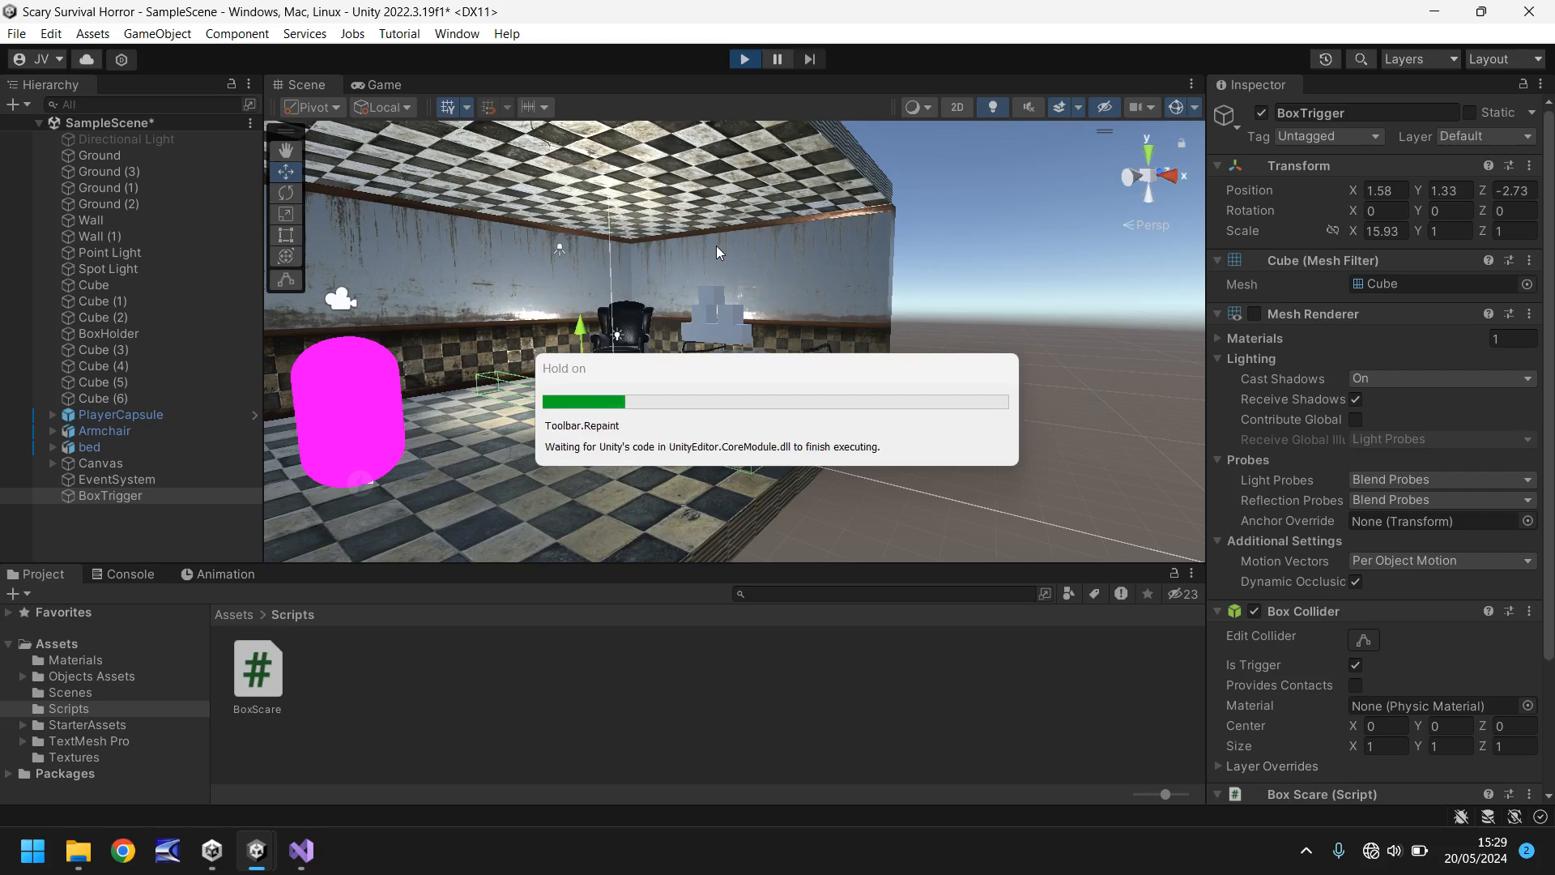
pyautogui.click(382, 84)
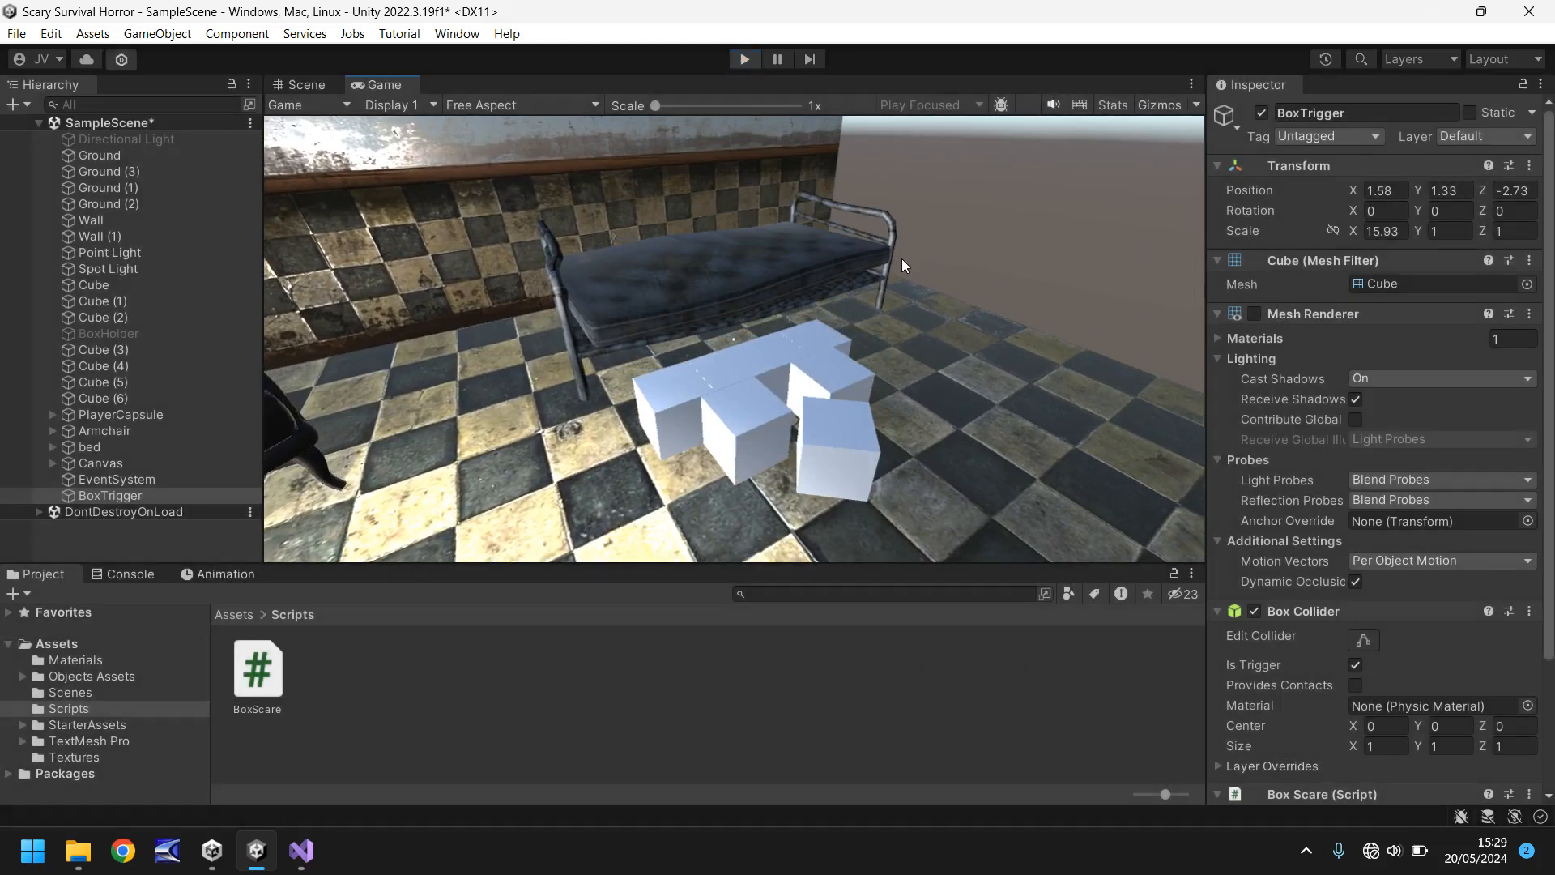
pyautogui.click(305, 84)
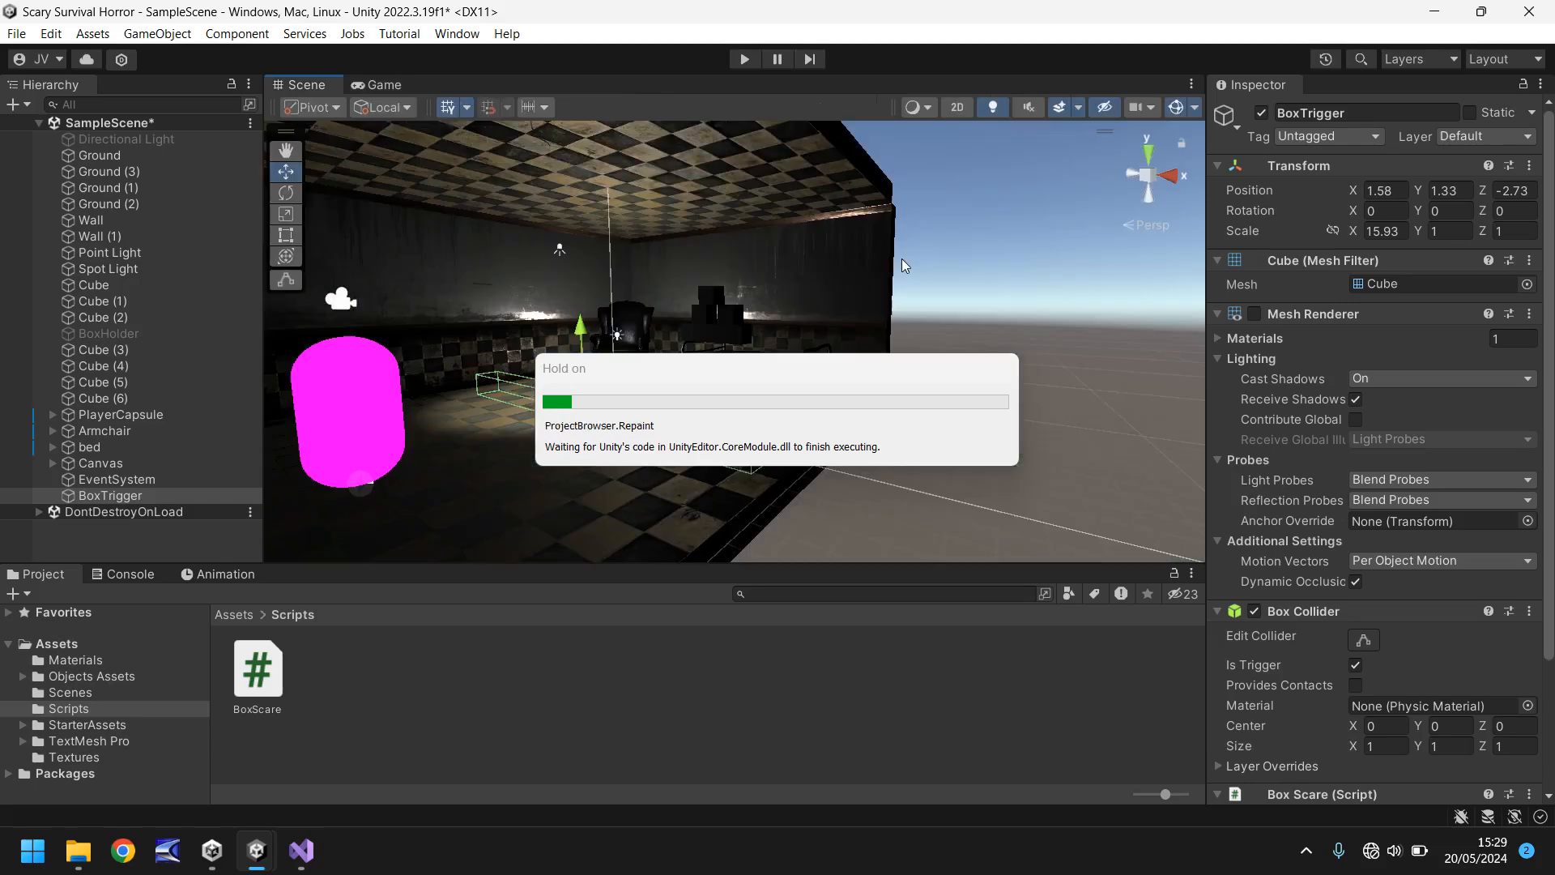